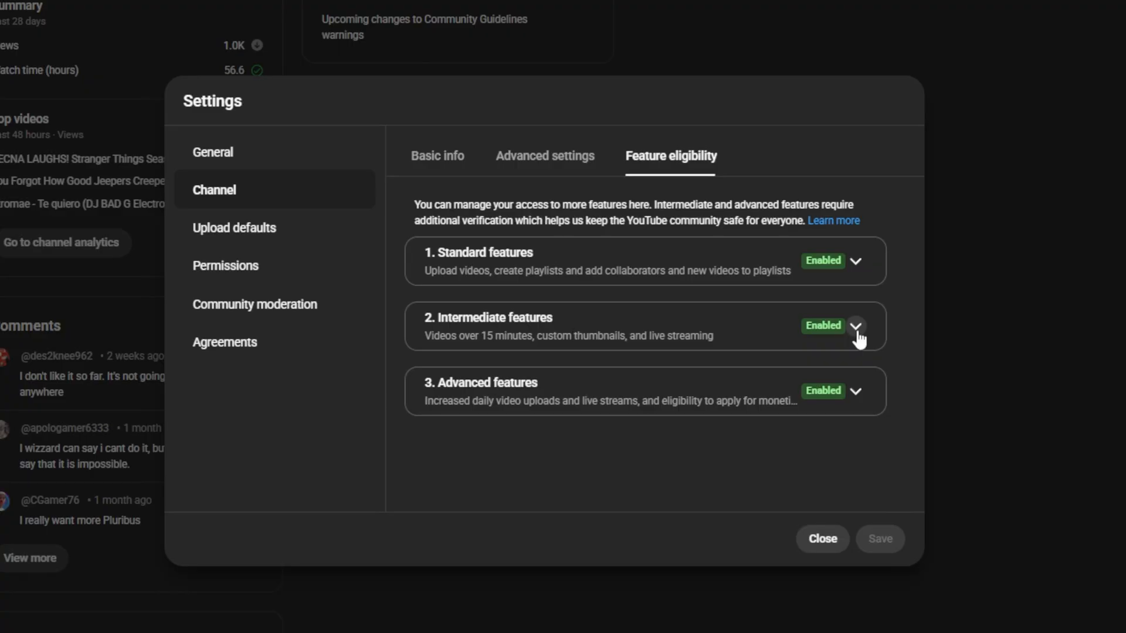
Step: Switch from YouTube Studio's feature eligibility page to the obsproject.com download tab
click(170, 8)
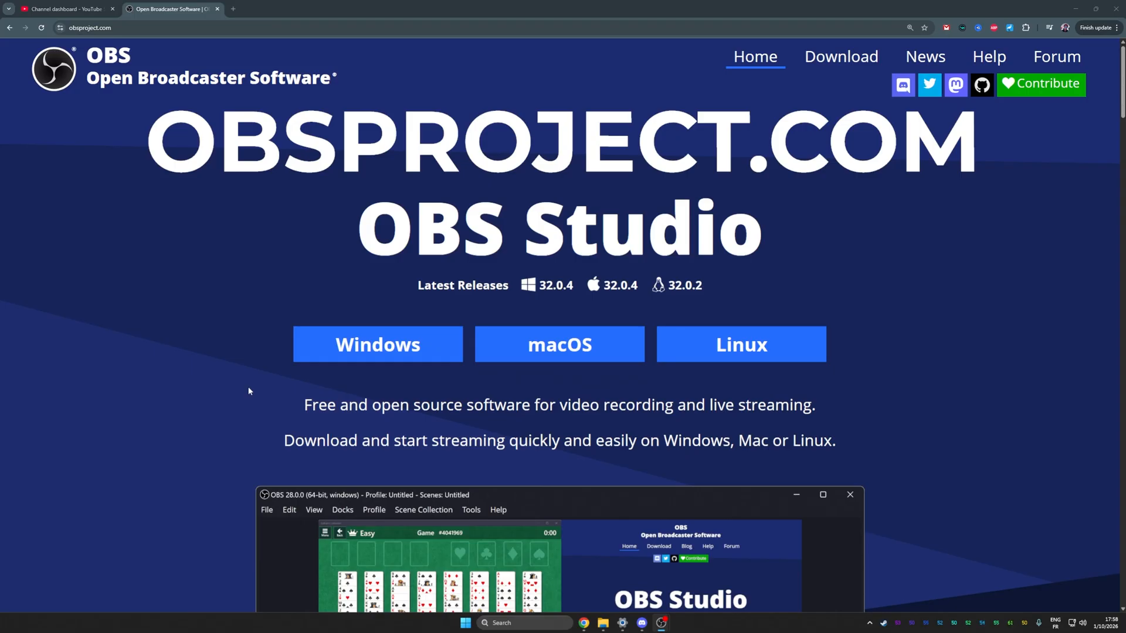
mouse_move(558, 343)
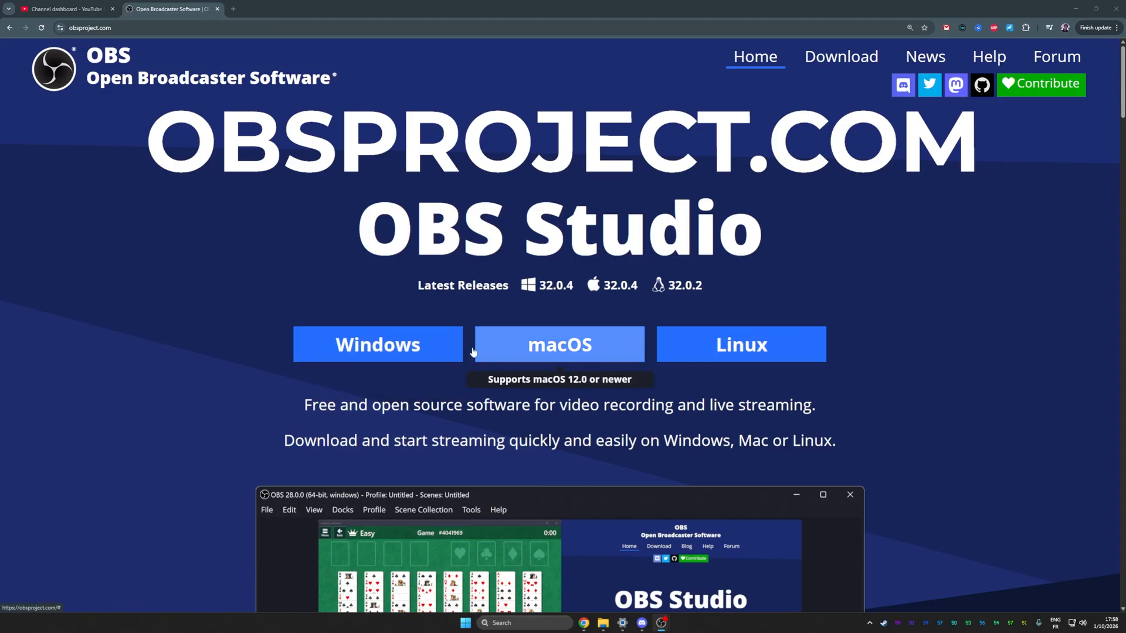
click(377, 345)
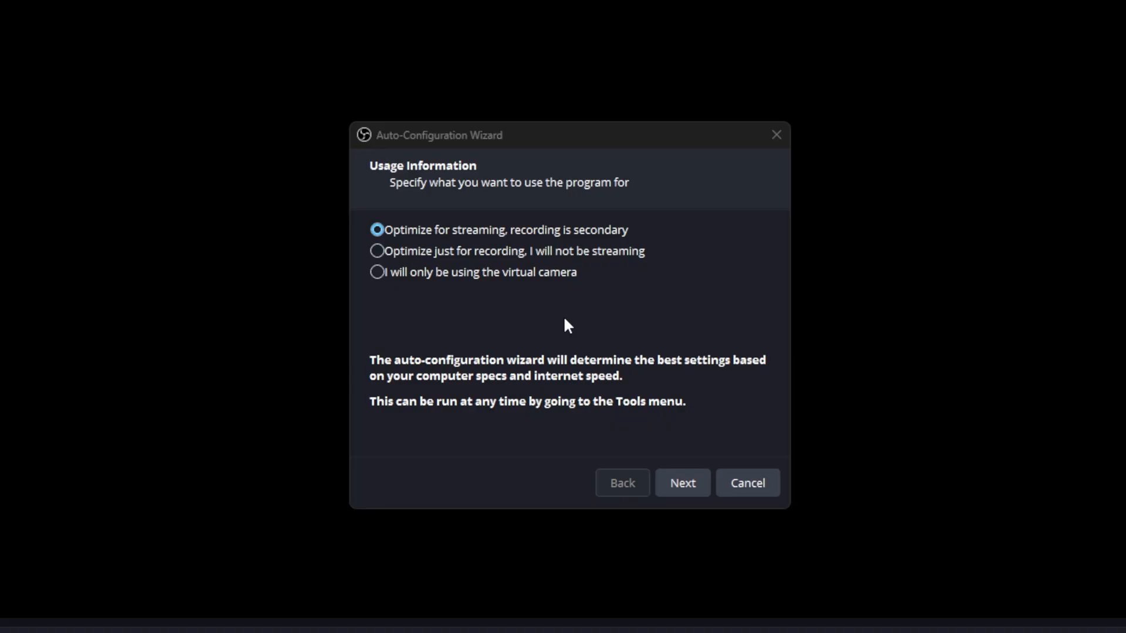
mouse_move(532, 332)
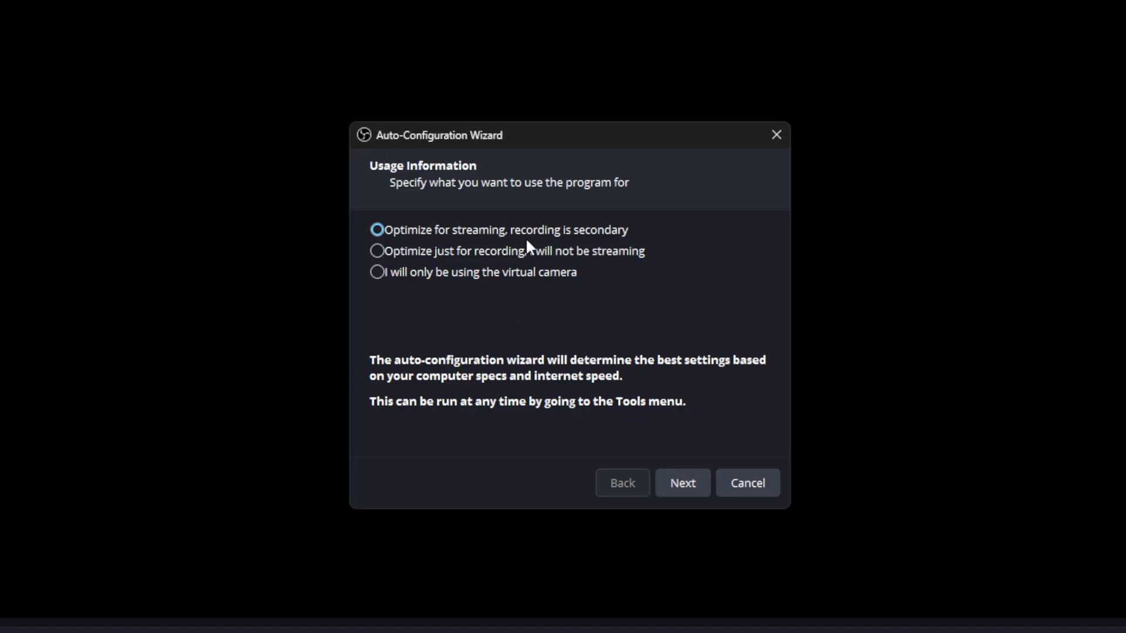
Step: Choose streaming use, Display 1 (2560x1440) canvas, YouTube - RTMPS with linked account, and start the settings test
click(680, 482)
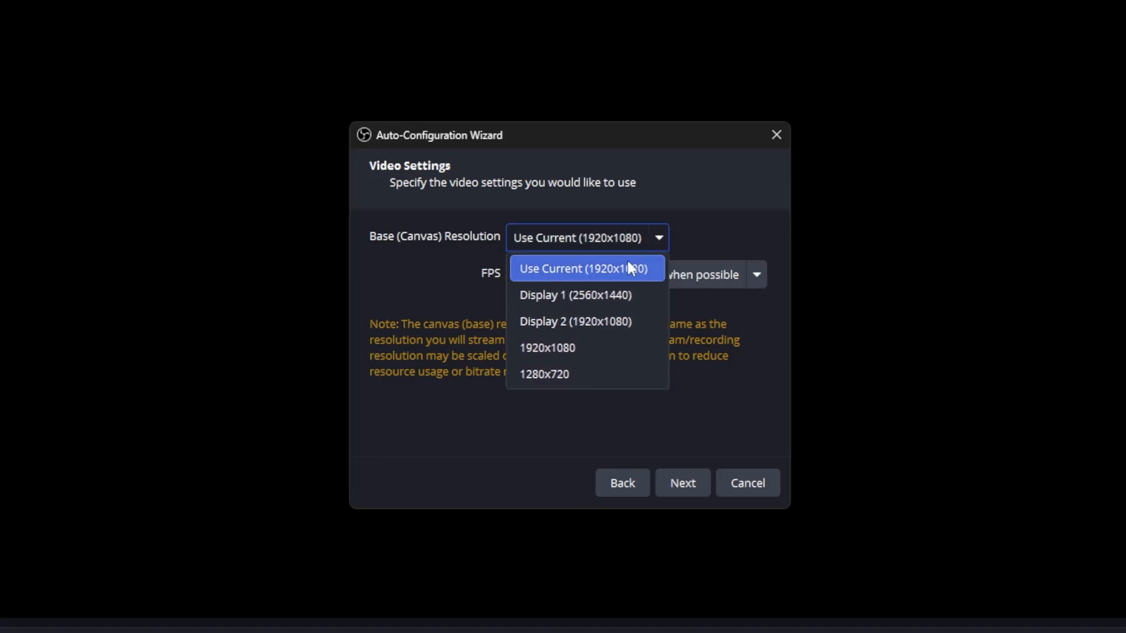
click(574, 296)
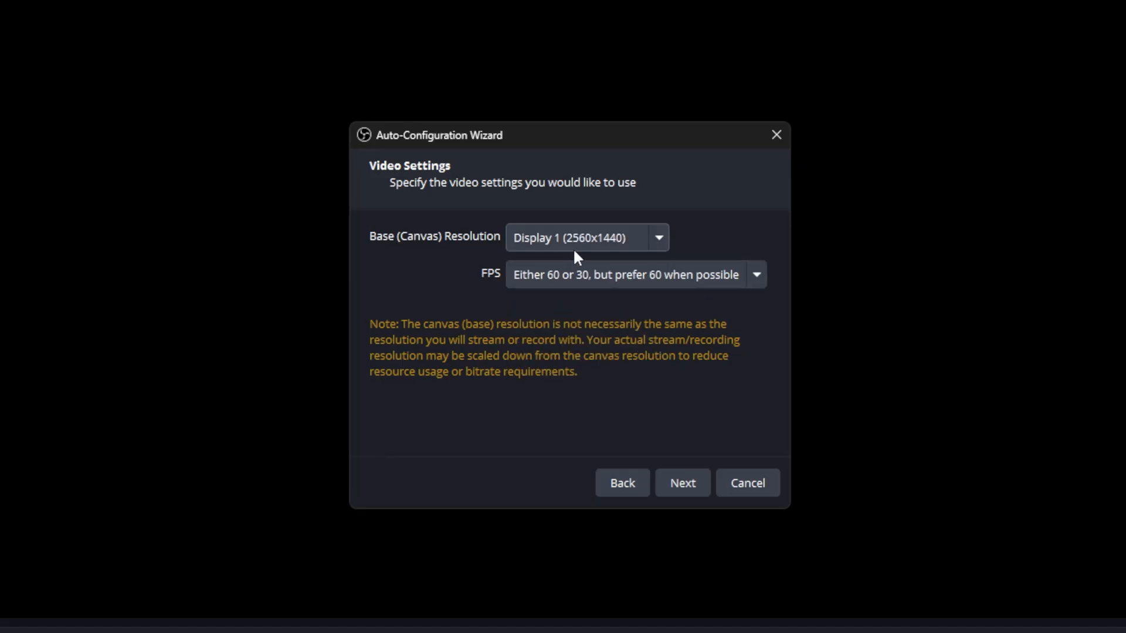
click(680, 482)
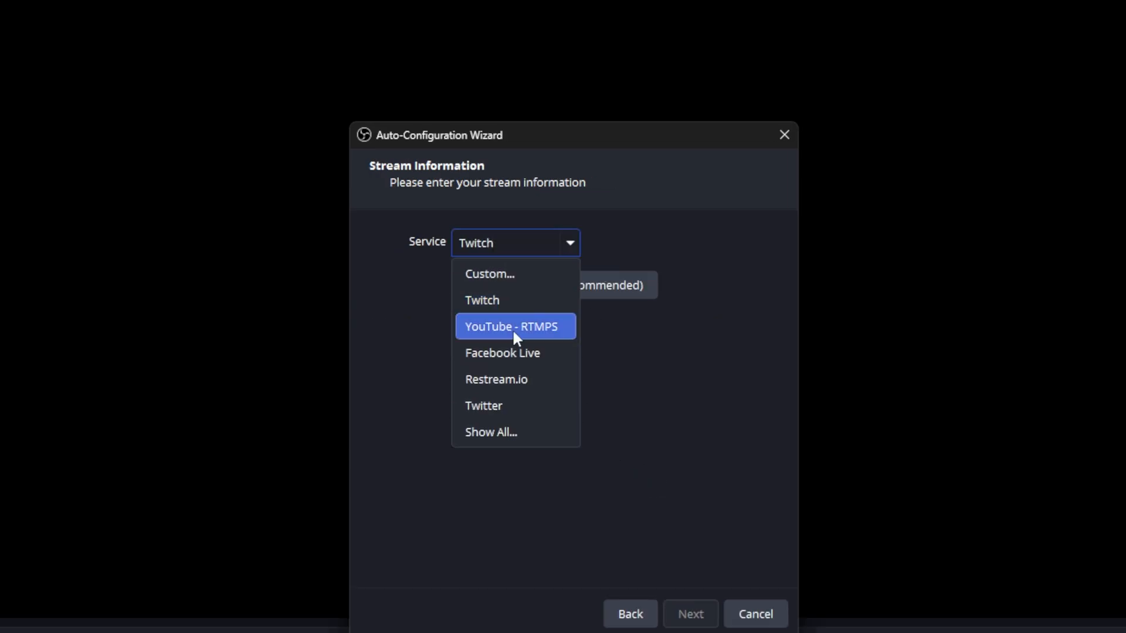
click(514, 326)
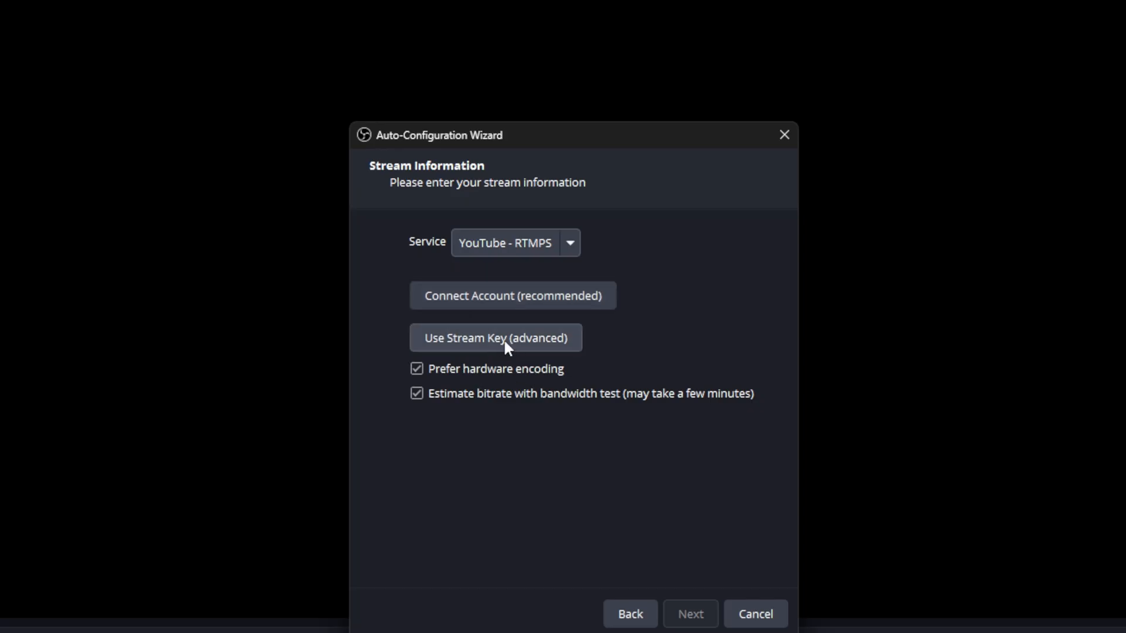
click(512, 295)
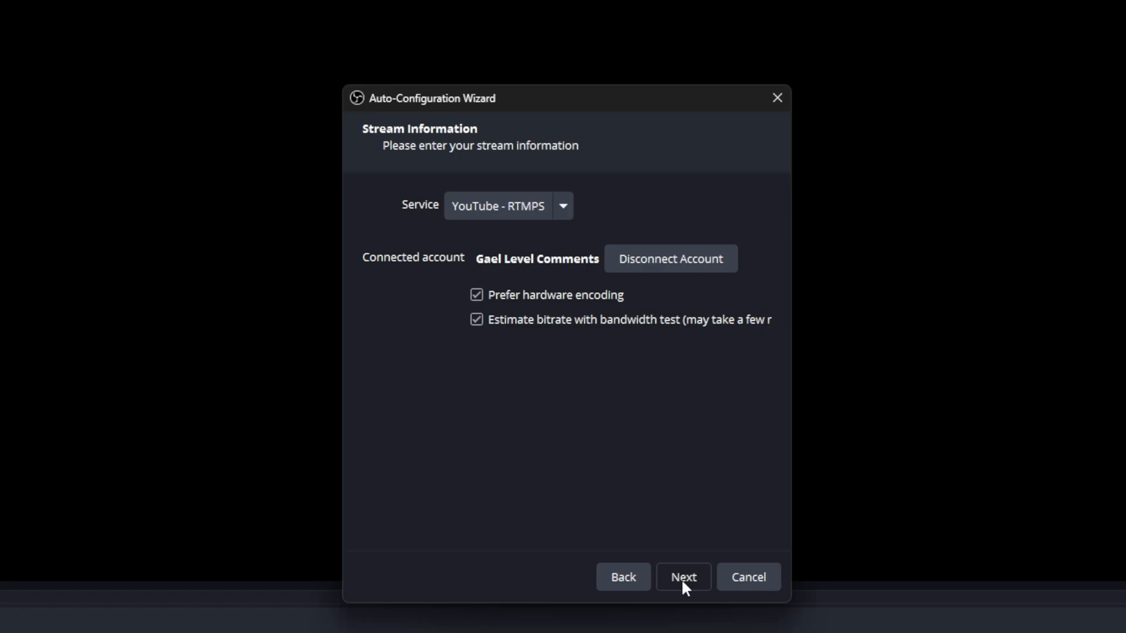
click(681, 576)
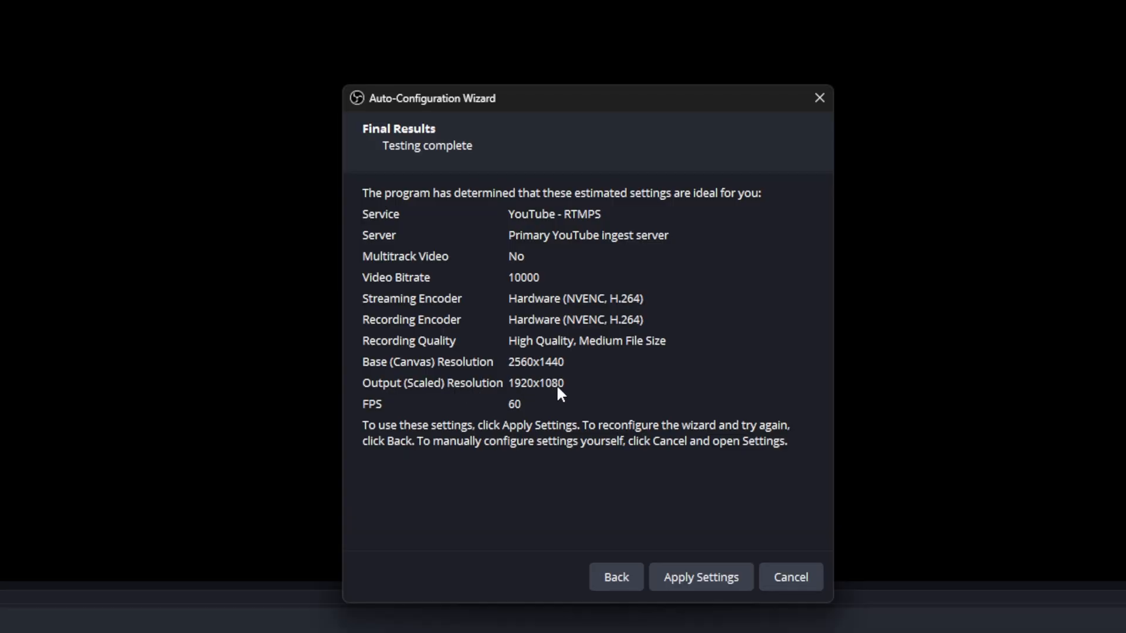
mouse_move(548, 371)
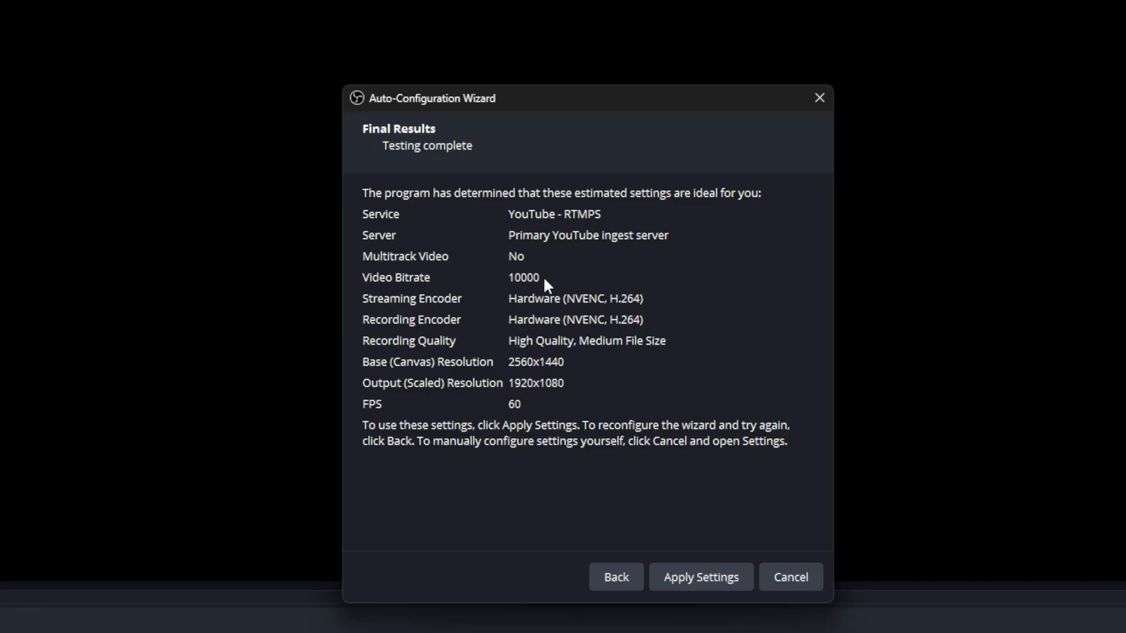
Step: Apply the recommended settings, dock YouTube Chat on the left and select a stream in the Live Control Panel
click(699, 577)
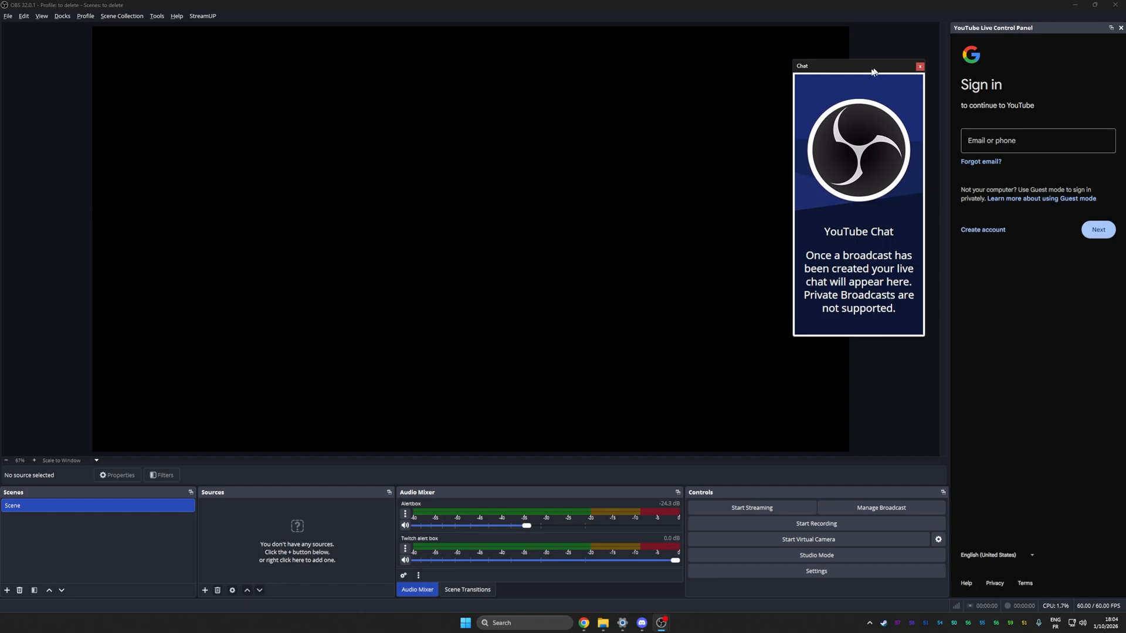
drag(858, 65, 158, 92)
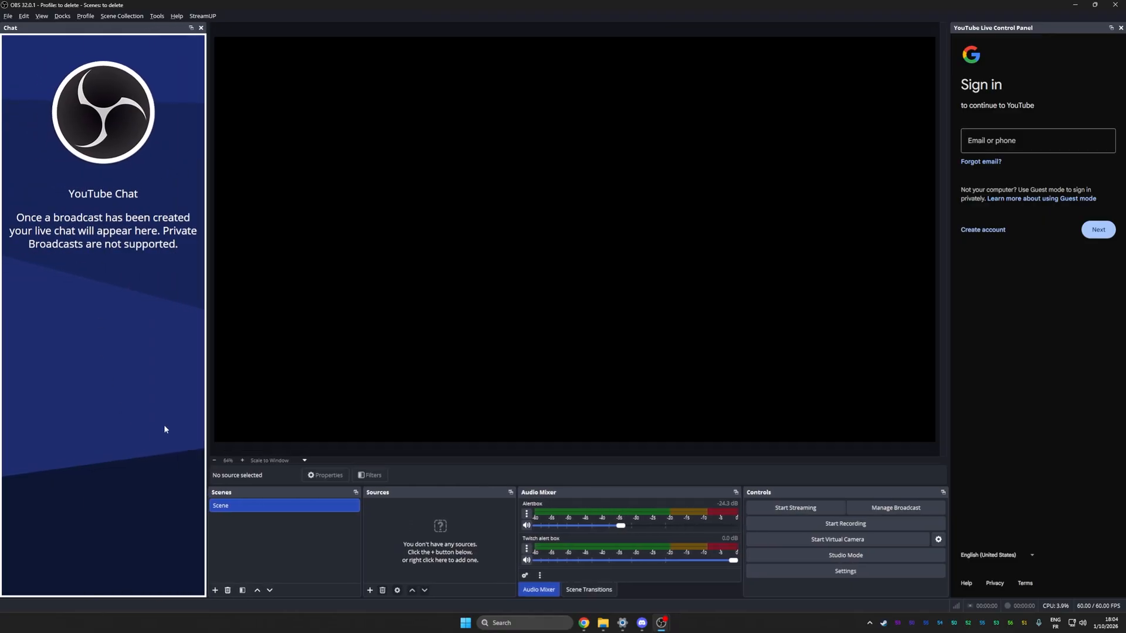
mouse_move(996, 51)
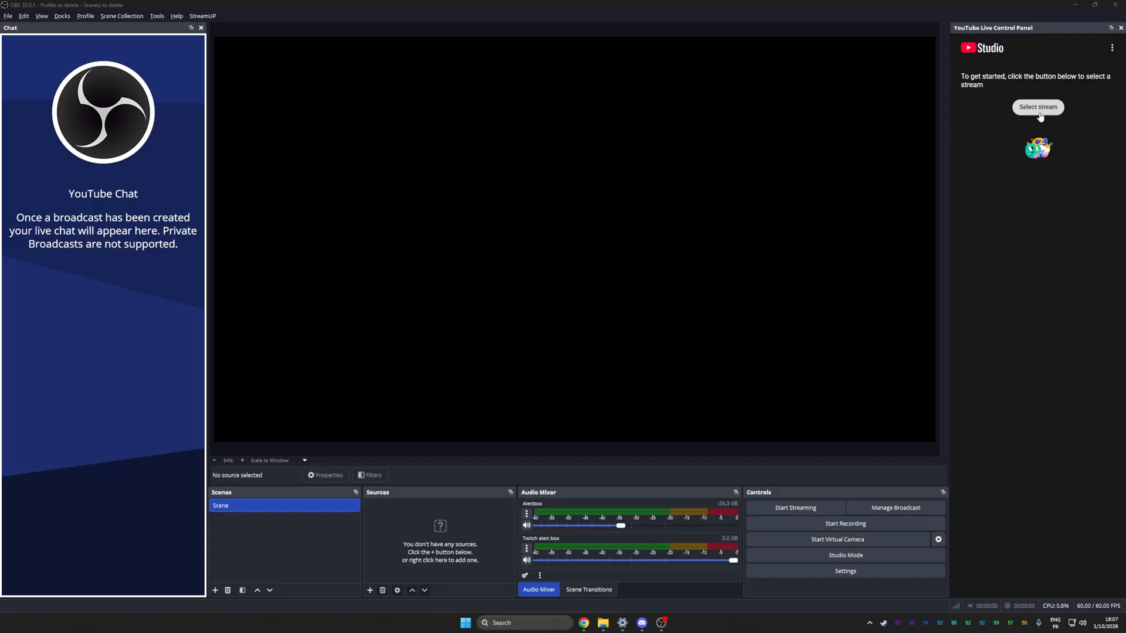
click(1036, 107)
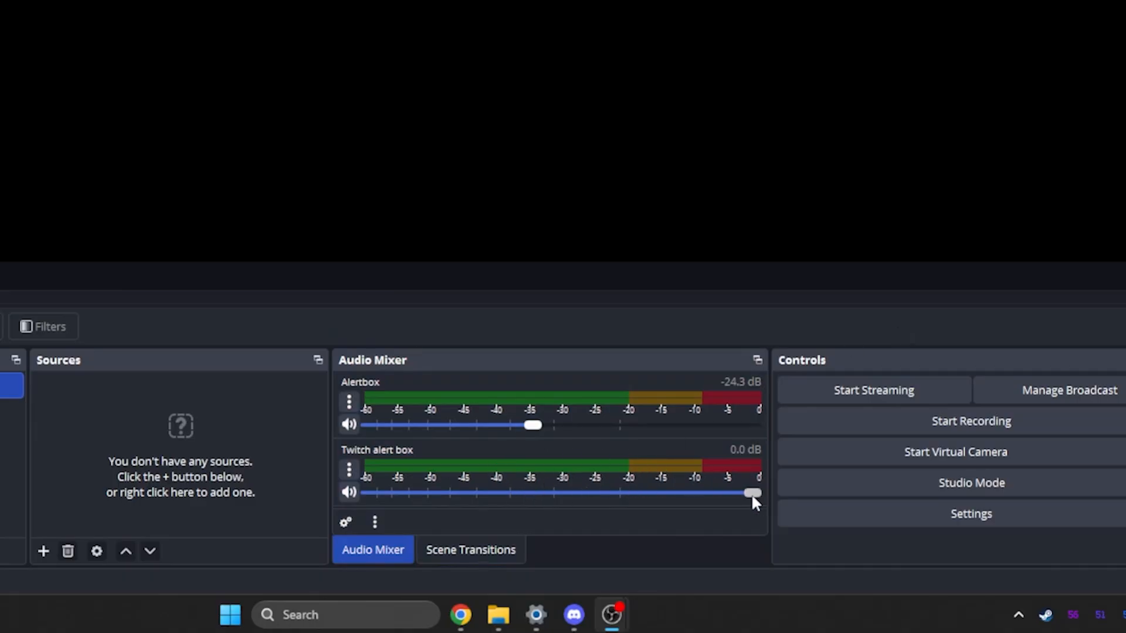
Step: Lower the Twitch alert box to -5.5 dB and set scene transitions to Cut
drag(751, 494, 663, 494)
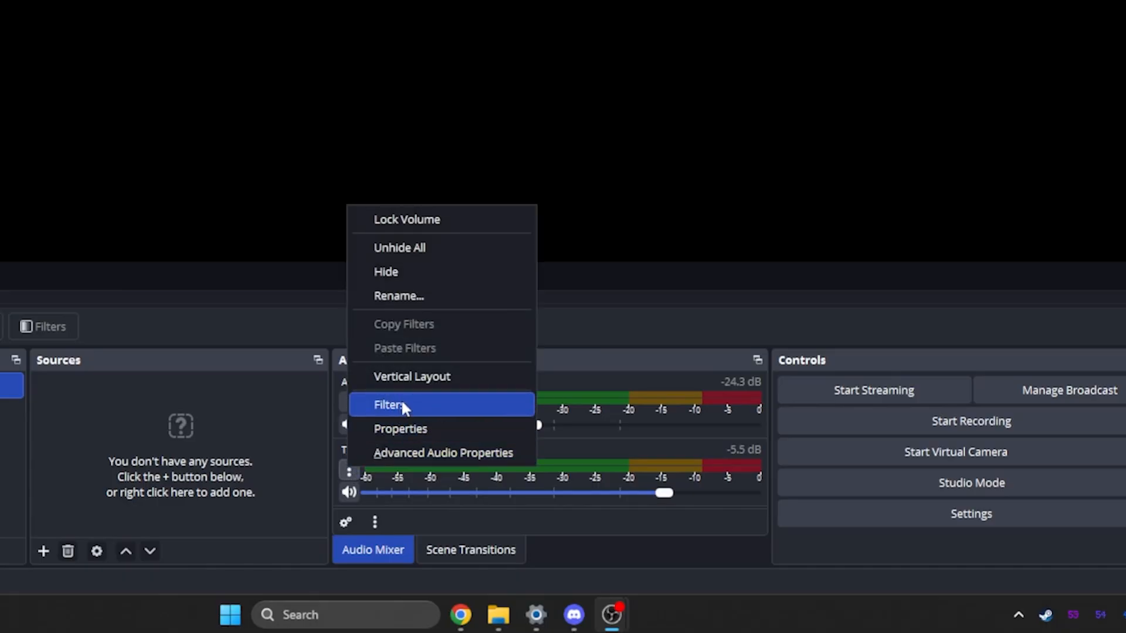
mouse_move(442, 452)
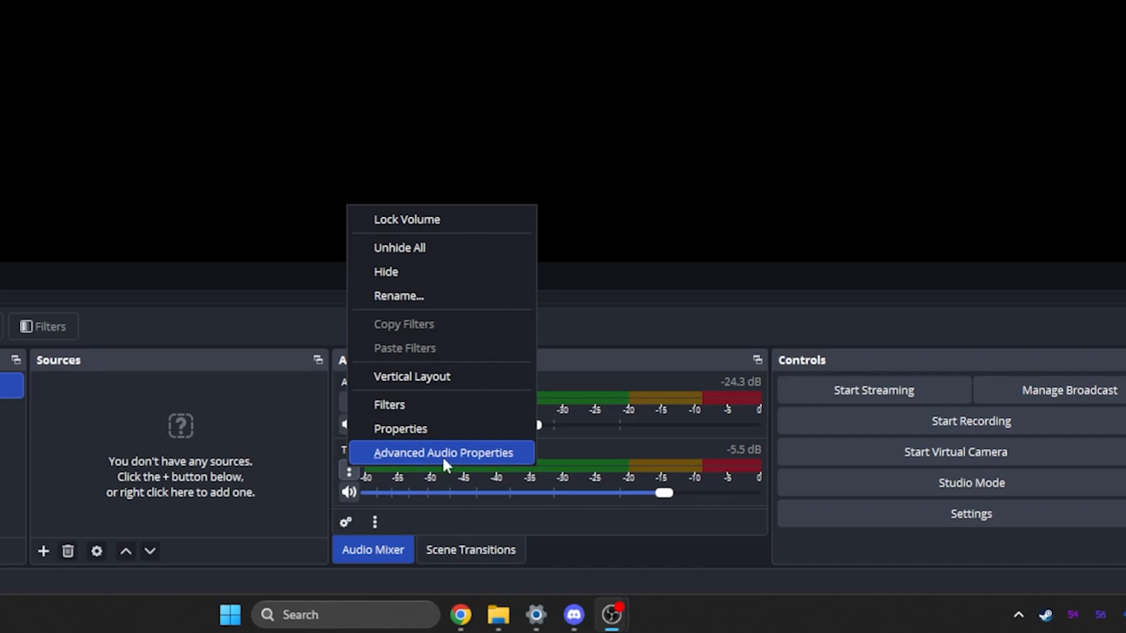
mouse_move(471, 550)
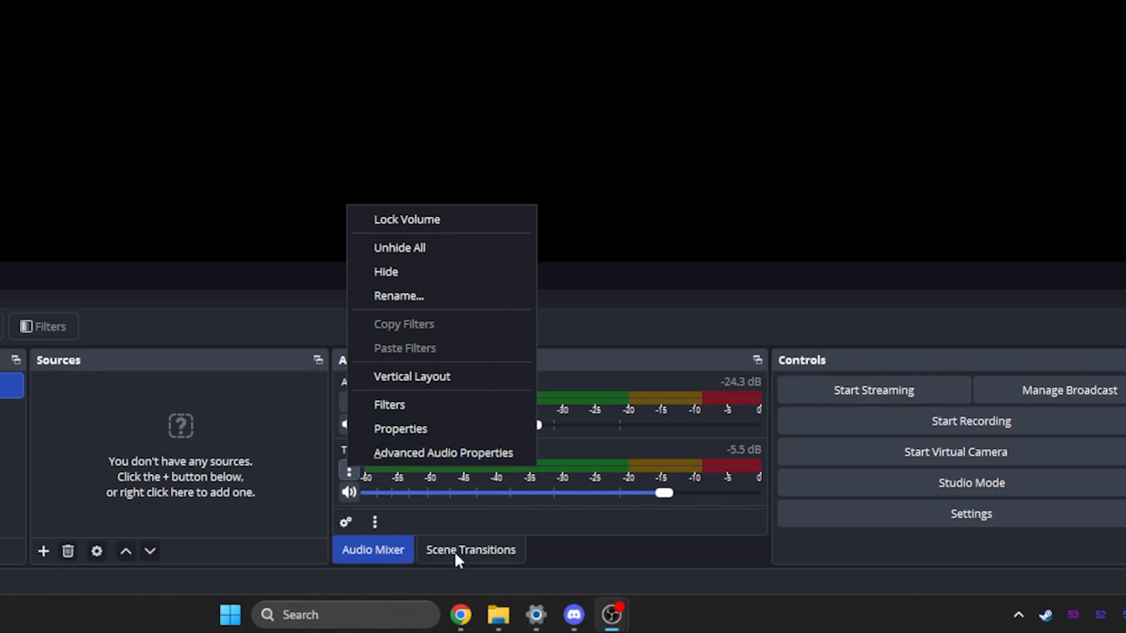
click(470, 548)
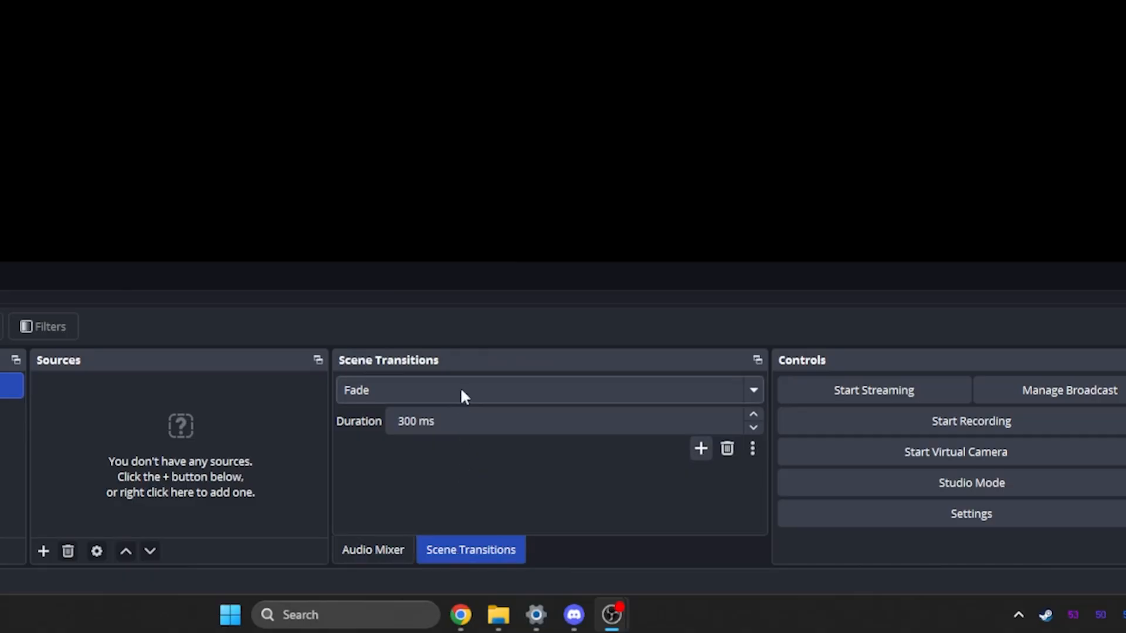
mouse_move(480, 399)
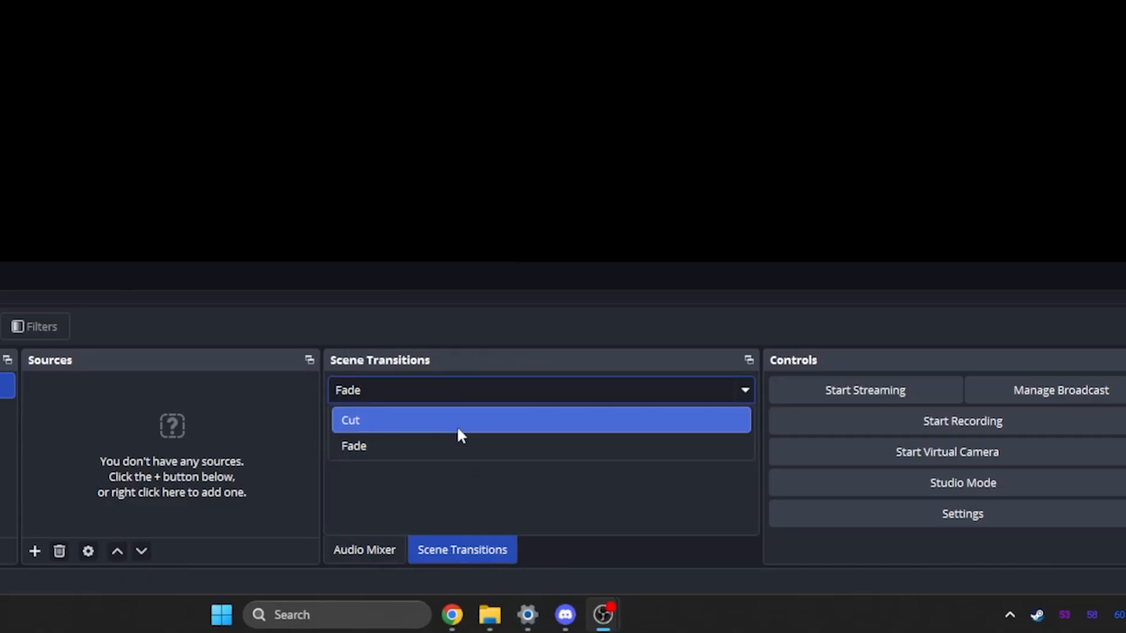
click(350, 420)
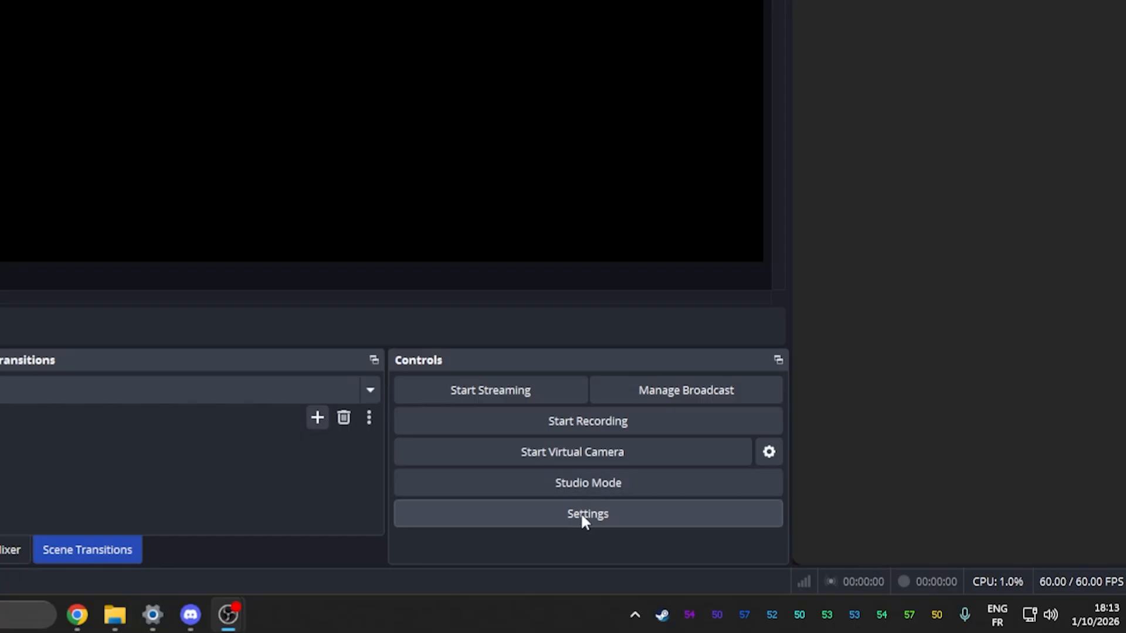
Step: Set Mic/Auxiliary Audio to Mic In (Elgato Wave:XLR) in Audio settings, apply, and return to the mixer
click(588, 514)
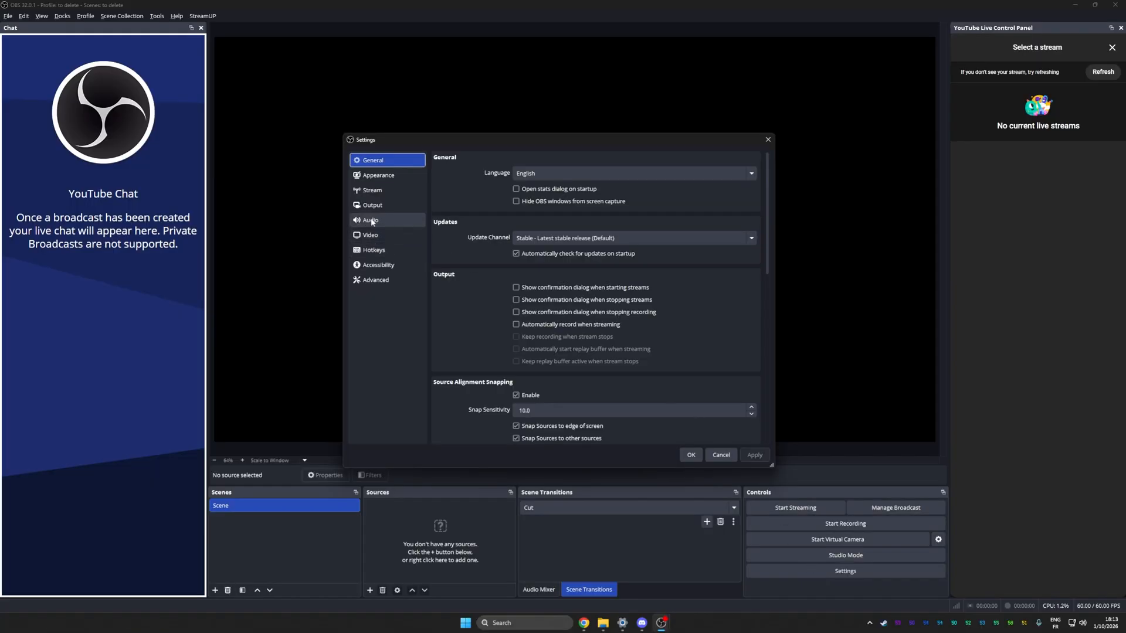
click(371, 219)
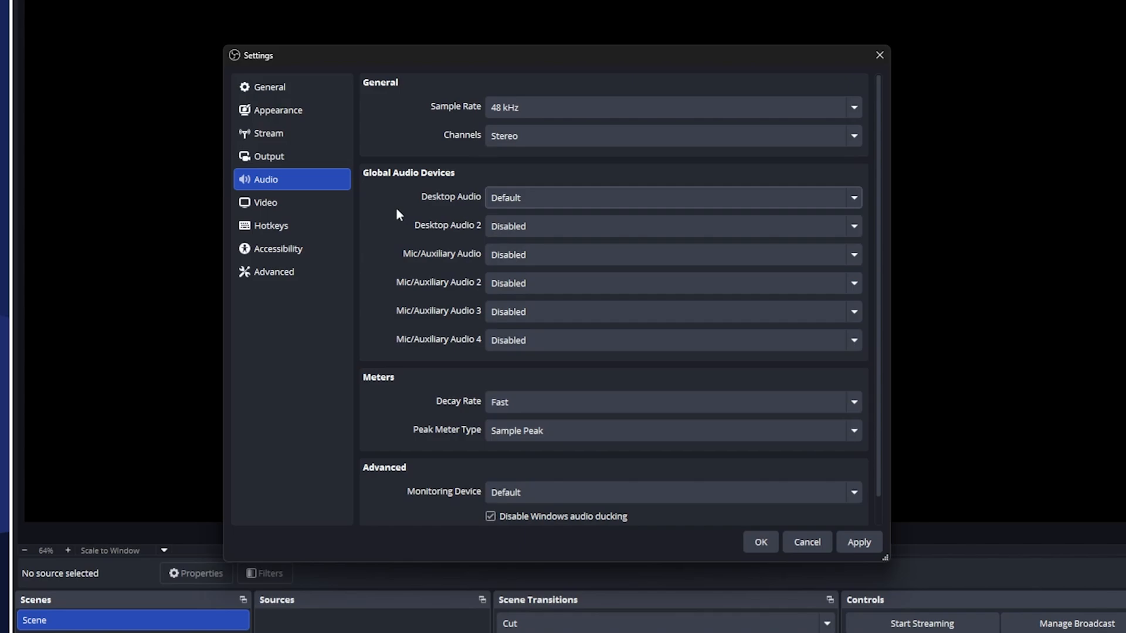
mouse_move(607, 254)
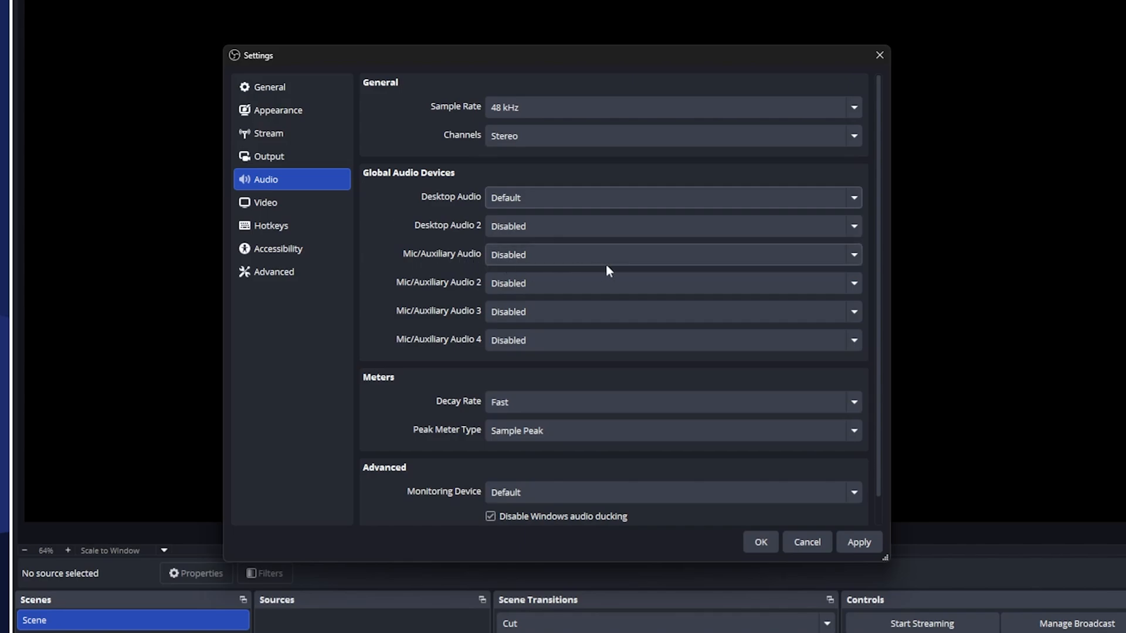
click(672, 255)
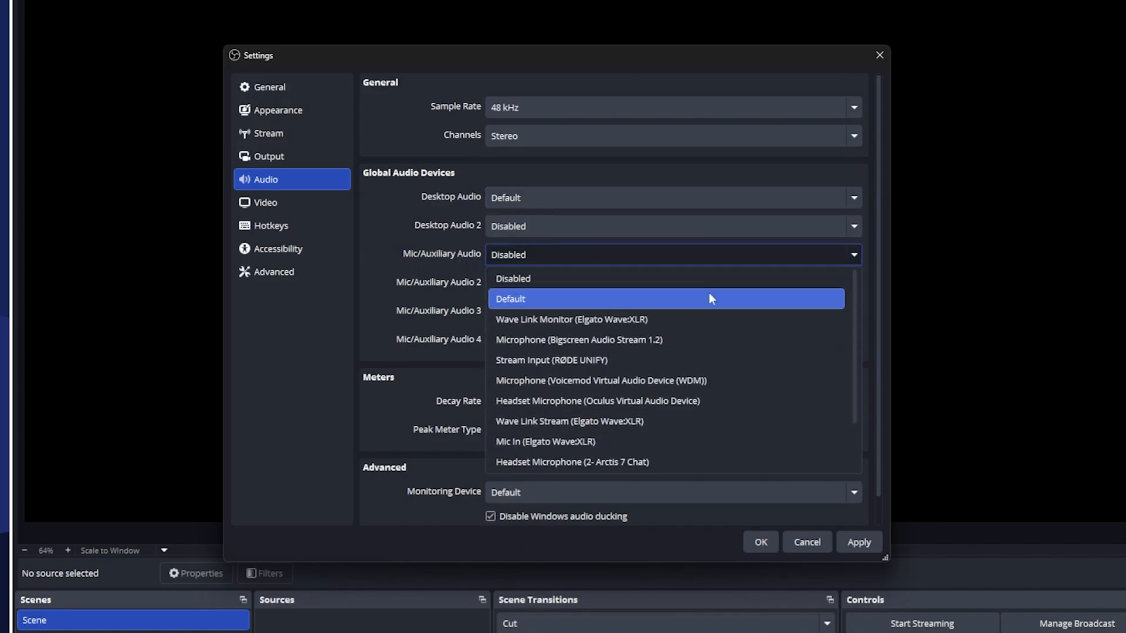
click(544, 440)
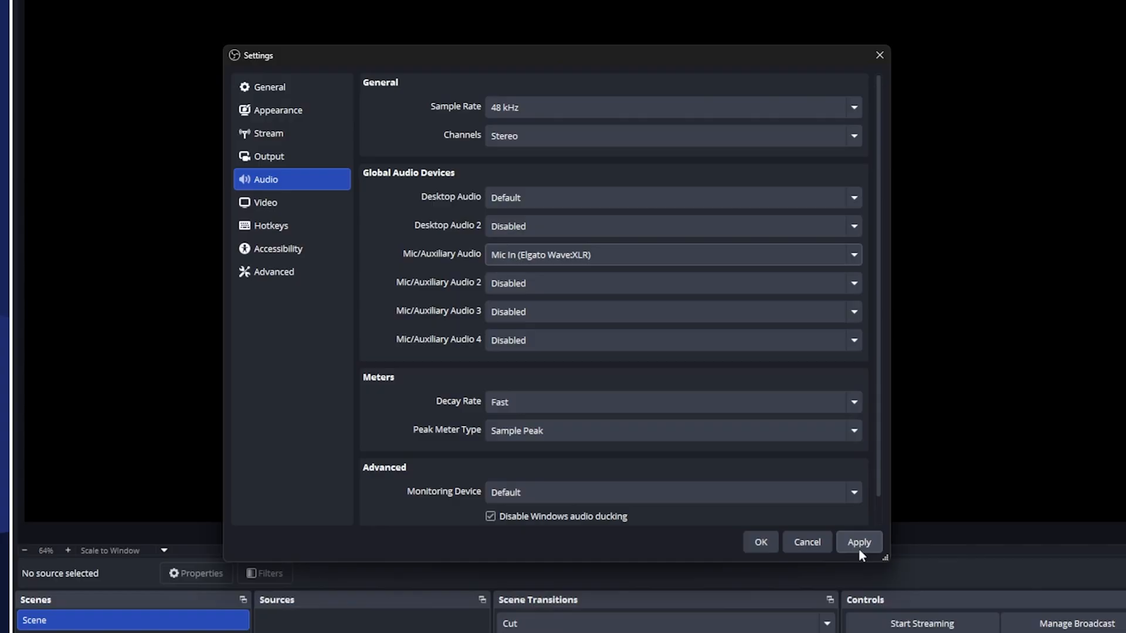
click(858, 542)
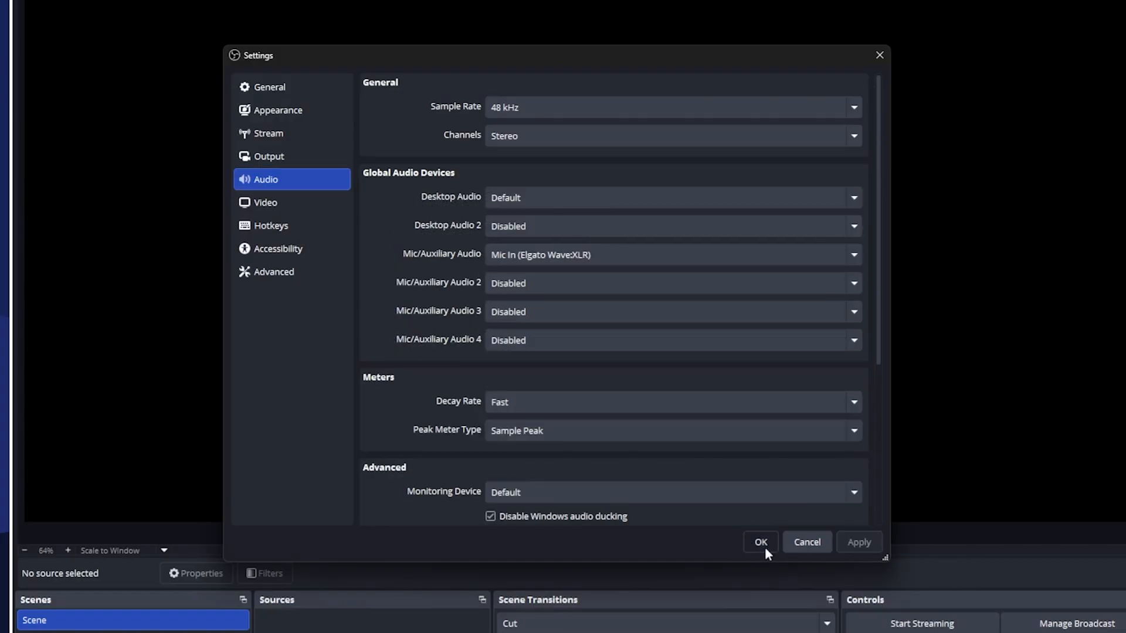
click(760, 541)
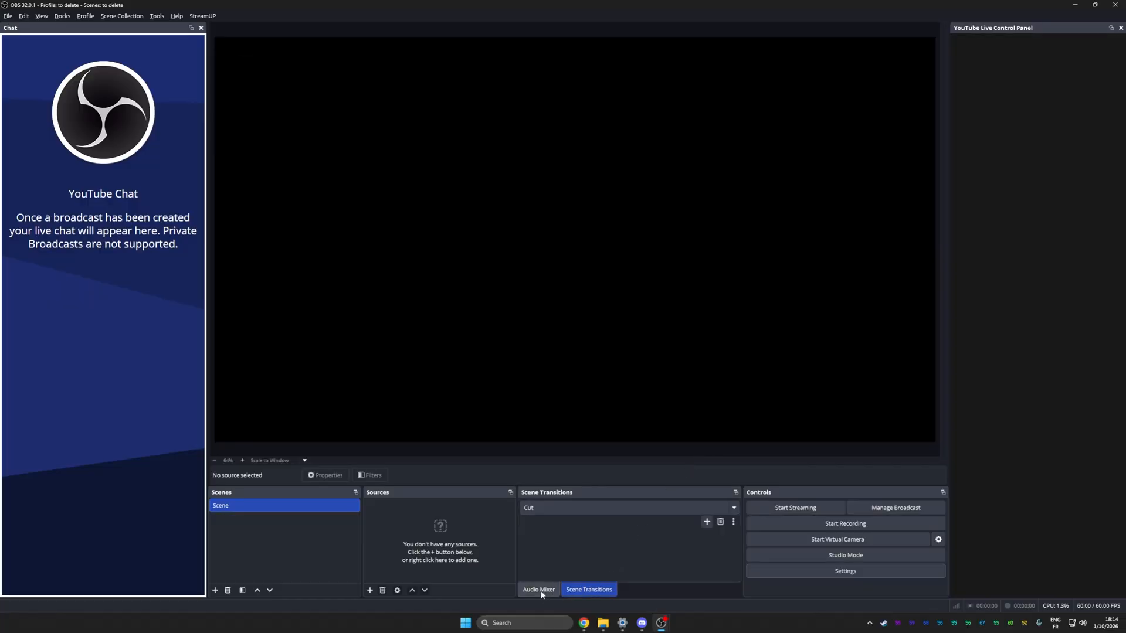
click(538, 590)
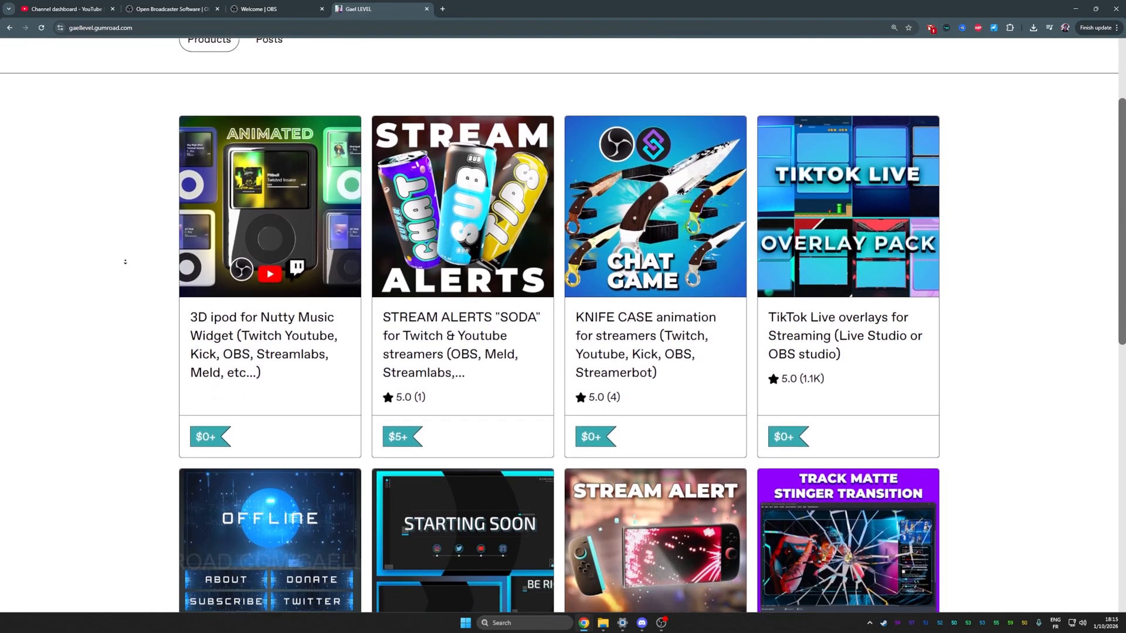
Step: Scroll down through the Gumroad store's overlay and alert product grid
scroll(down, 3)
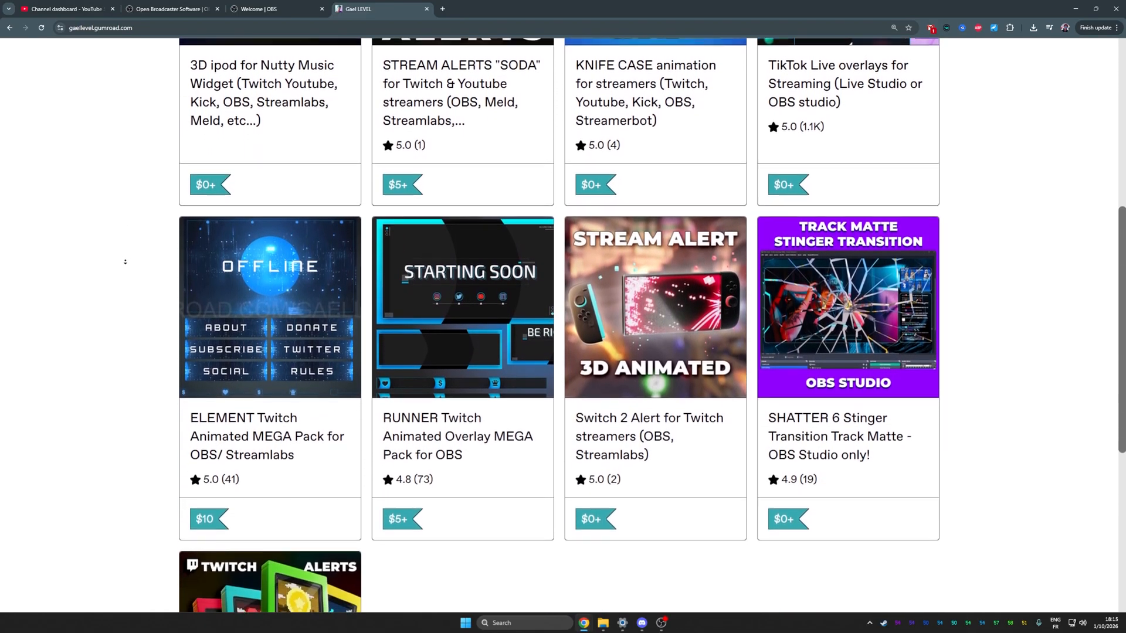
scroll(down, 3)
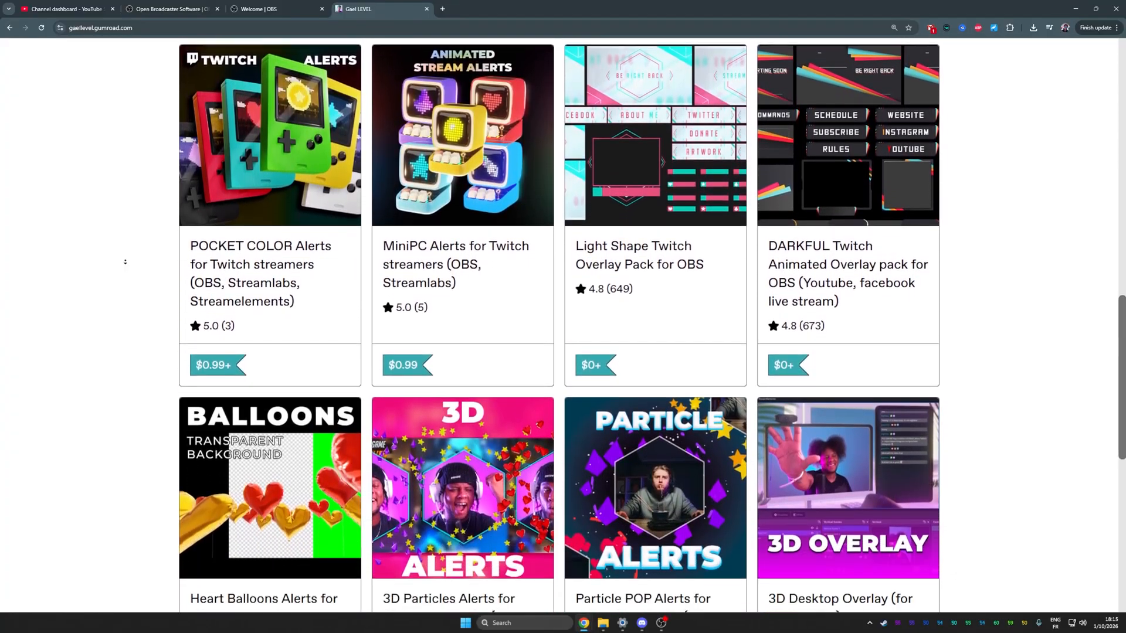
scroll(down, 3)
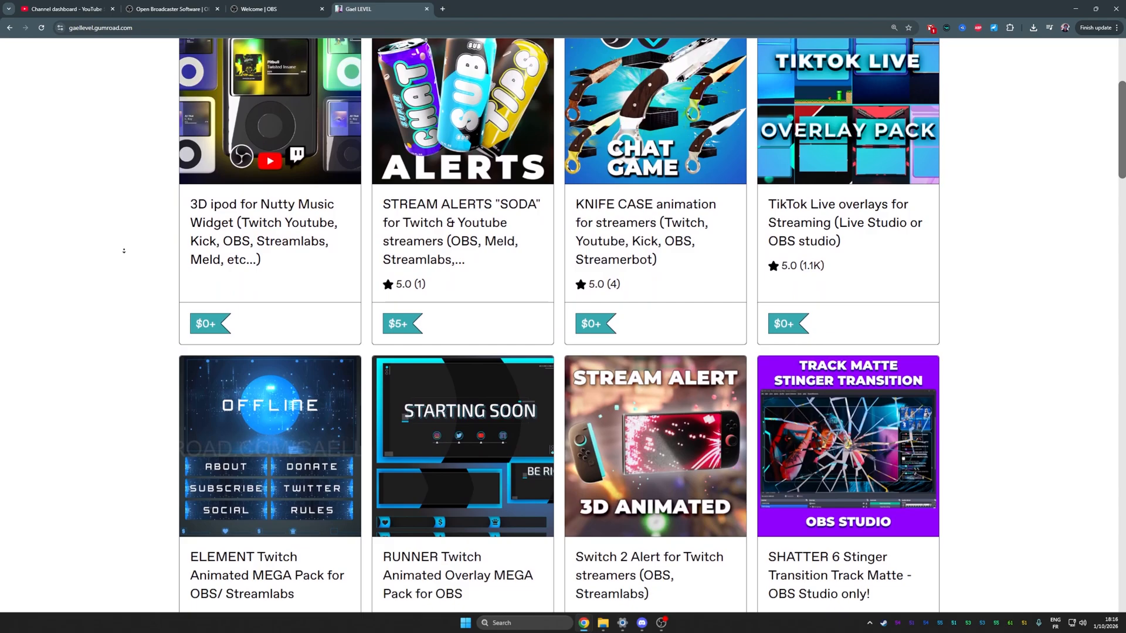
scroll(down, 3)
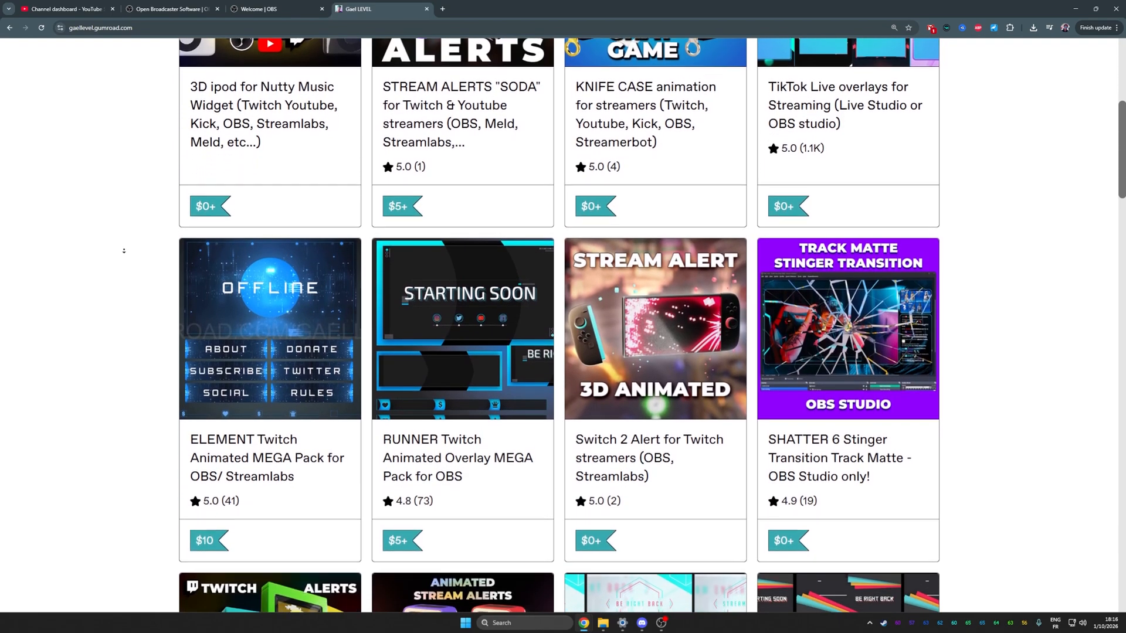
scroll(down, 3)
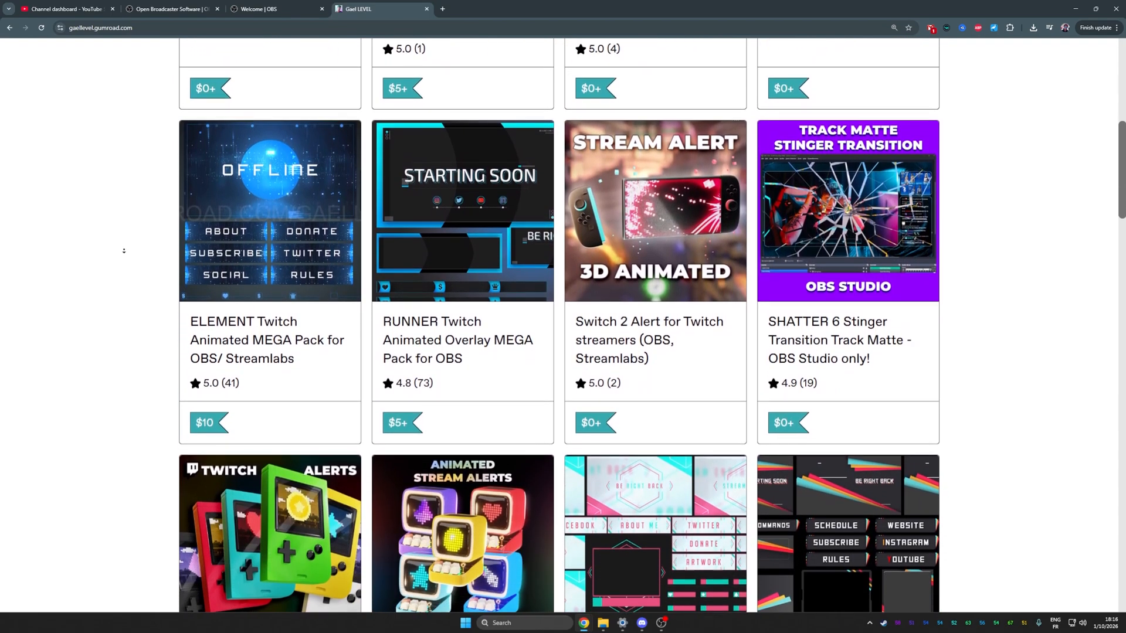
scroll(down, 3)
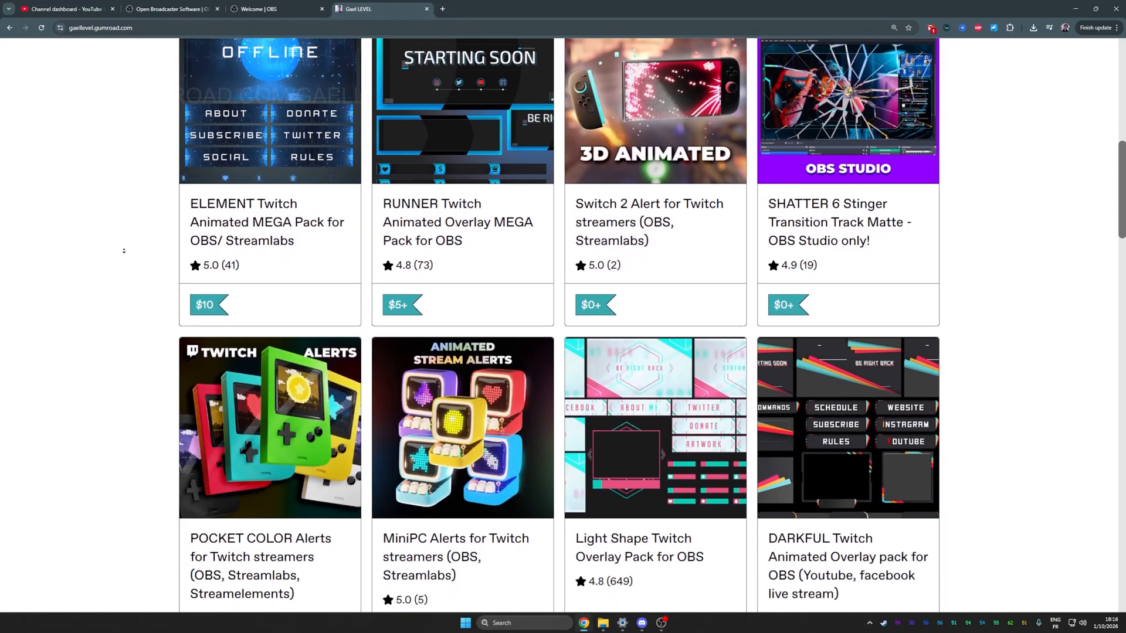
scroll(down, 3)
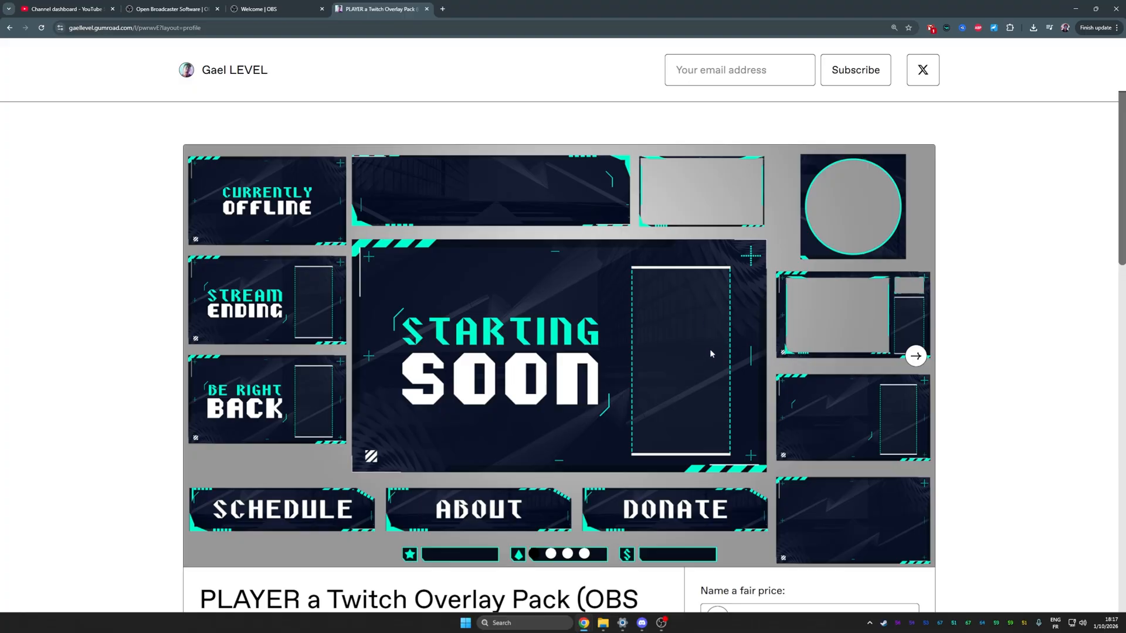
Step: Claim the PLAYER Twitch Overlay Pack at a price of 0, add it to cart and get it at checkout
scroll(down, 3)
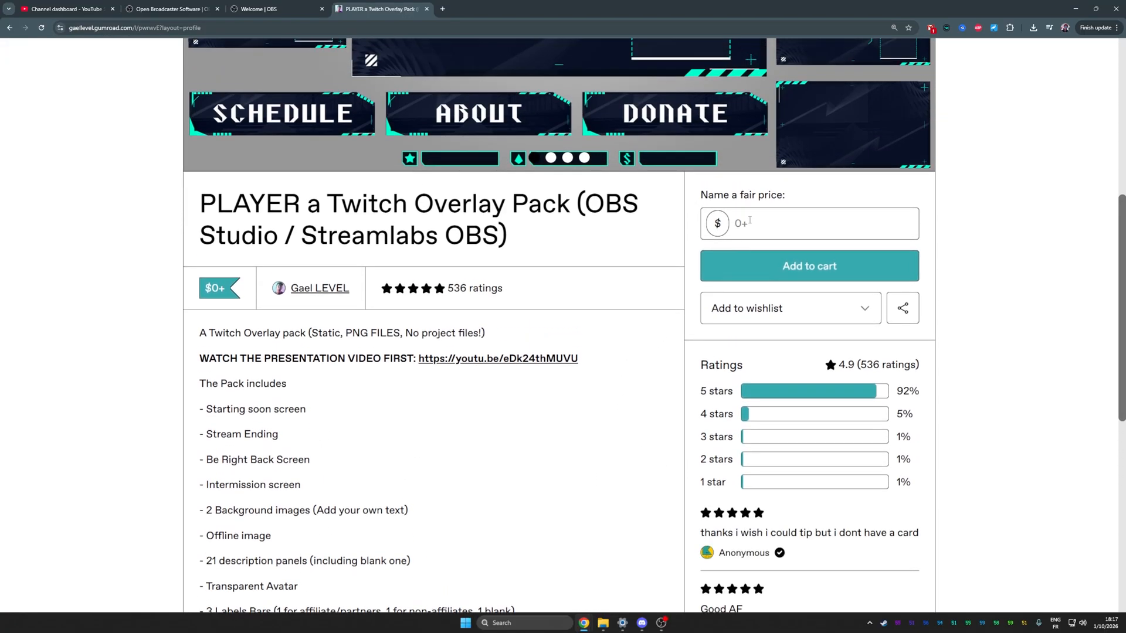
click(808, 223)
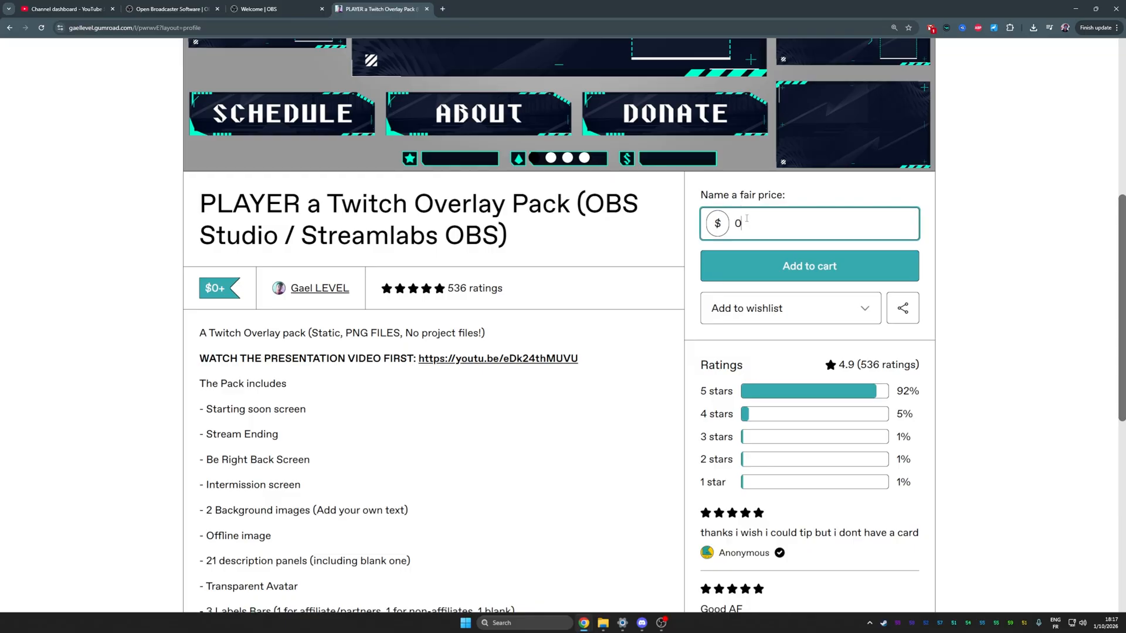
click(808, 267)
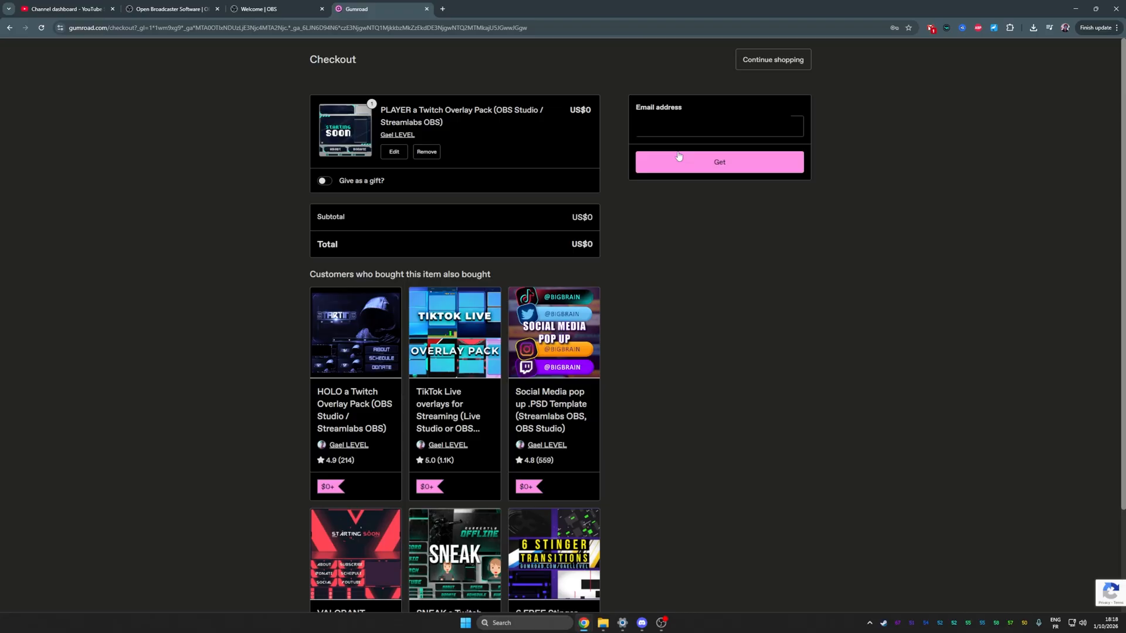
click(719, 162)
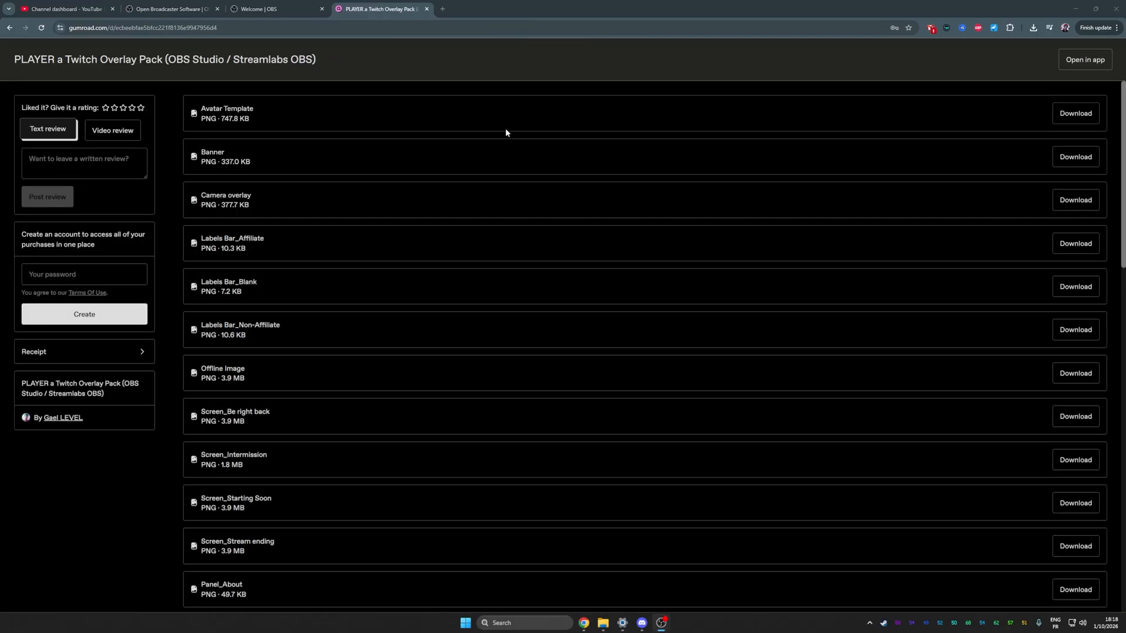
Step: Download Screen_Starting Soon and Screen_Intermission PNGs and save them into the png folder
scroll(down, 3)
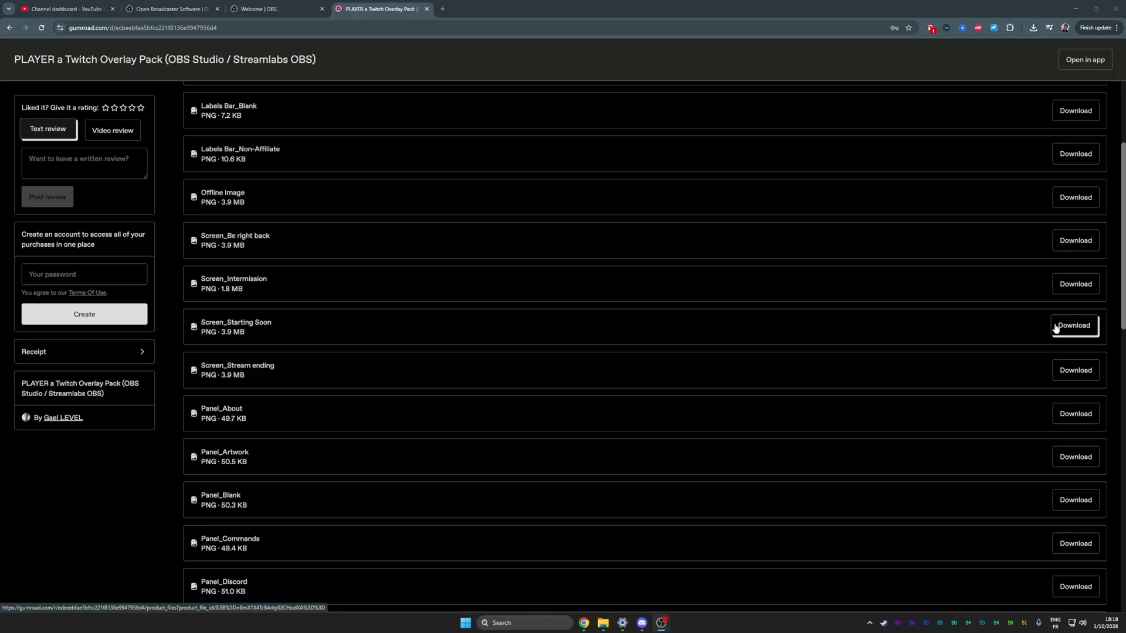
click(1074, 325)
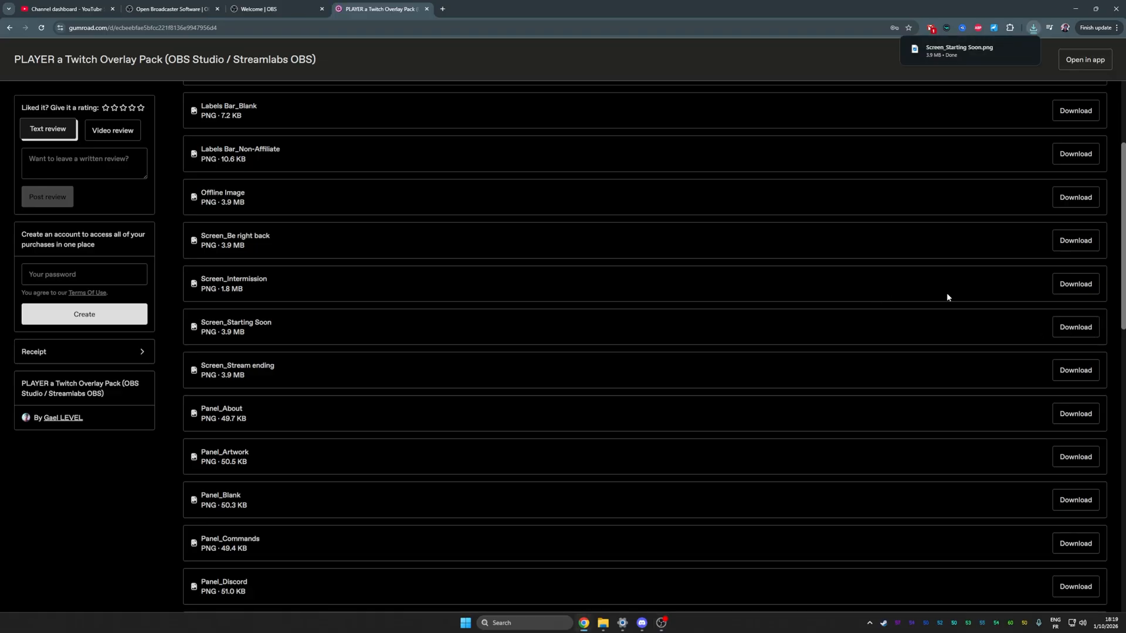
click(1075, 284)
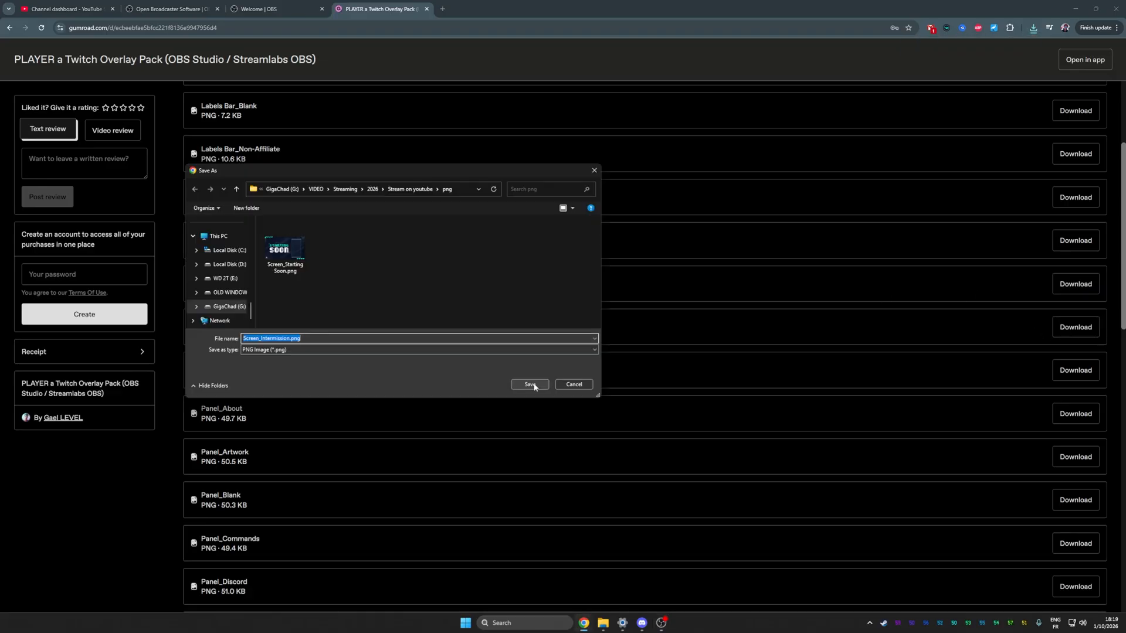
click(529, 384)
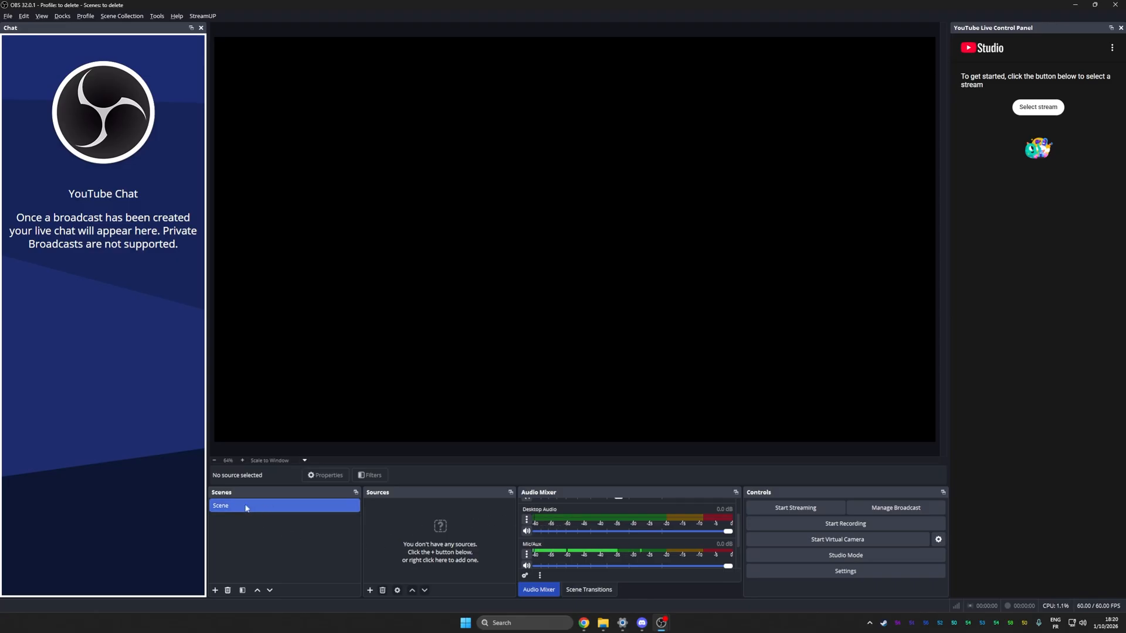
Step: Rename the default scene to Starting from its right-click menu
right_click(246, 508)
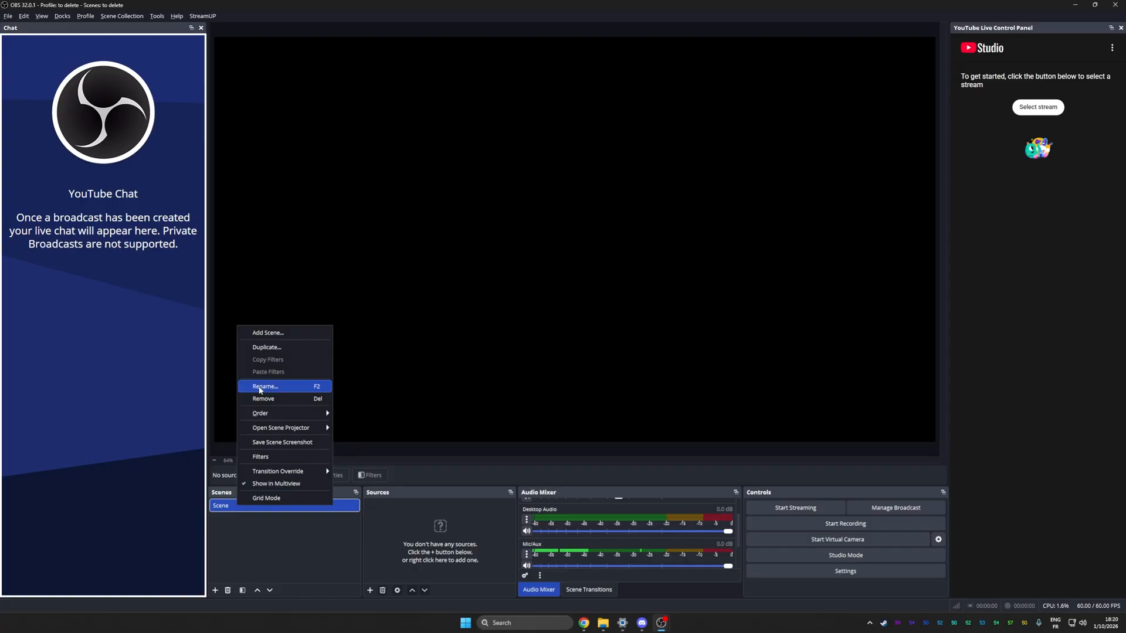
click(264, 386)
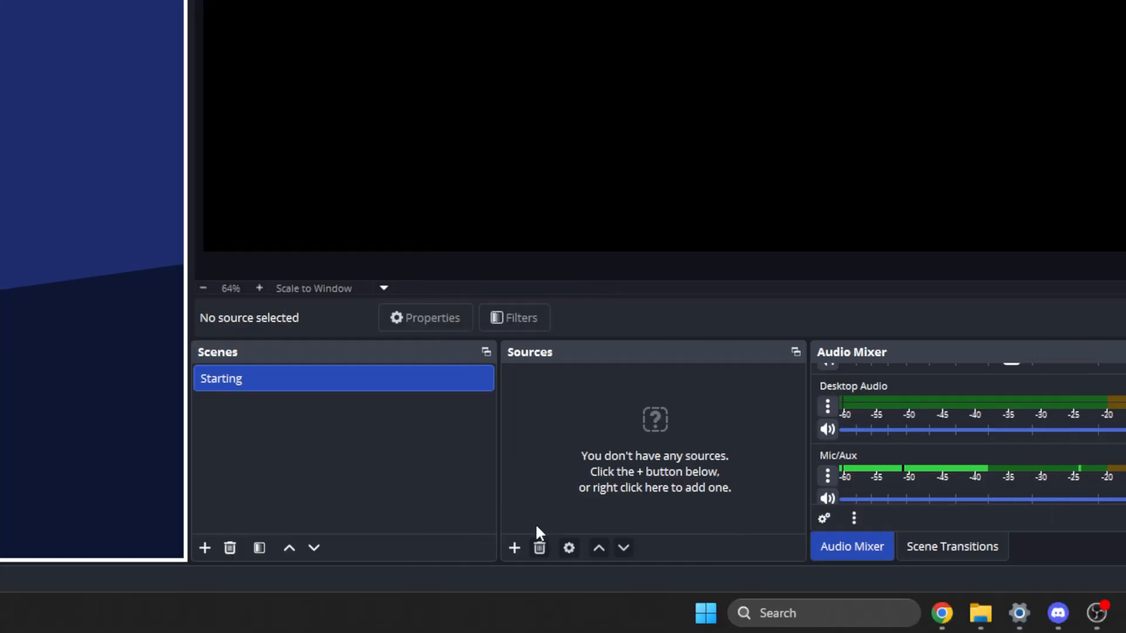
mouse_move(523, 482)
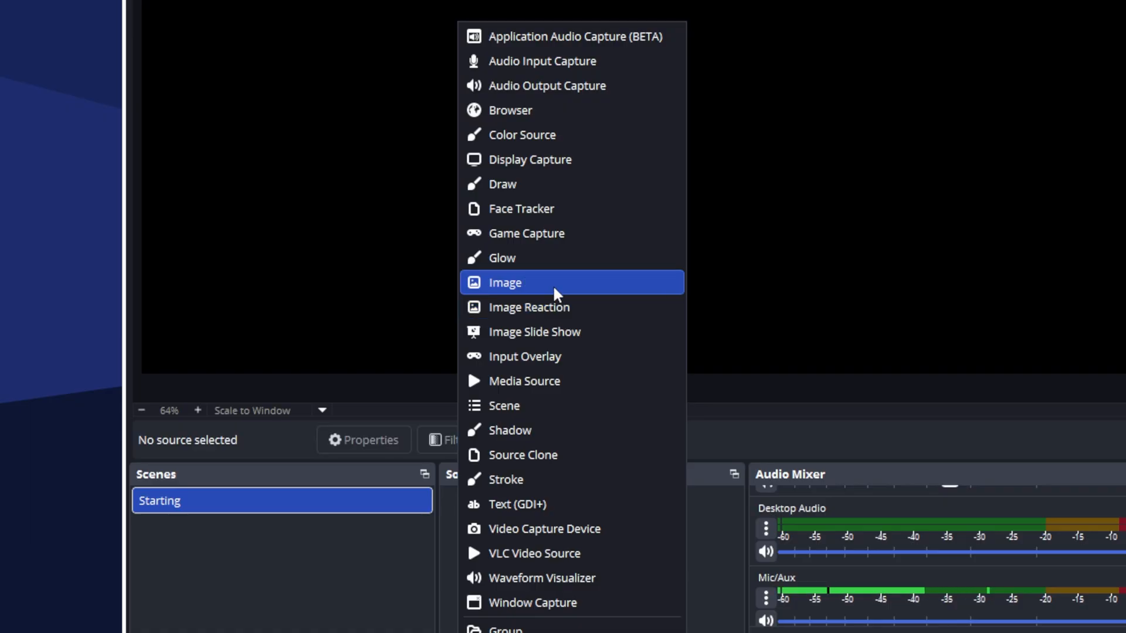
Step: Add an image source 'Starting overlay' using Screen_Starting Soon.png and select it to fit the canvas
click(505, 283)
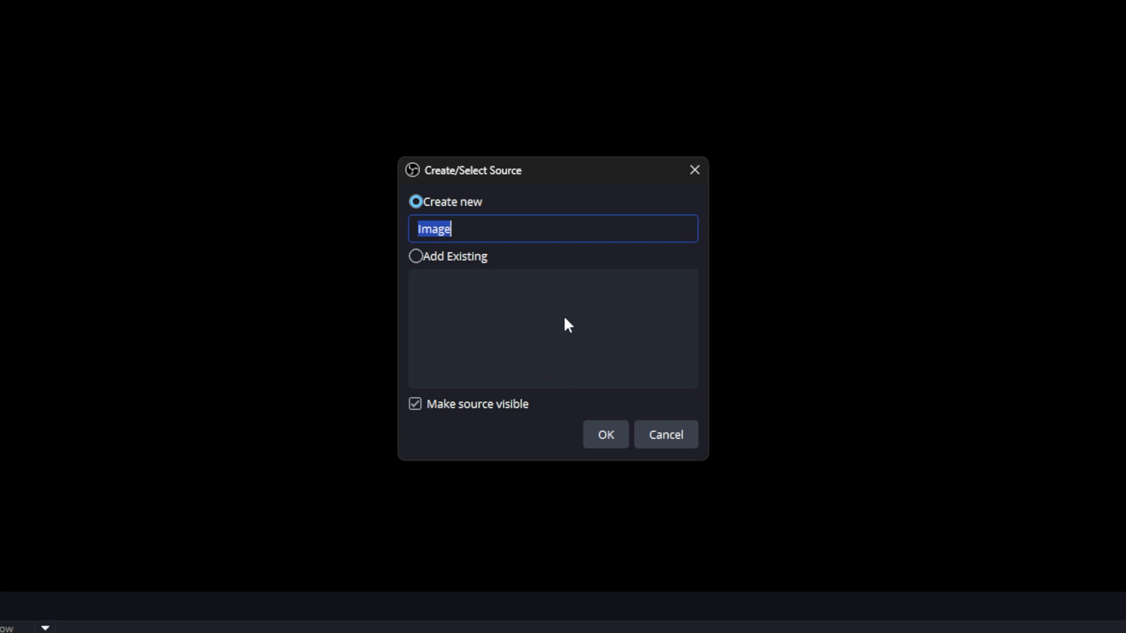
click(603, 434)
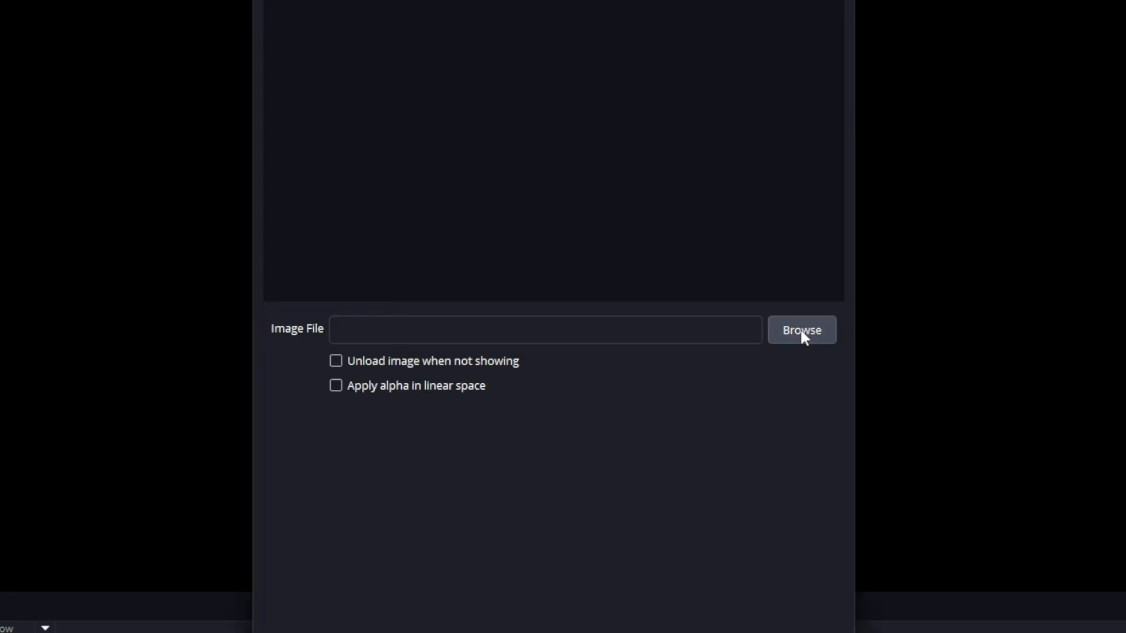
click(801, 329)
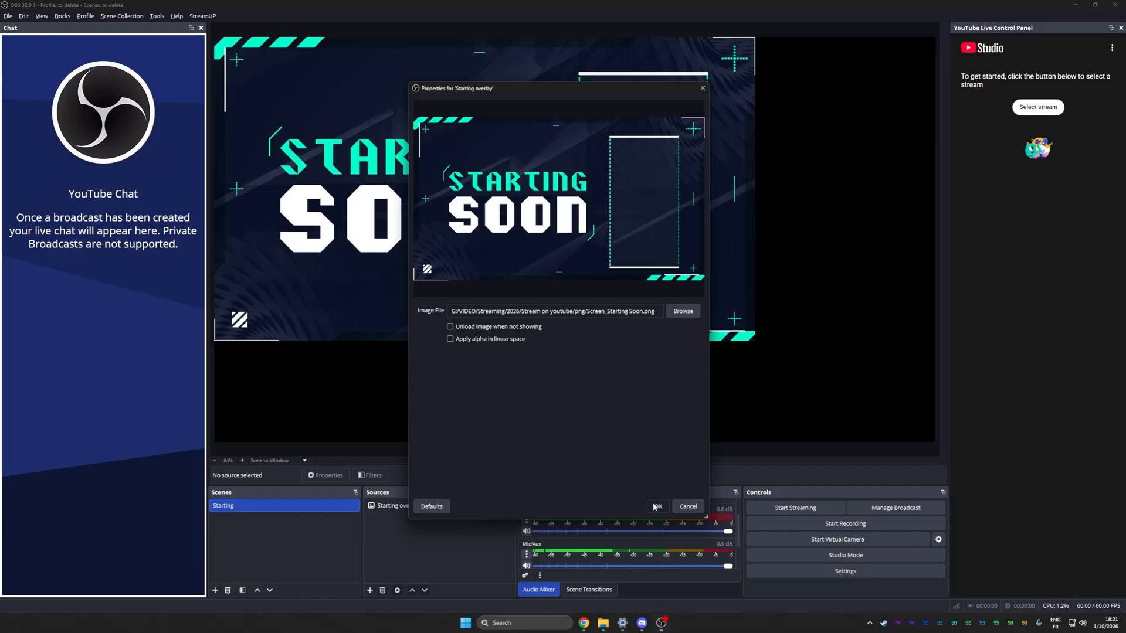
click(657, 507)
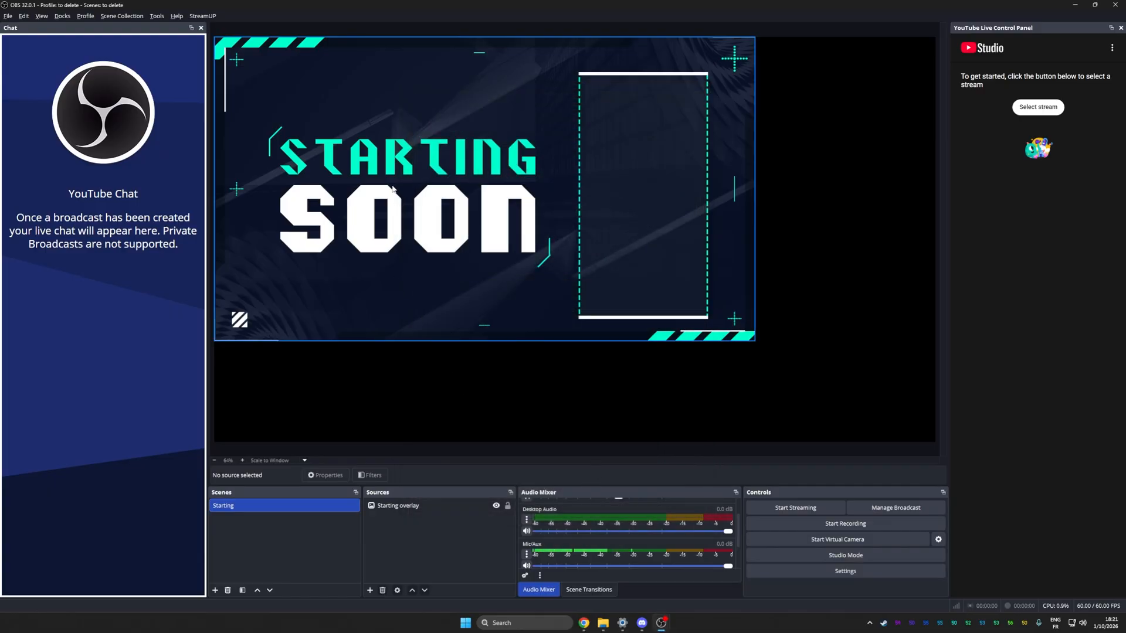
click(398, 505)
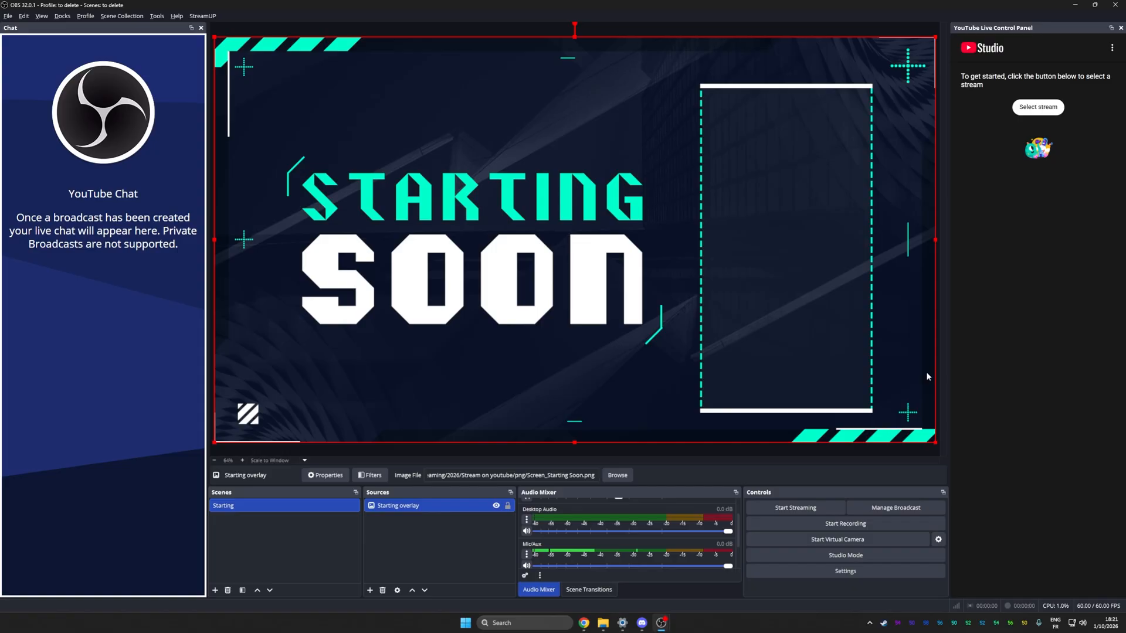
mouse_move(506, 433)
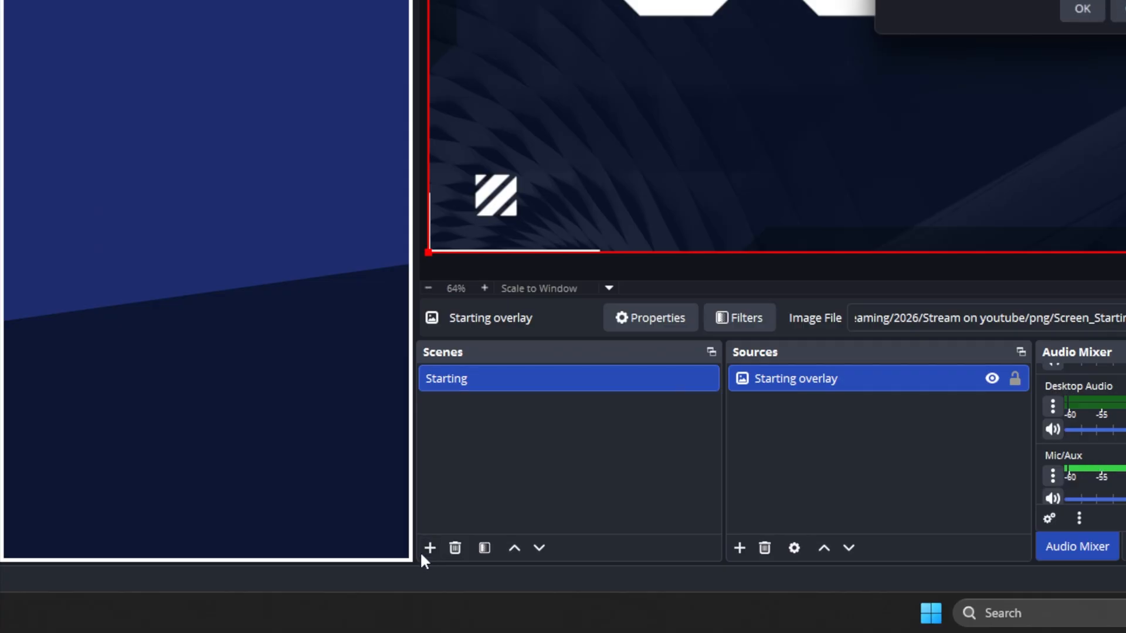
Step: Create a new empty scene named Just chatting and switch to it
click(430, 547)
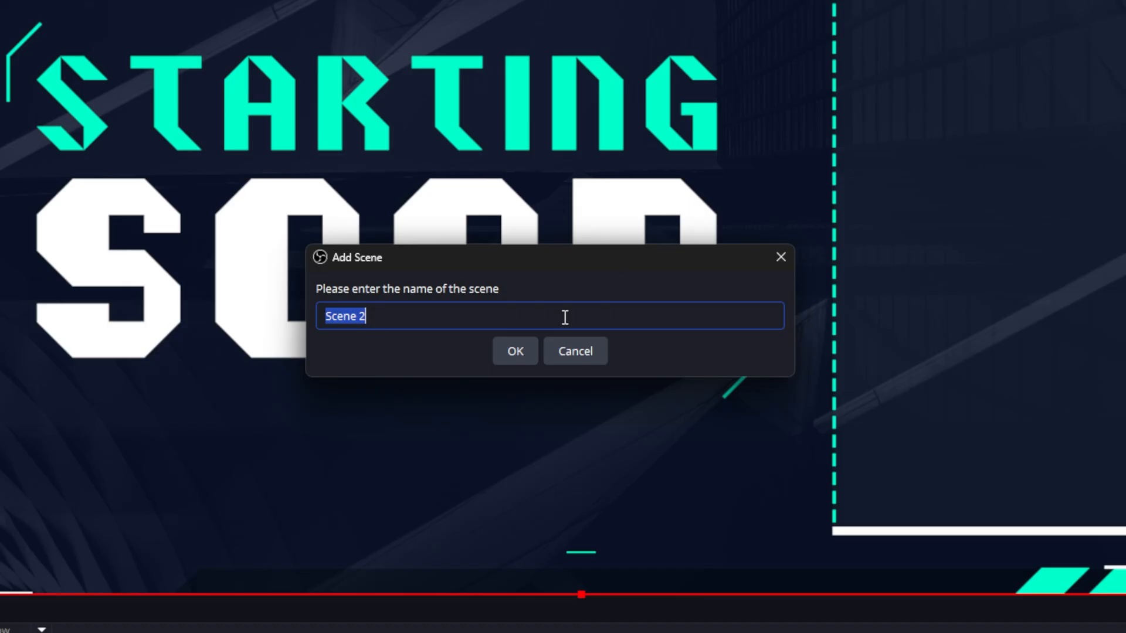
click(575, 351)
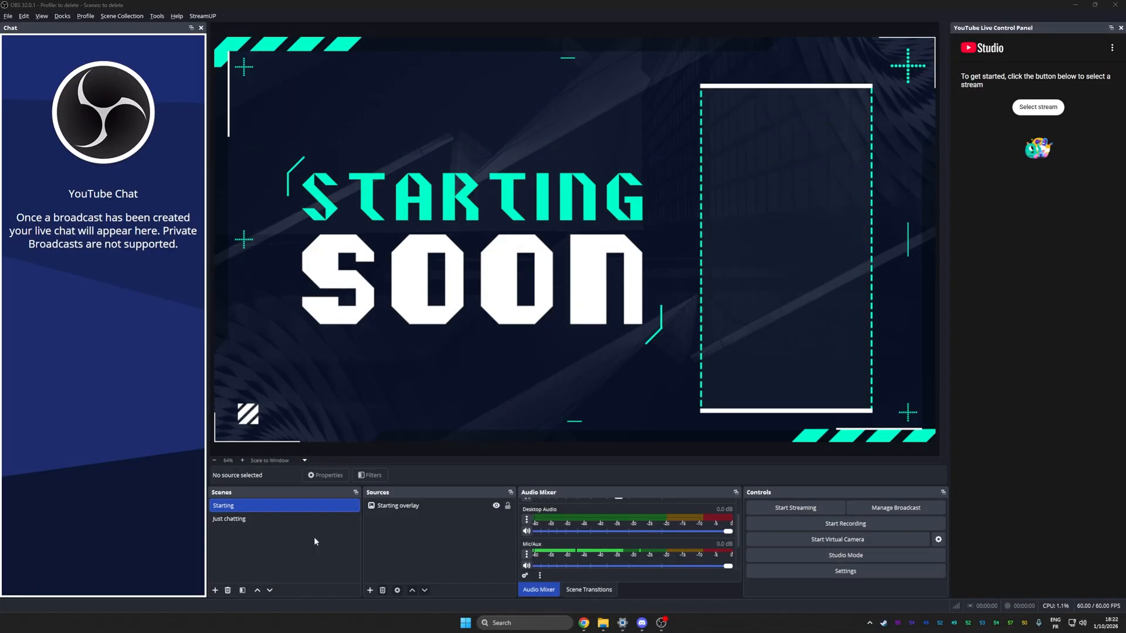
click(228, 518)
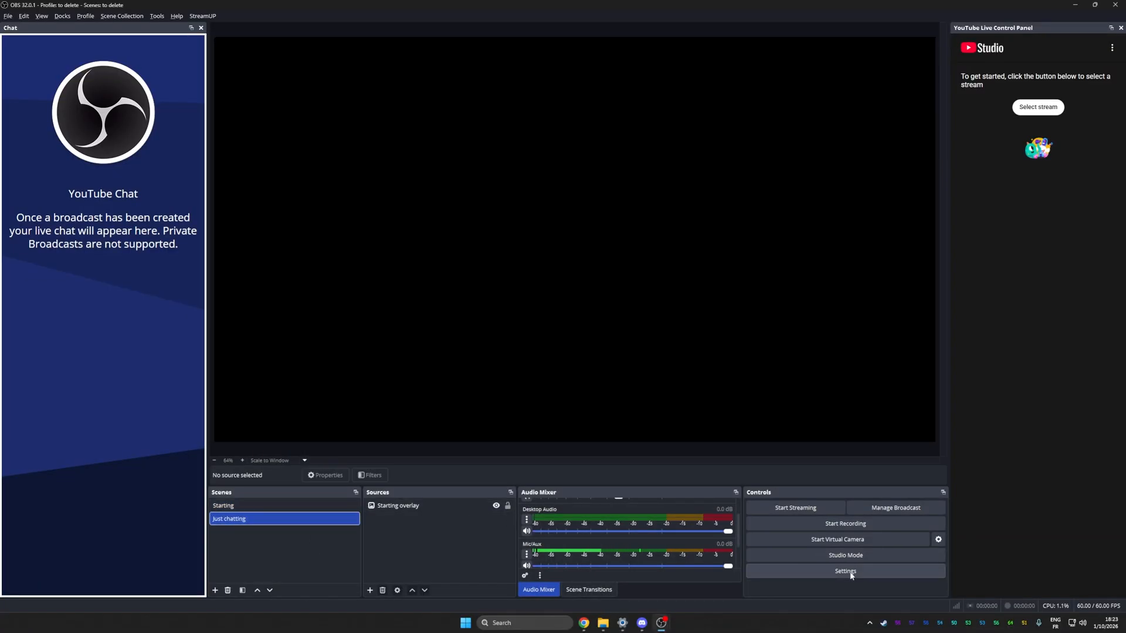
Step: Review the Hotkeys list in Settings, then close Settings with OK
click(846, 571)
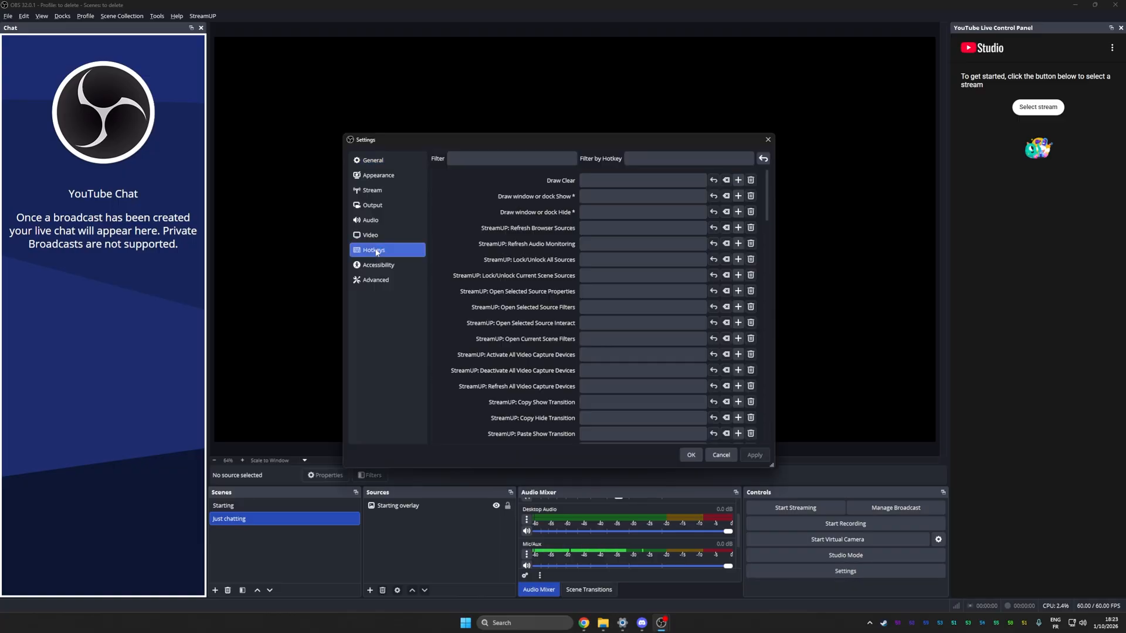
scroll(down, 3)
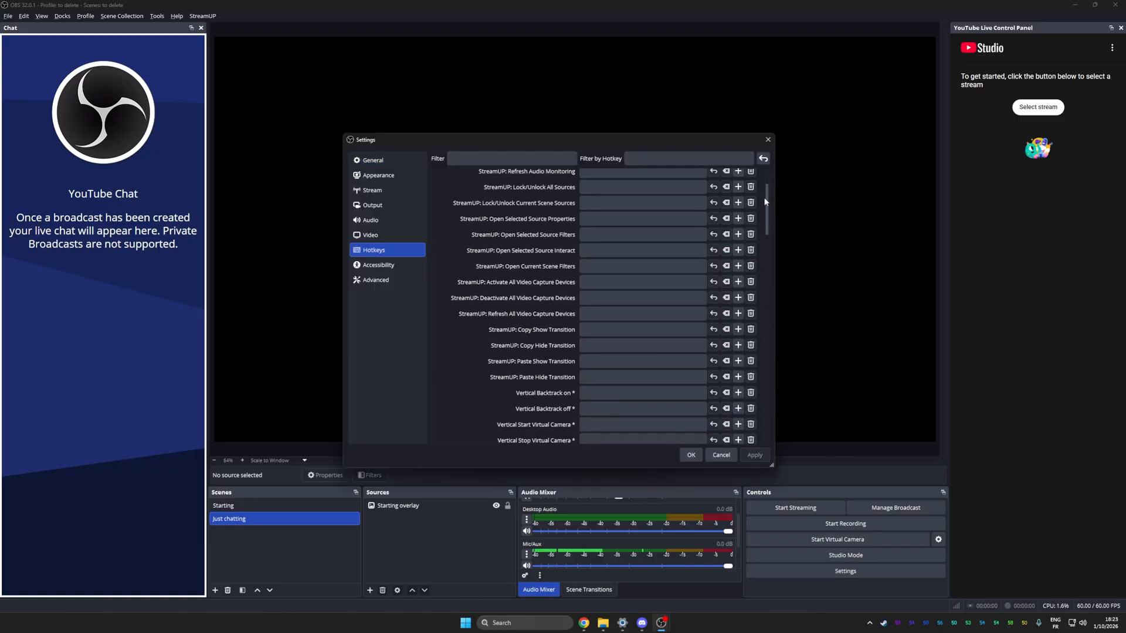
scroll(down, 3)
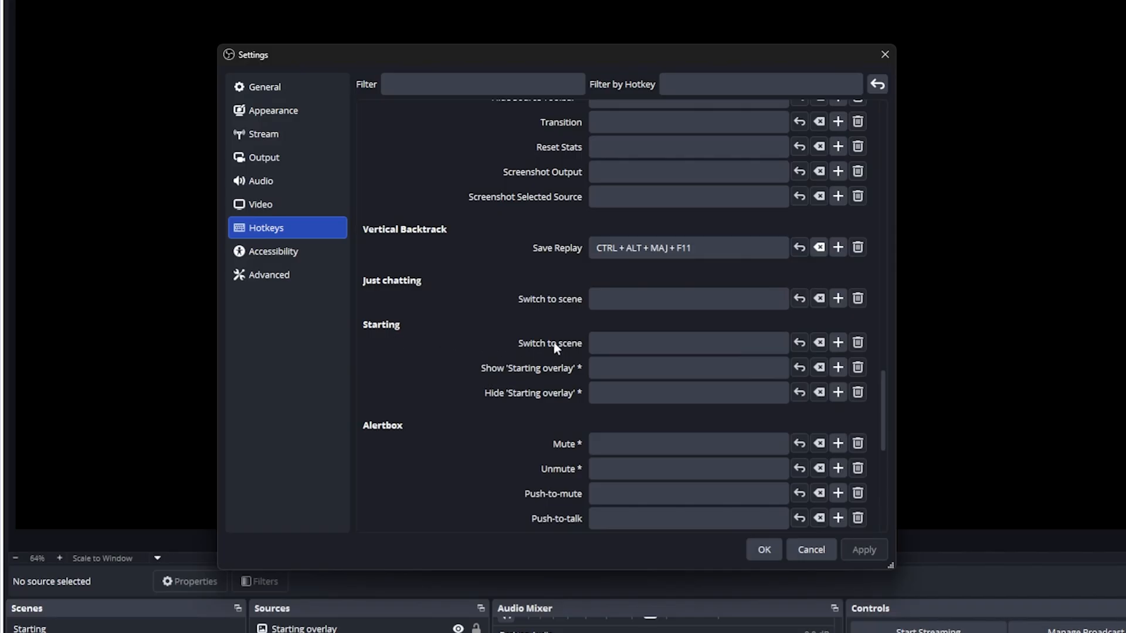
click(687, 343)
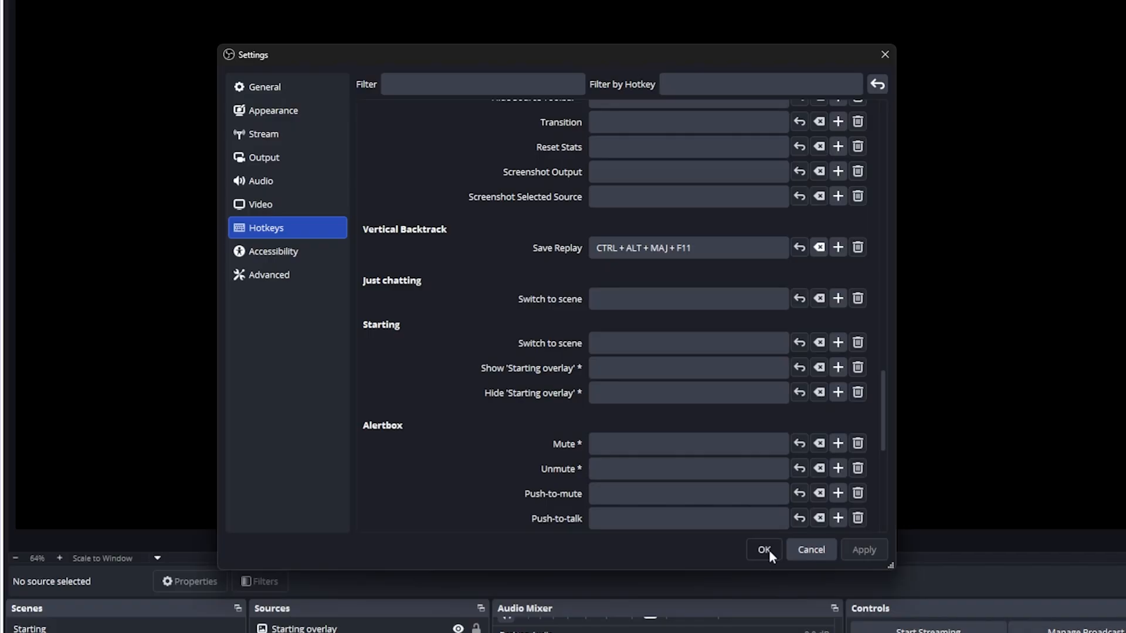
click(762, 549)
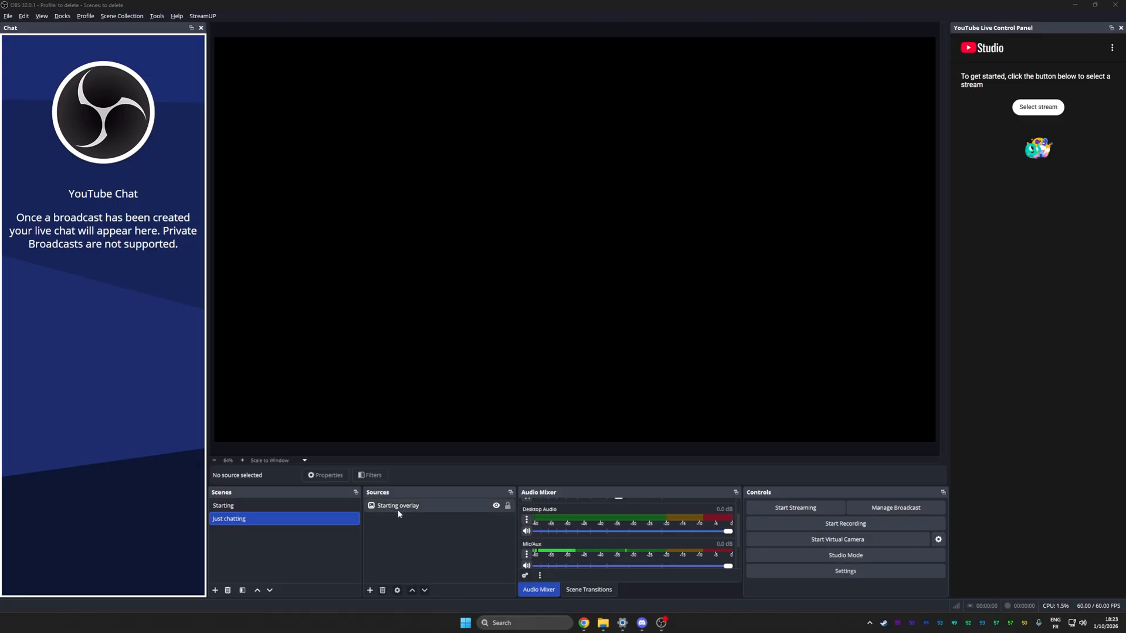
Step: Add a JC overlay image source to the Just chatting scene, fitted to fill the canvas
click(223, 505)
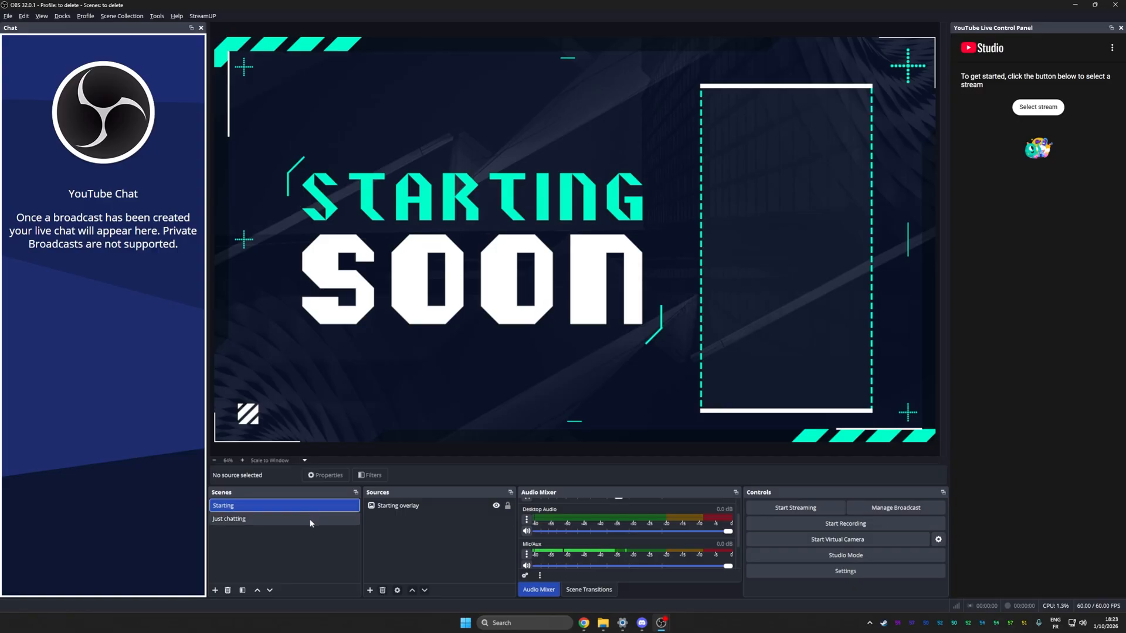
click(229, 518)
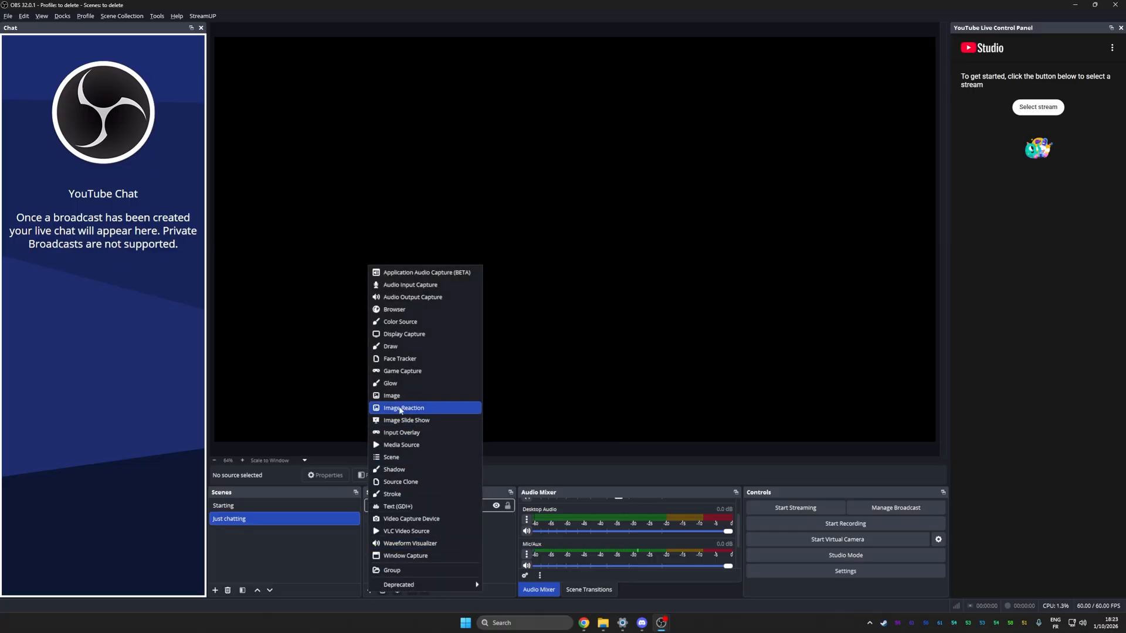
click(392, 395)
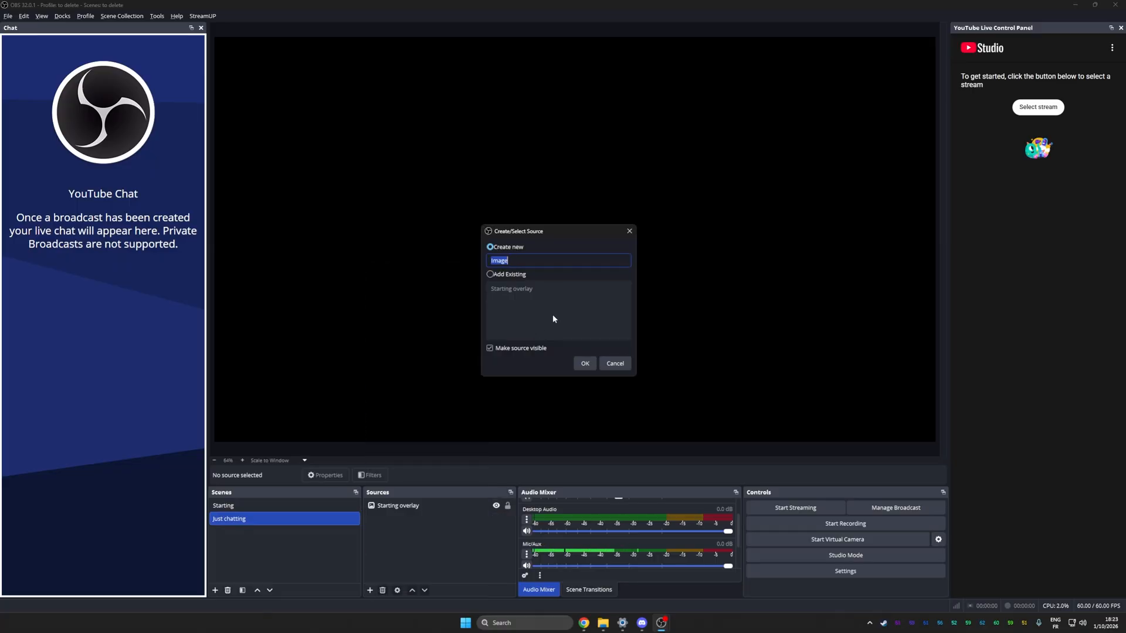
click(584, 364)
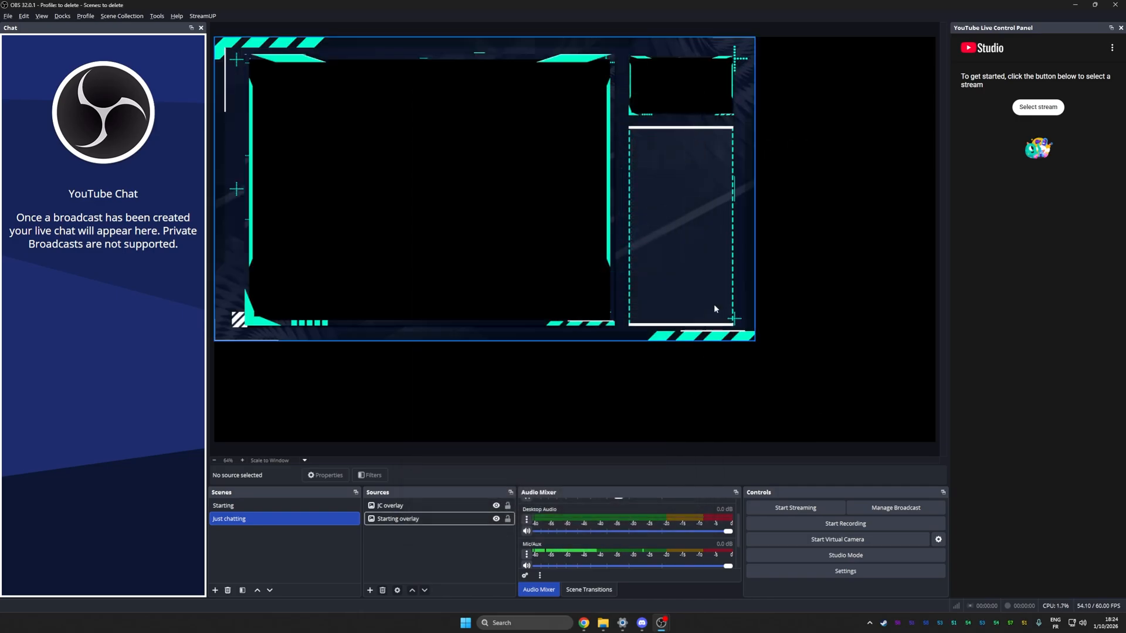
click(390, 505)
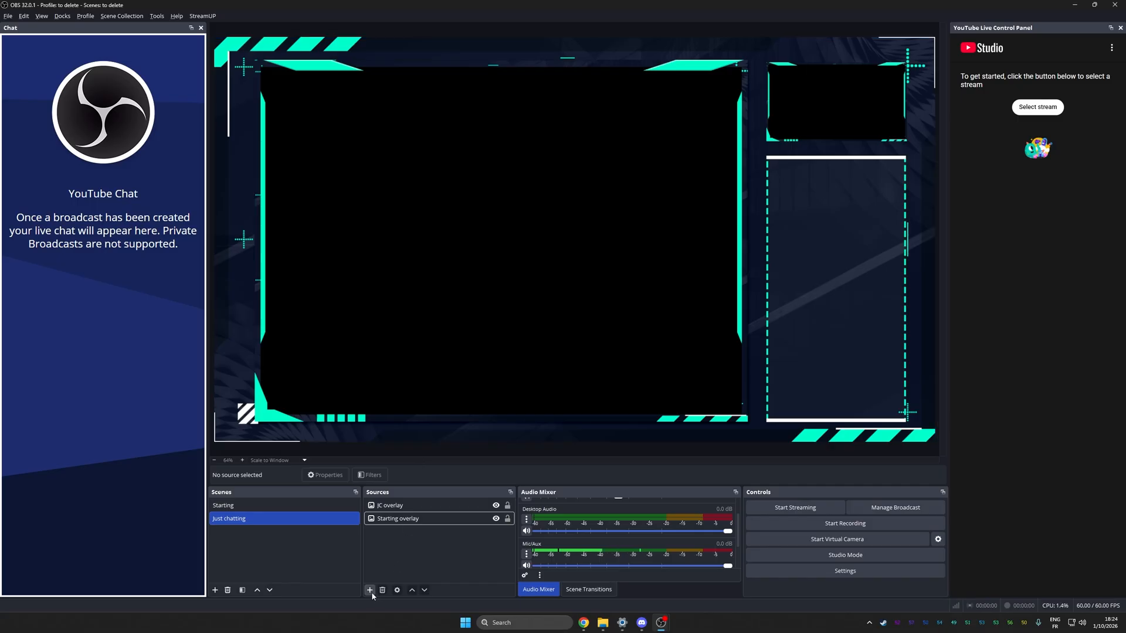
Step: Add a Video Capture Device source named Webcam using the connected camera
click(370, 590)
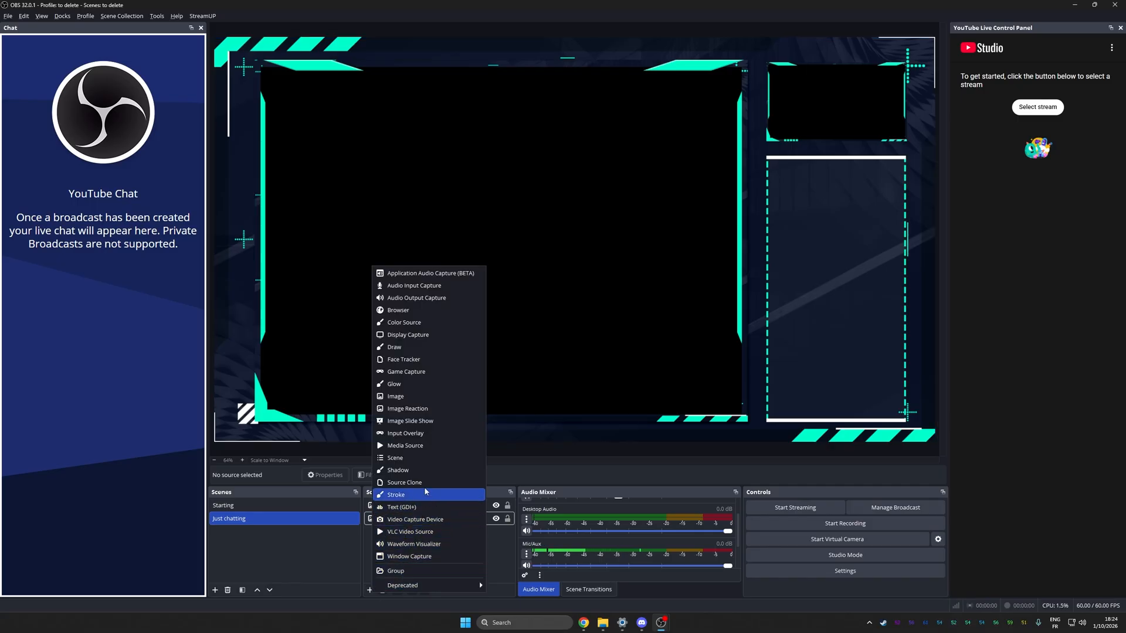
click(415, 519)
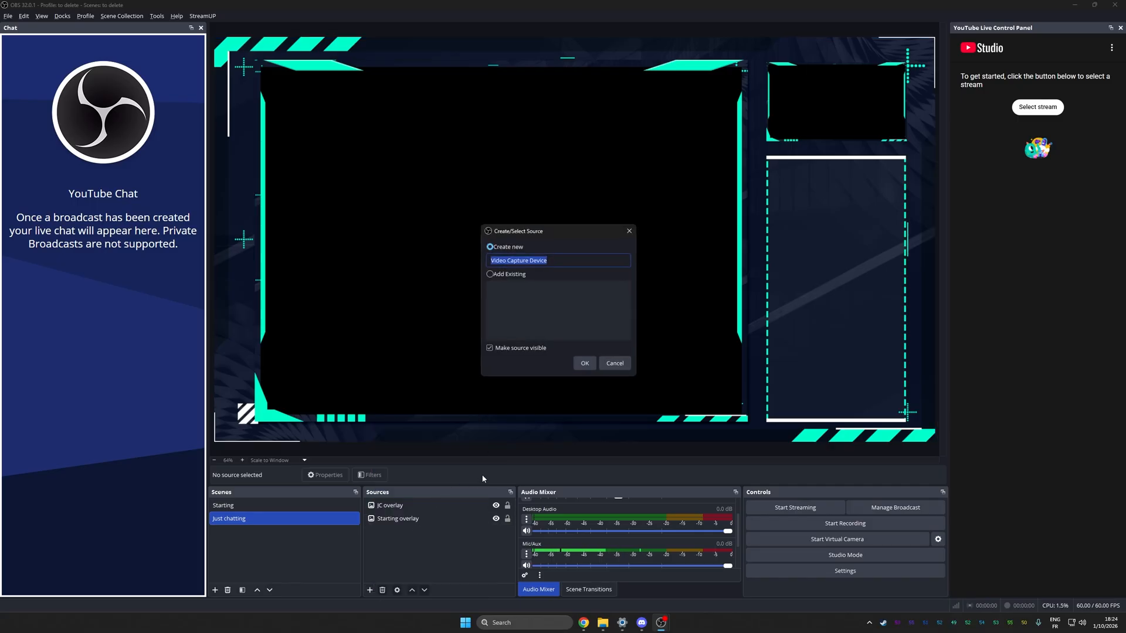
click(584, 363)
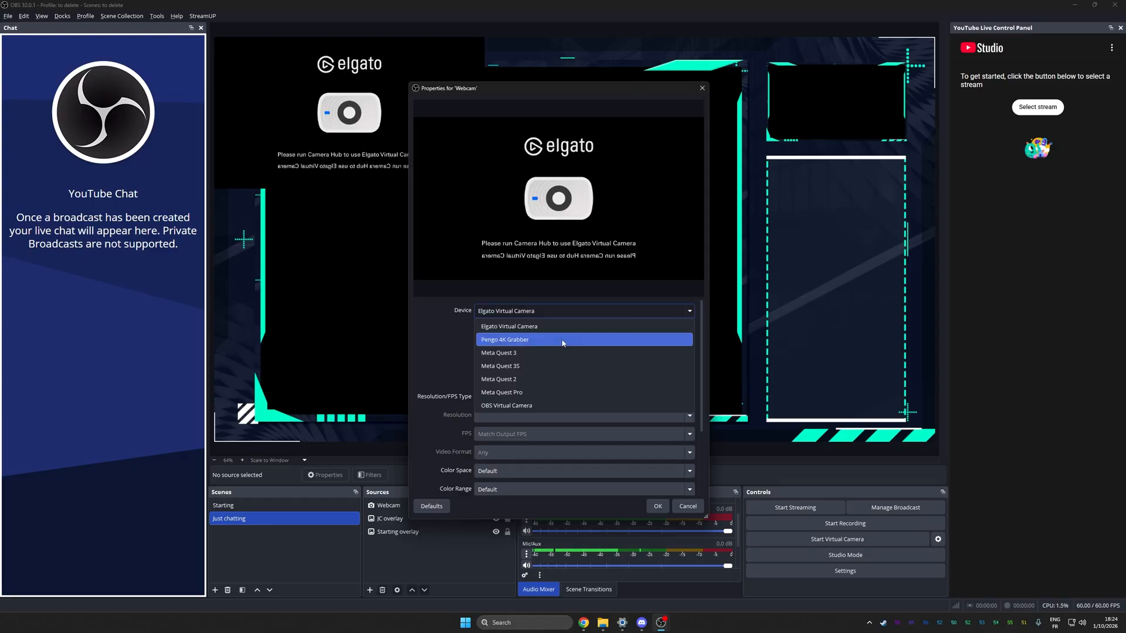
click(656, 507)
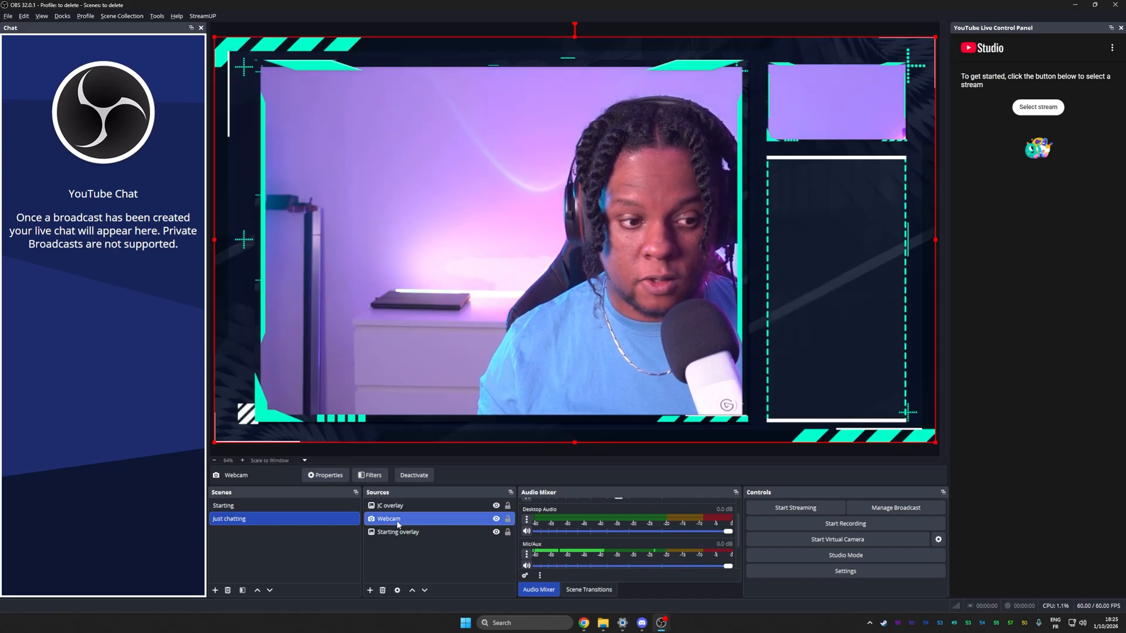
Step: Place the webcam behind the JC overlay and centre it inside the large frame
click(392, 506)
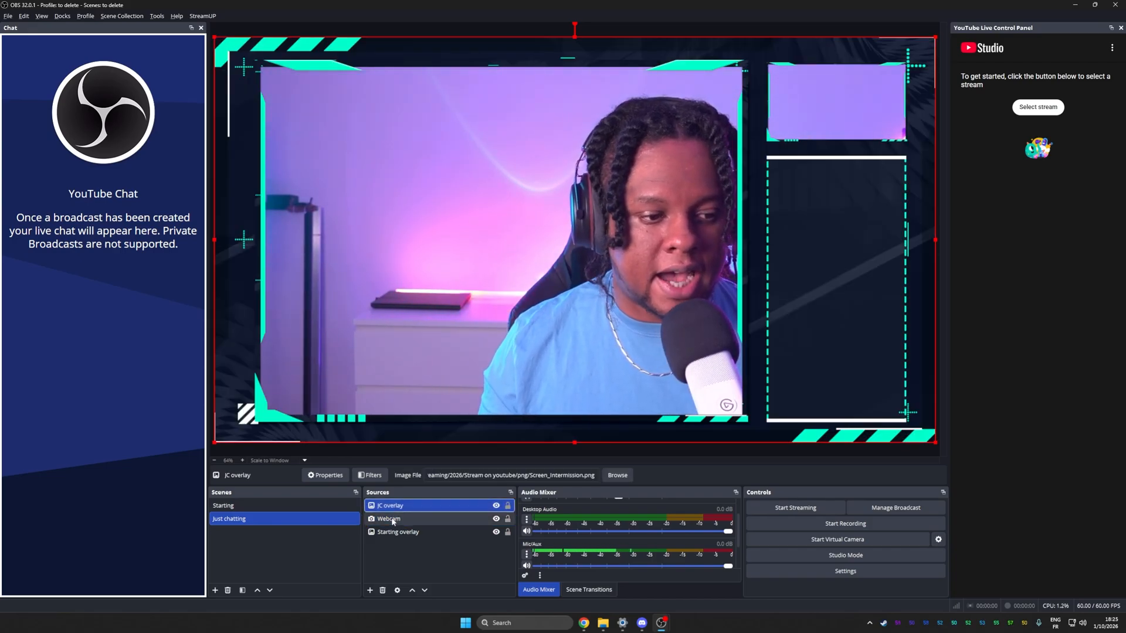
click(388, 519)
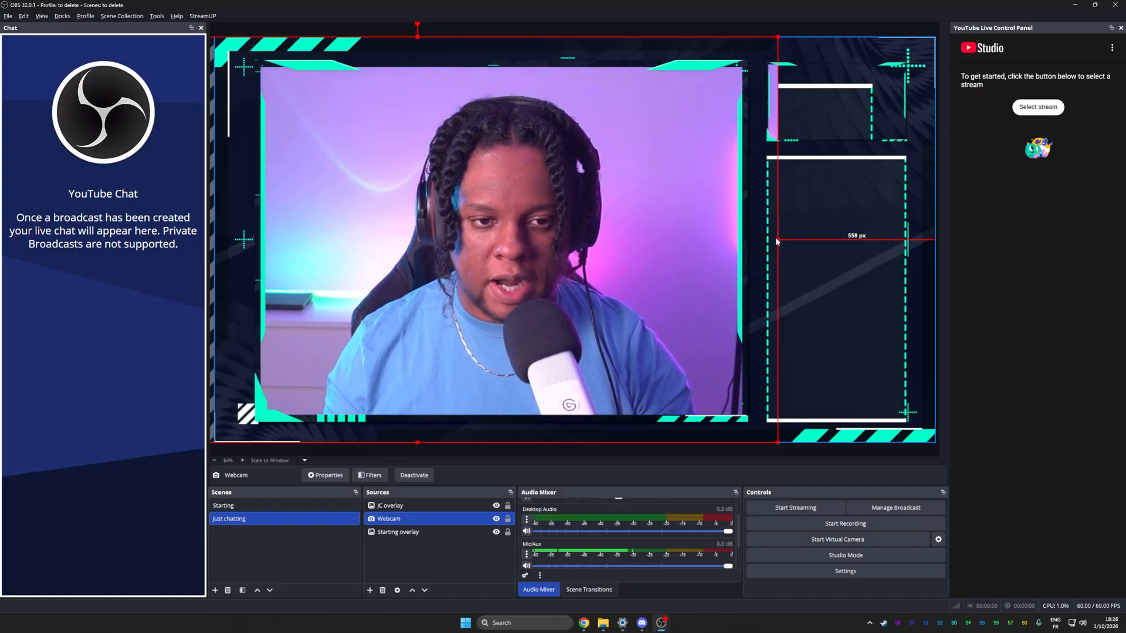
drag(777, 241, 751, 240)
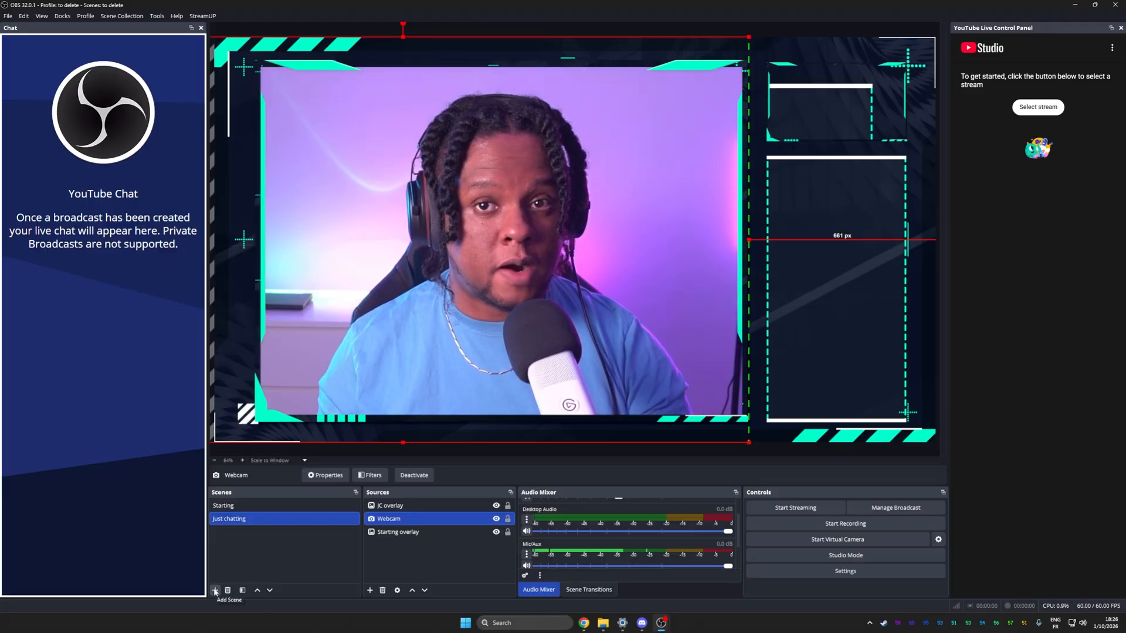
Step: Create a third scene named Gameplay
click(215, 590)
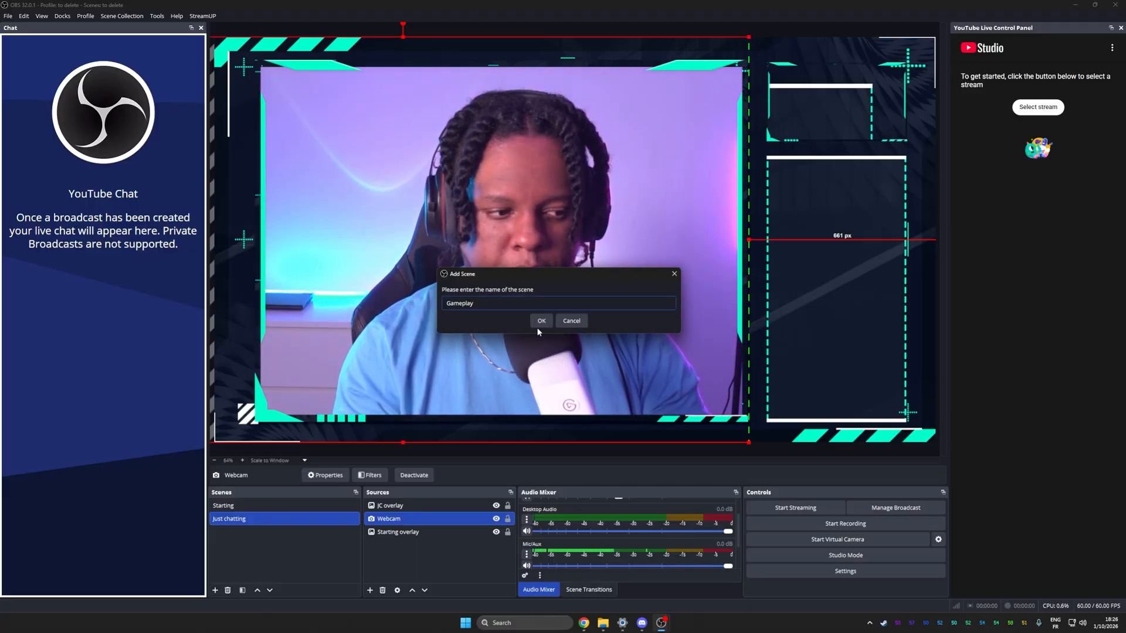
click(541, 320)
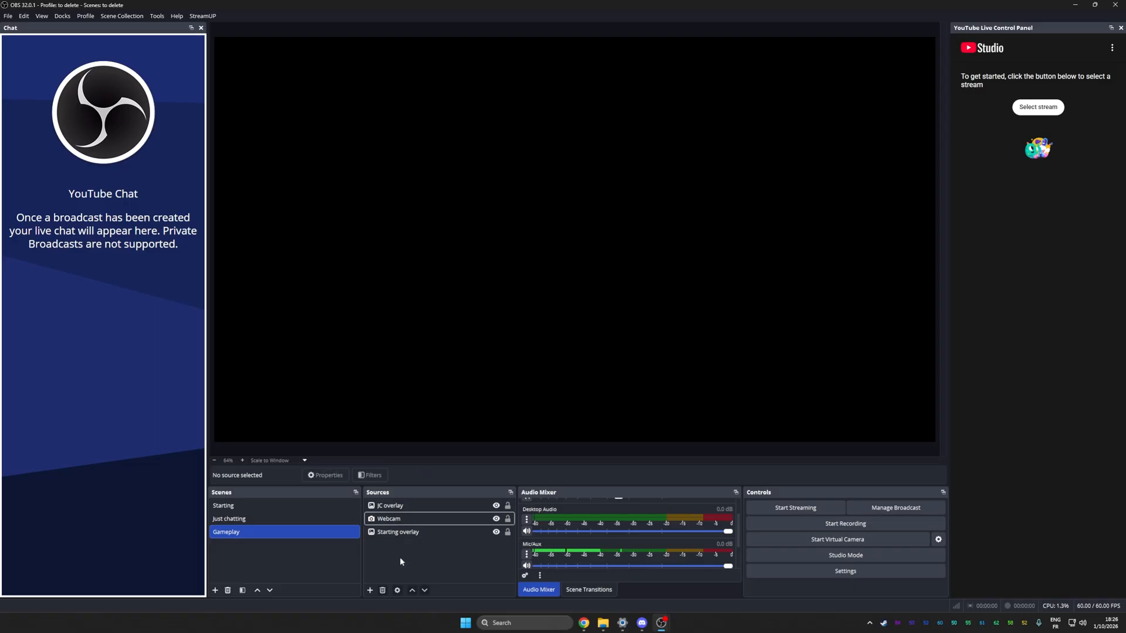
Step: Add a Game Capture source set to Capture specific window
click(369, 589)
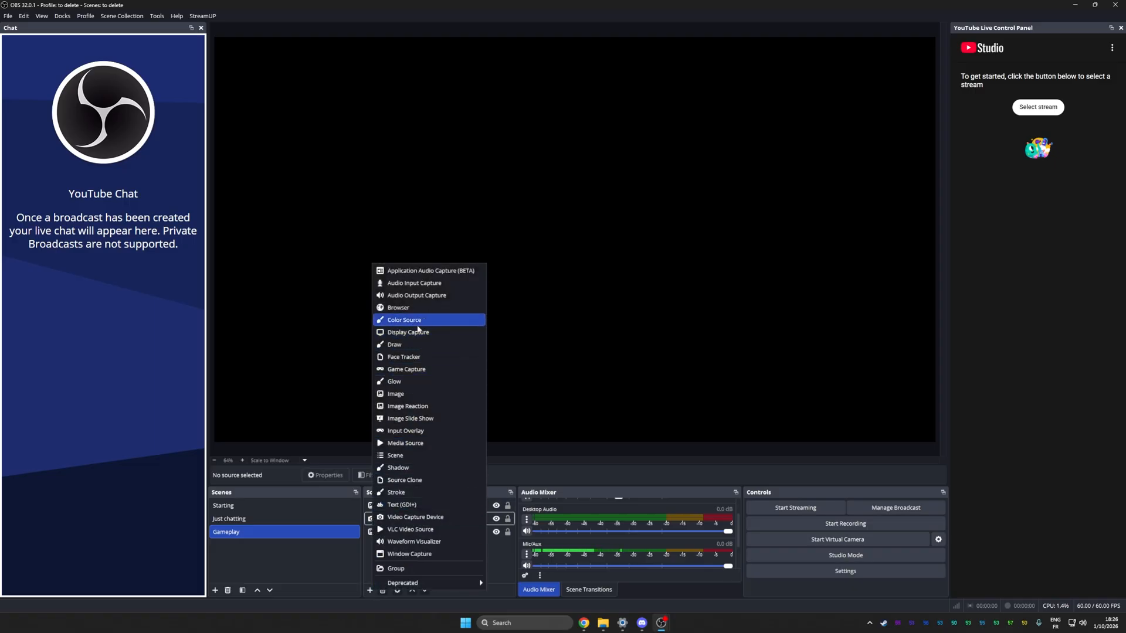
mouse_move(407, 406)
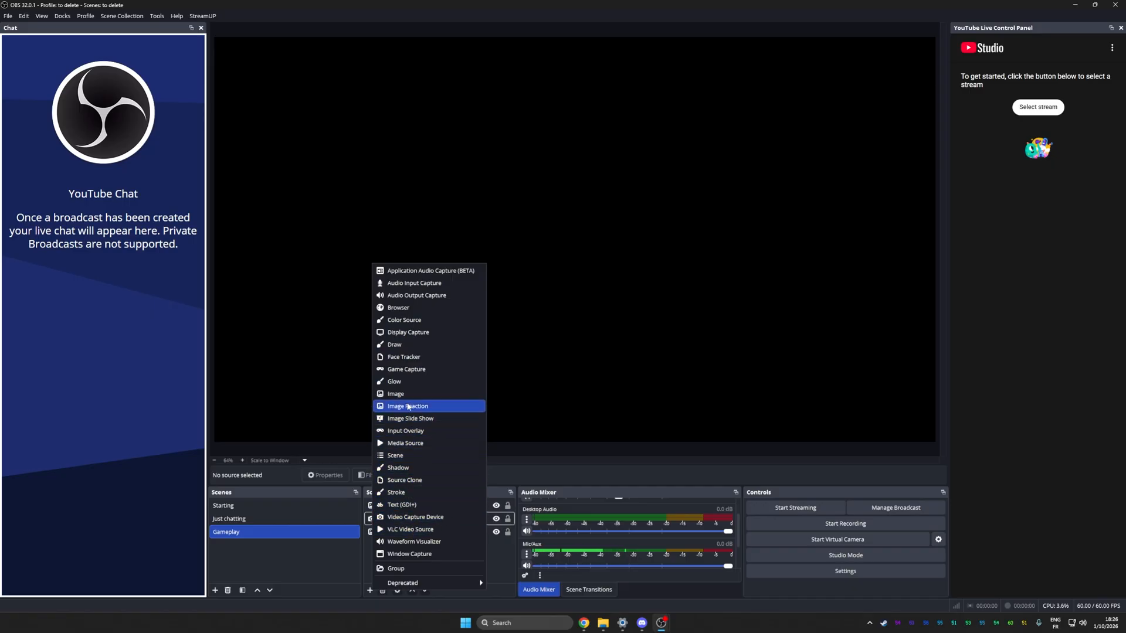
mouse_move(421, 369)
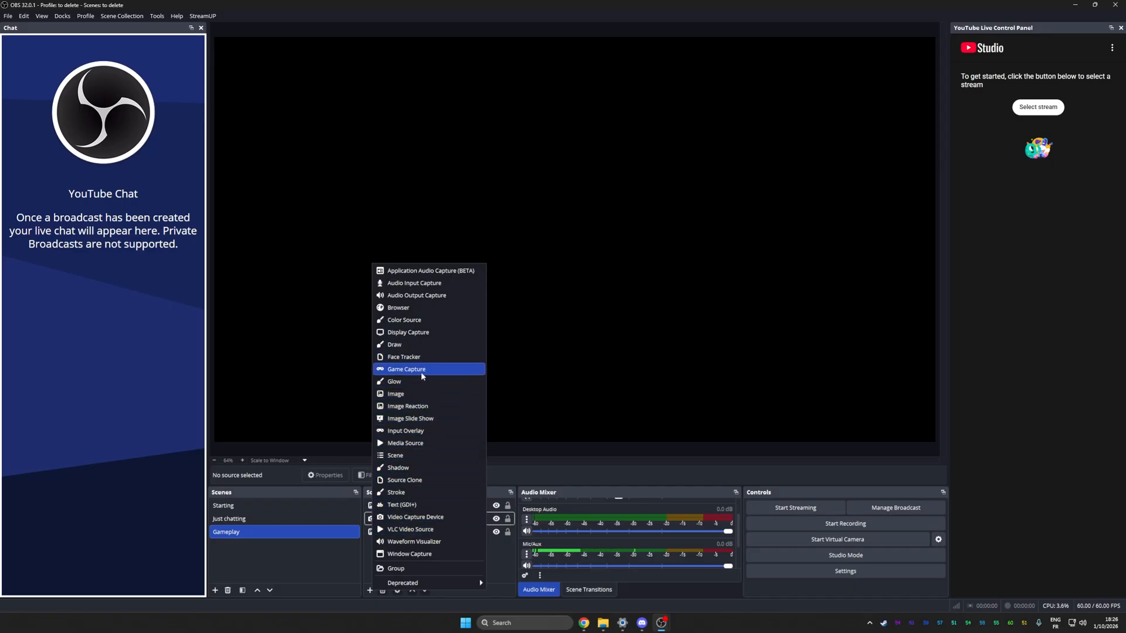
click(407, 369)
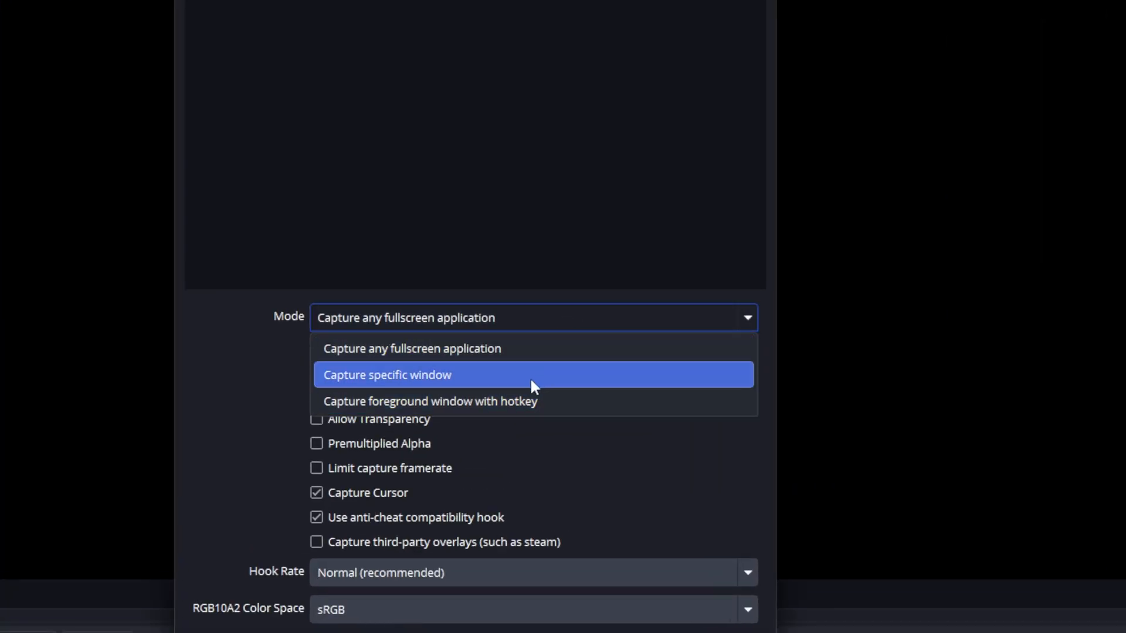
click(387, 376)
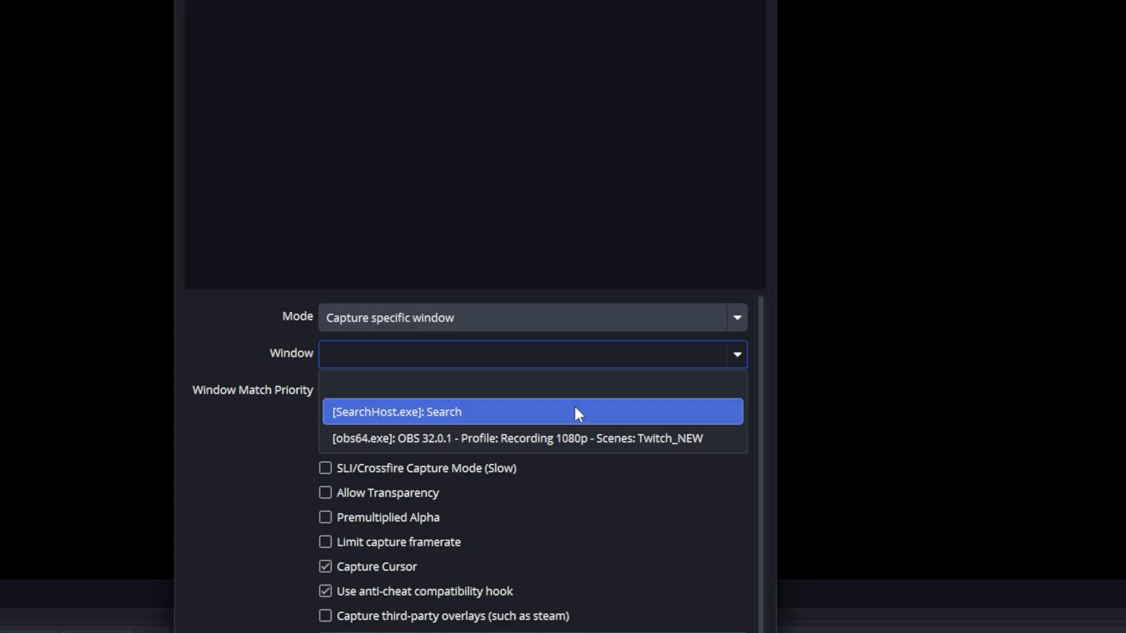
mouse_move(567, 386)
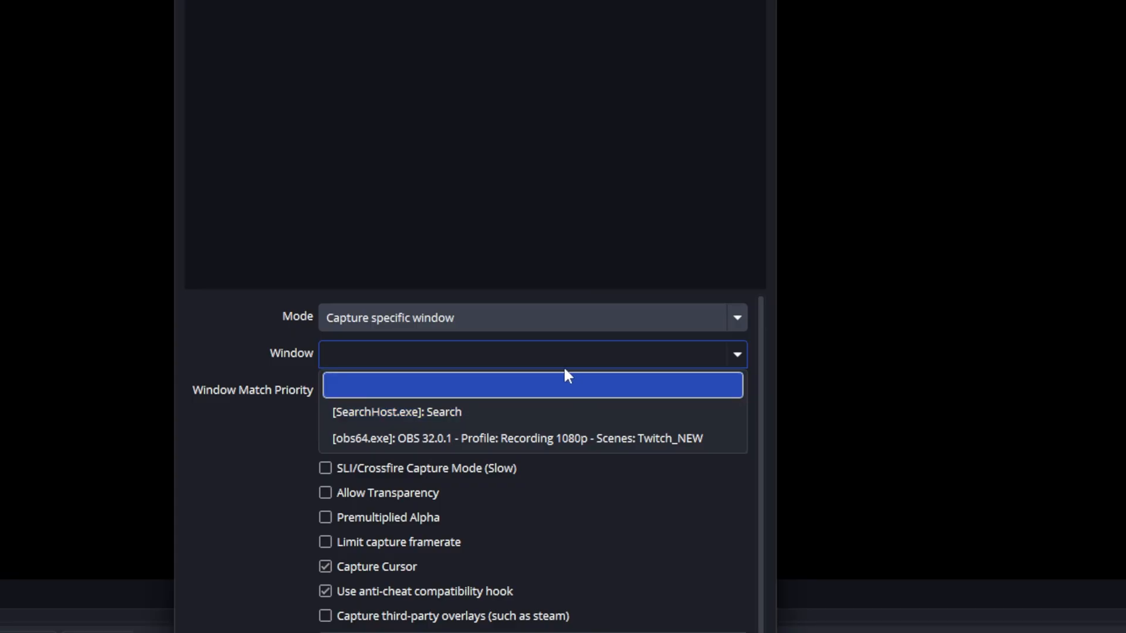
mouse_move(351, 352)
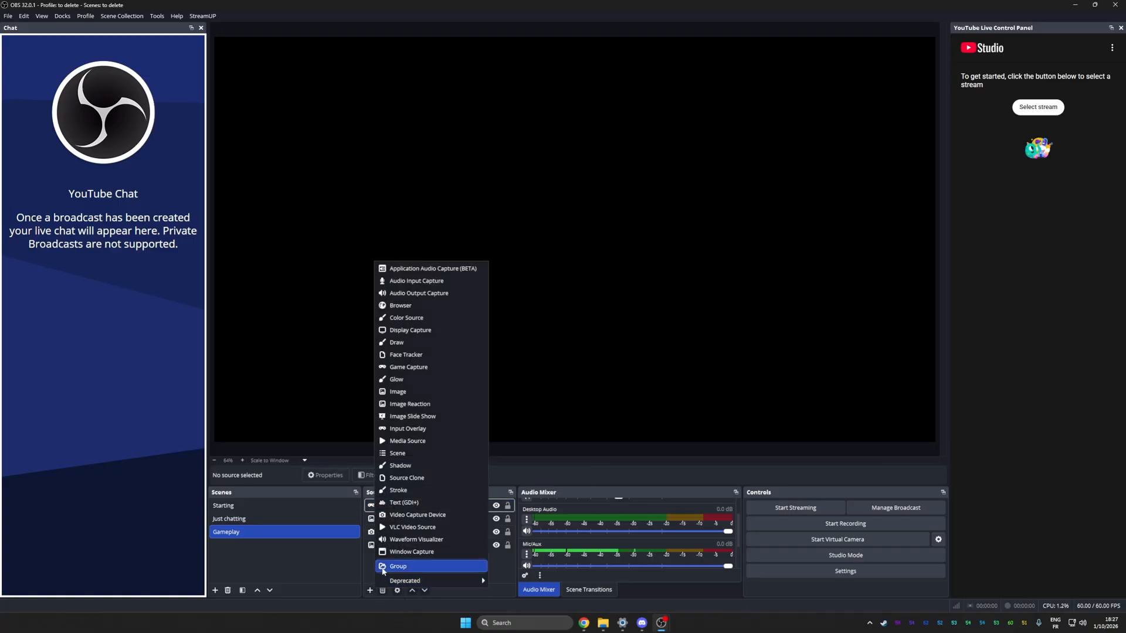
mouse_move(419, 517)
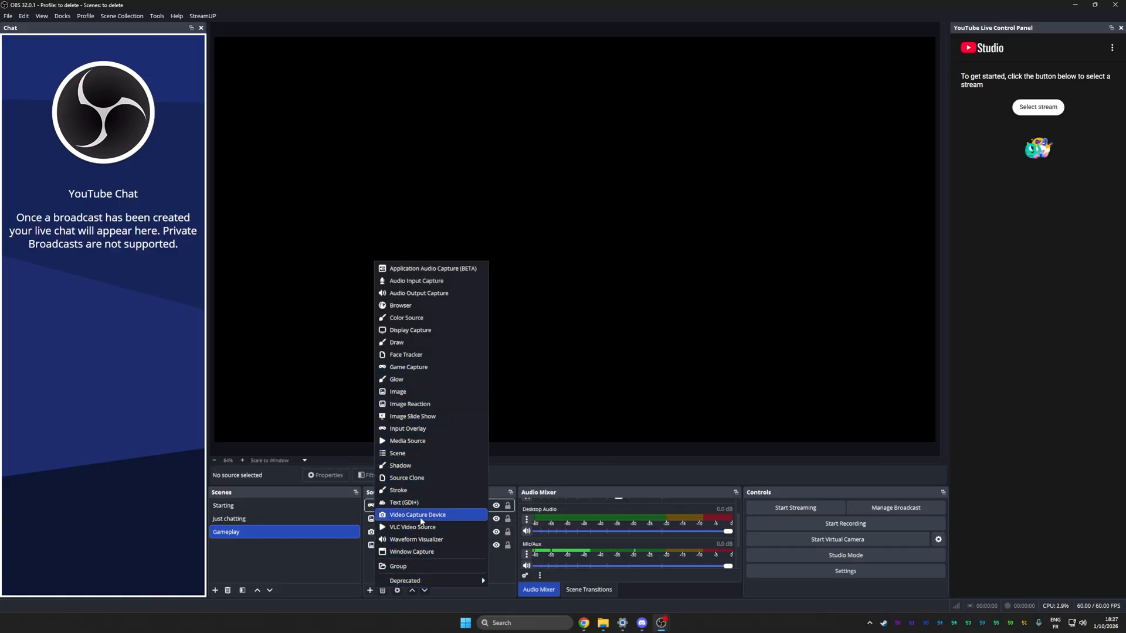
Step: Add the existing Webcam source to the Gameplay scene instead of a new one
click(418, 514)
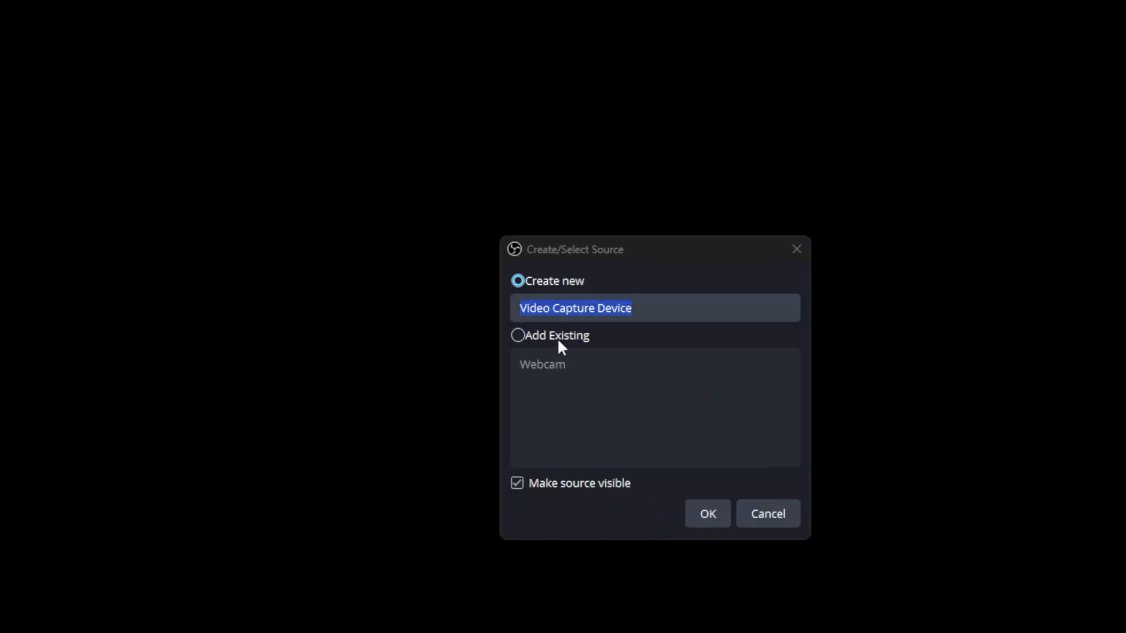
click(517, 335)
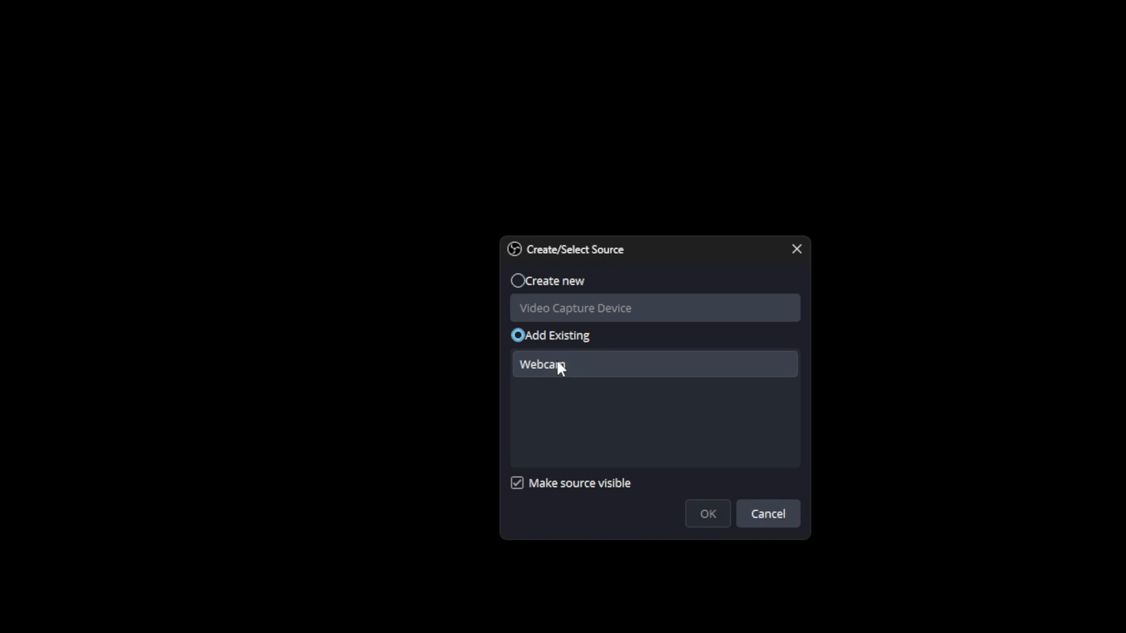
click(542, 363)
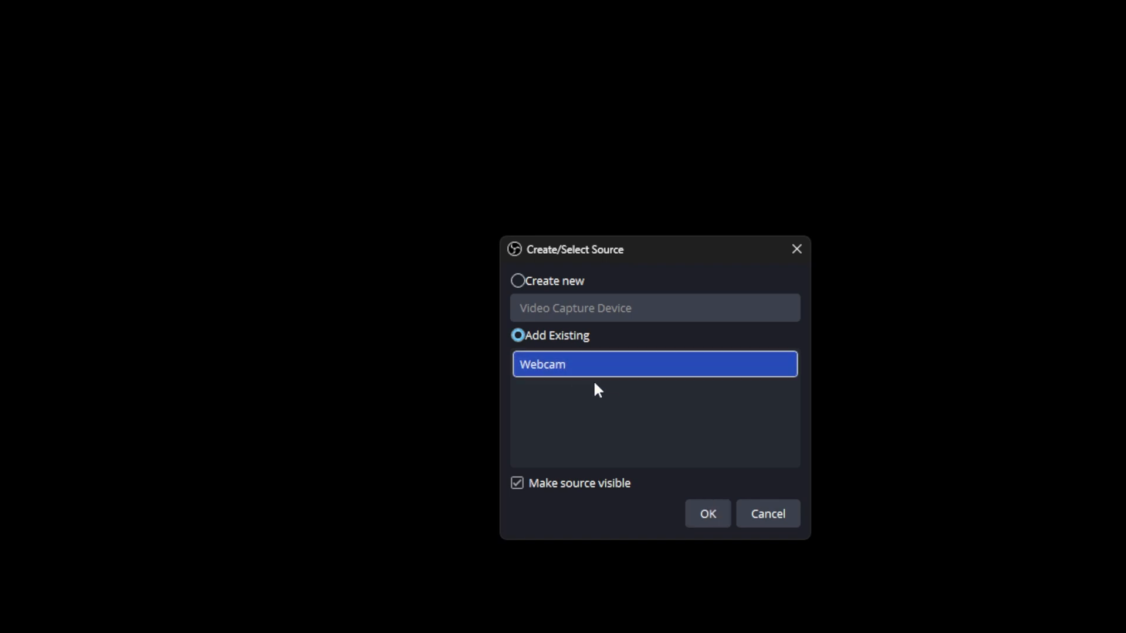
click(706, 513)
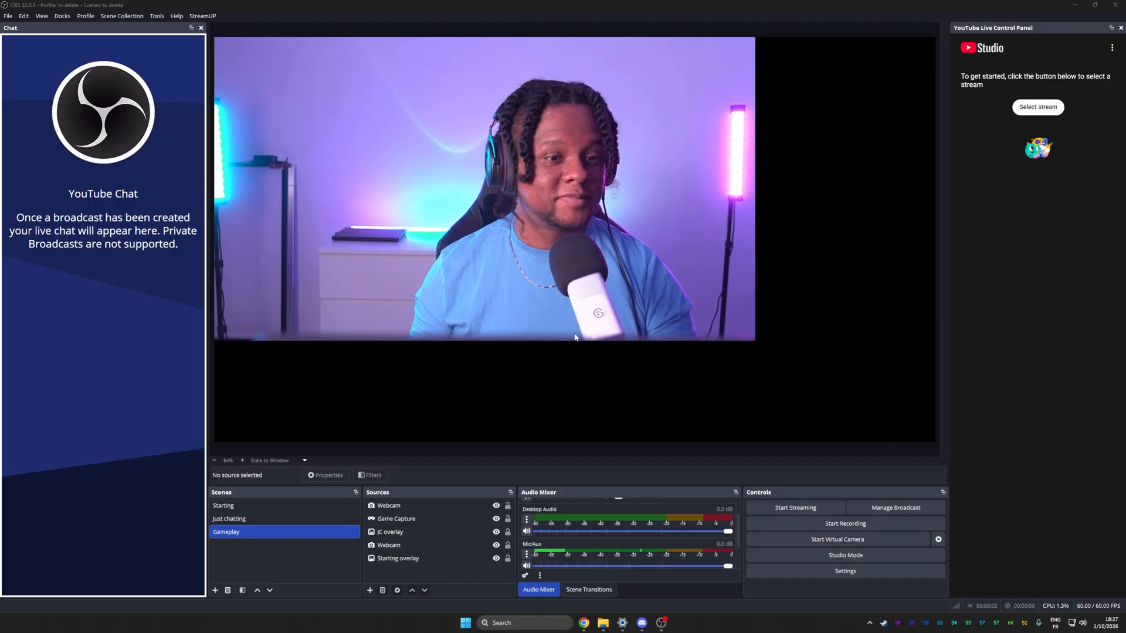
Step: Shrink the webcam to a small square and place it near the left edge of the canvas
click(388, 506)
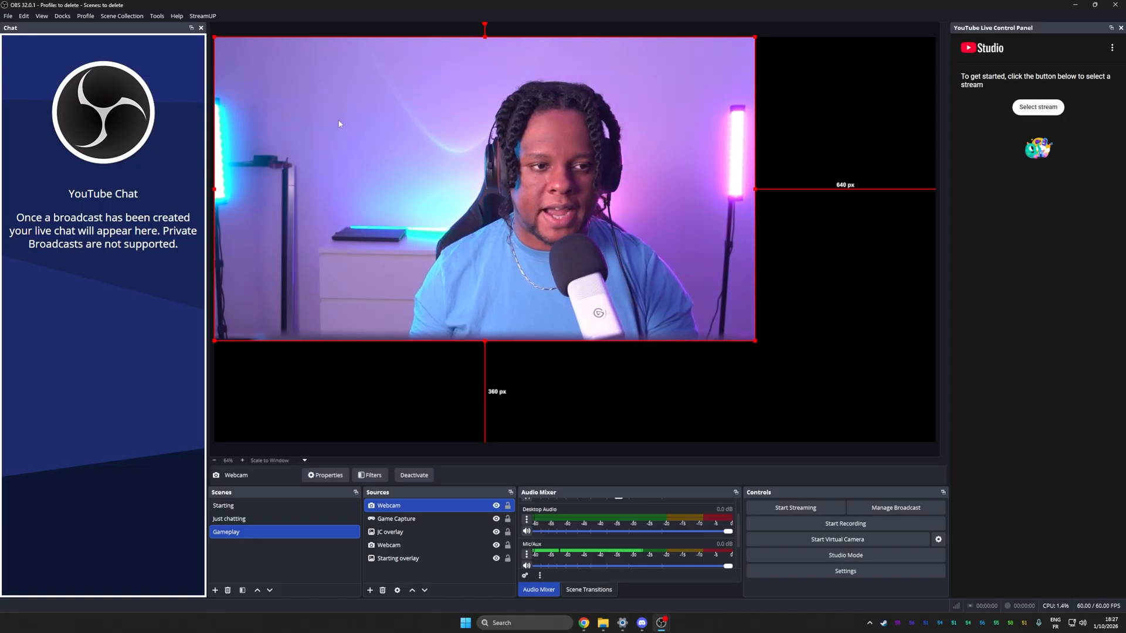
drag(213, 189, 304, 189)
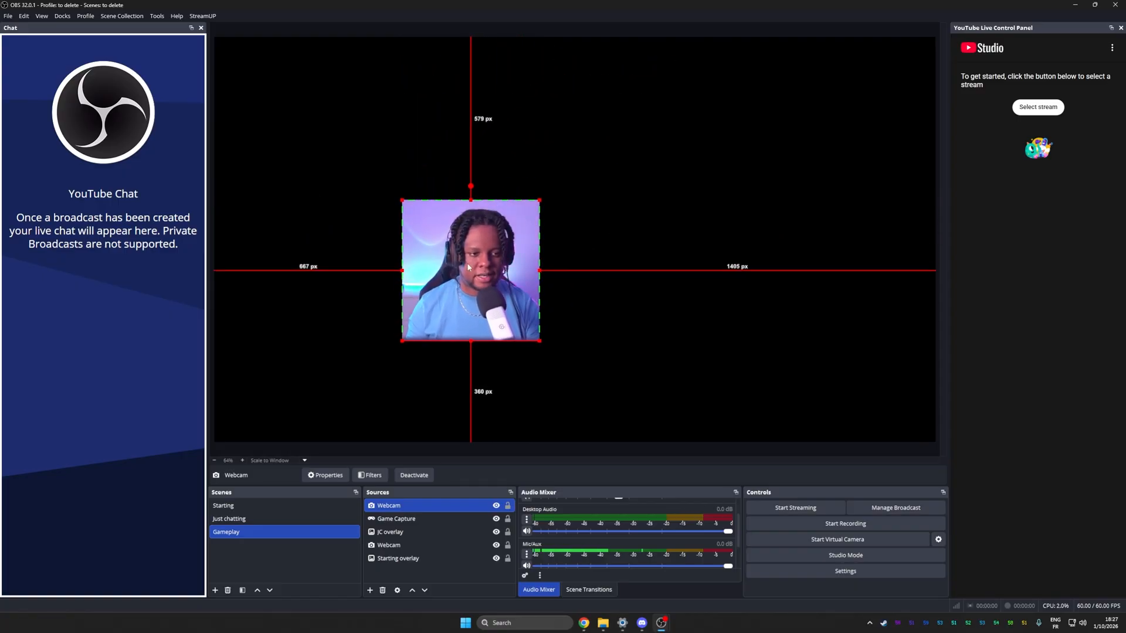
drag(470, 270, 302, 229)
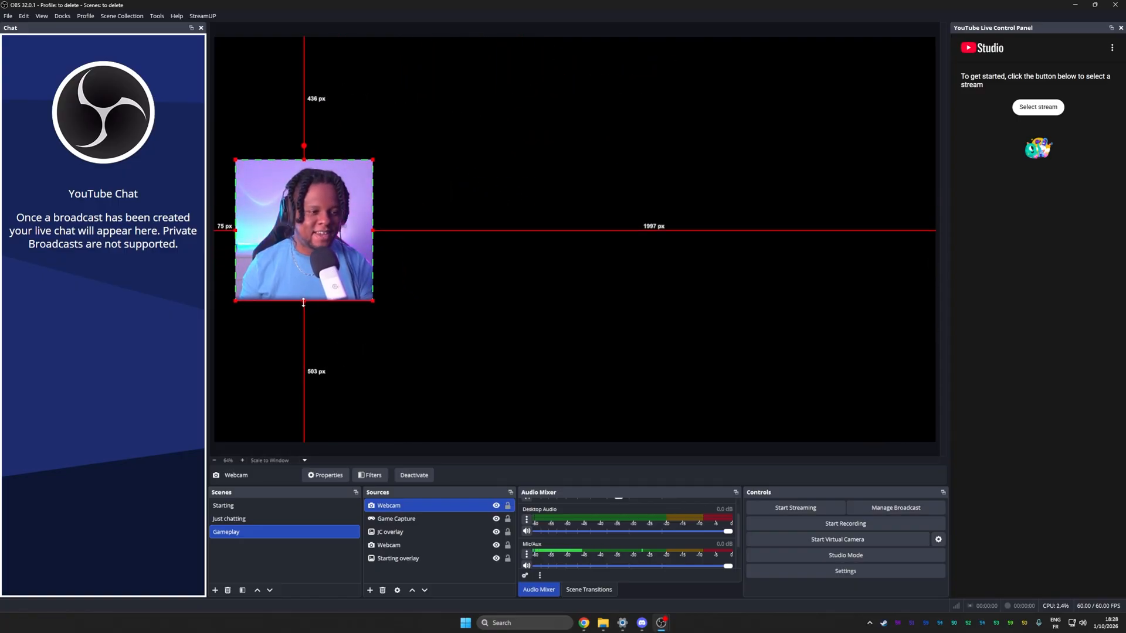
drag(303, 230, 304, 239)
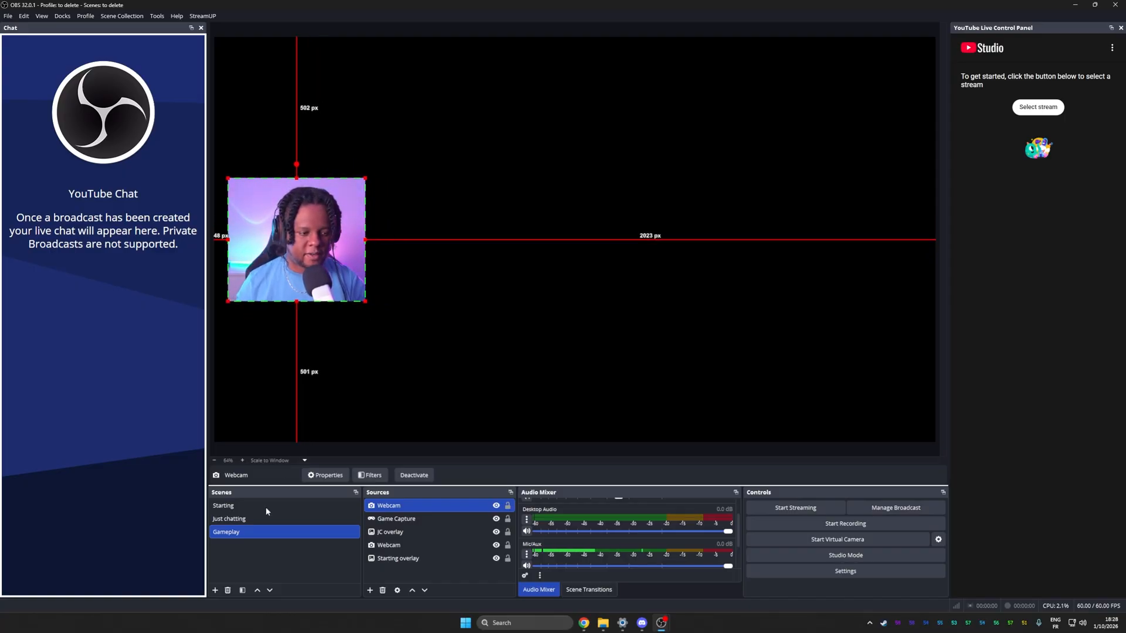
Step: Create a BRB scene showing the Be Right Back overlay image
text(BRB)
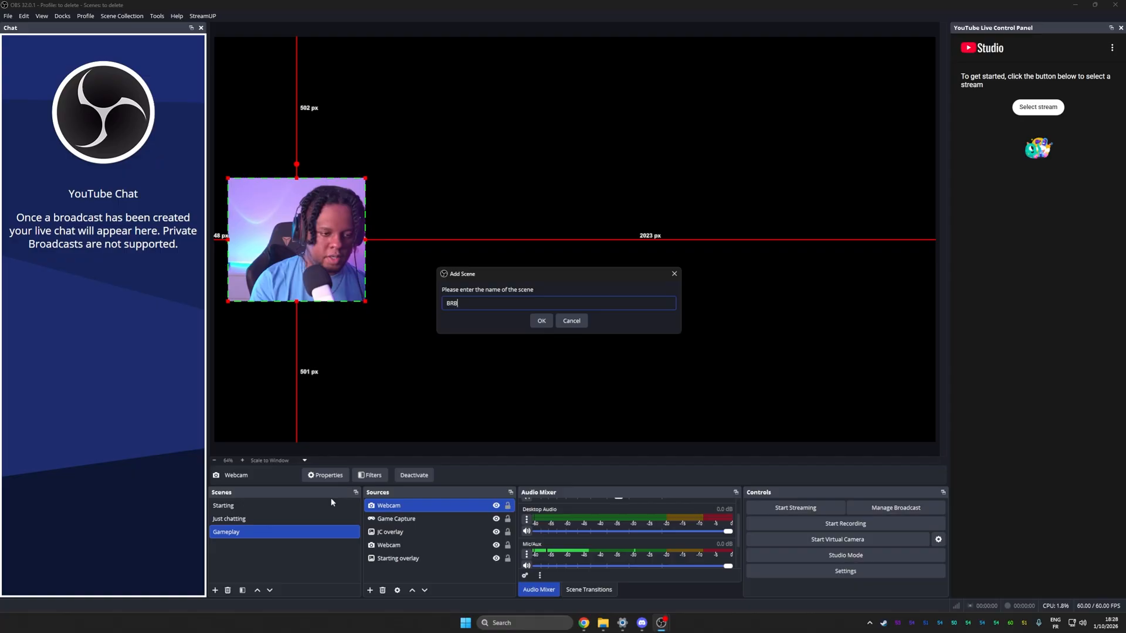
click(541, 320)
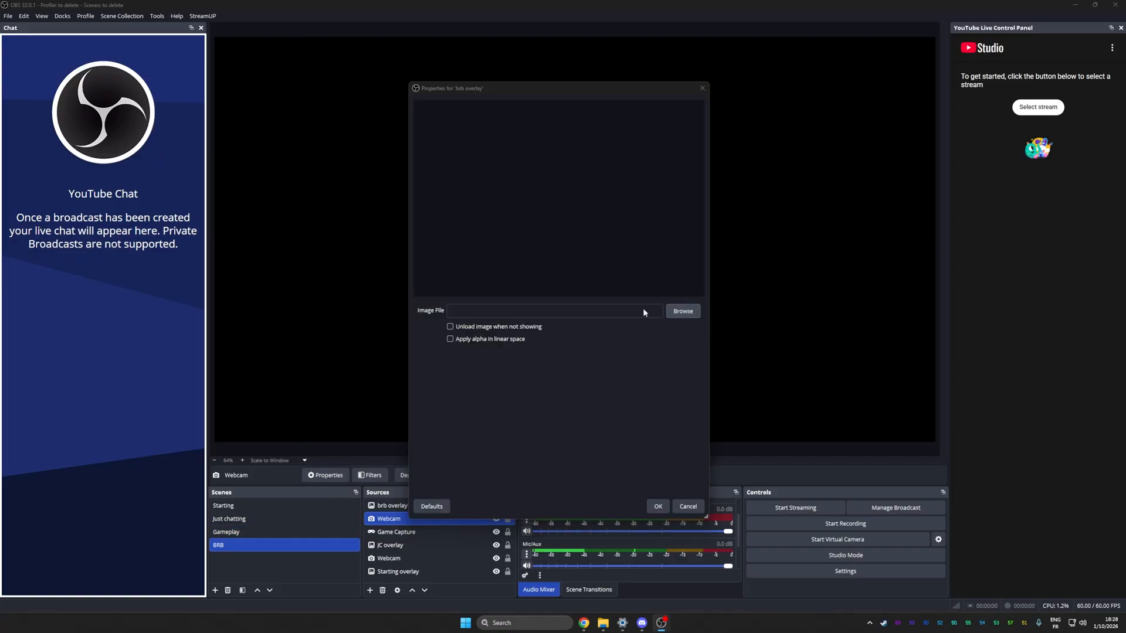
click(686, 507)
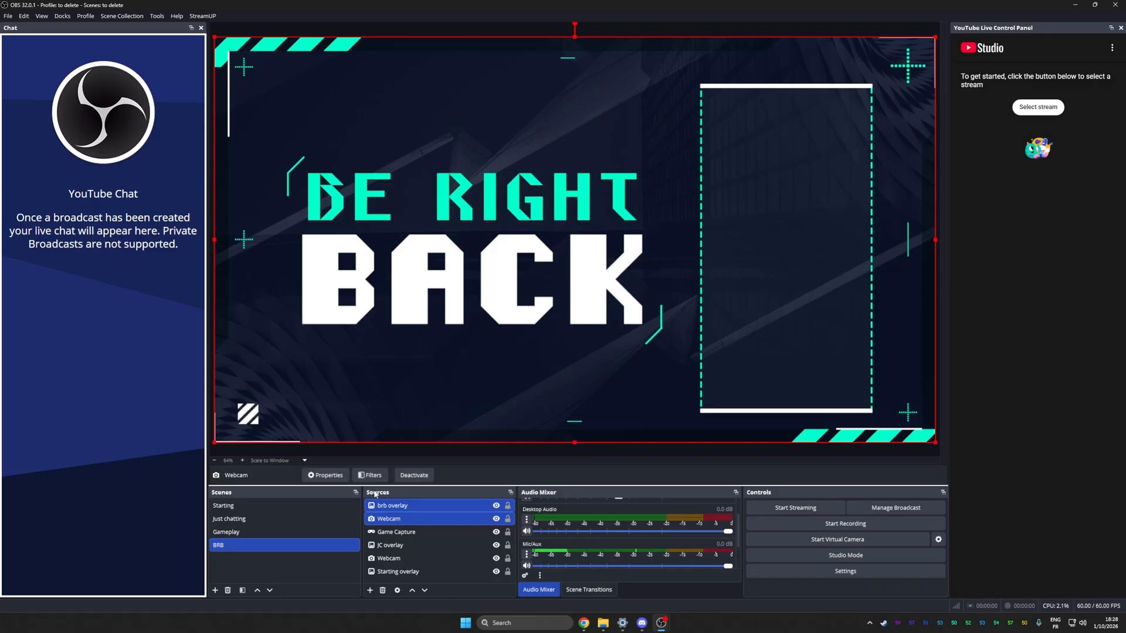
Step: Check each scene in turn: Starting, BRB, Just chatting, Gameplay, and back to Starting
click(223, 506)
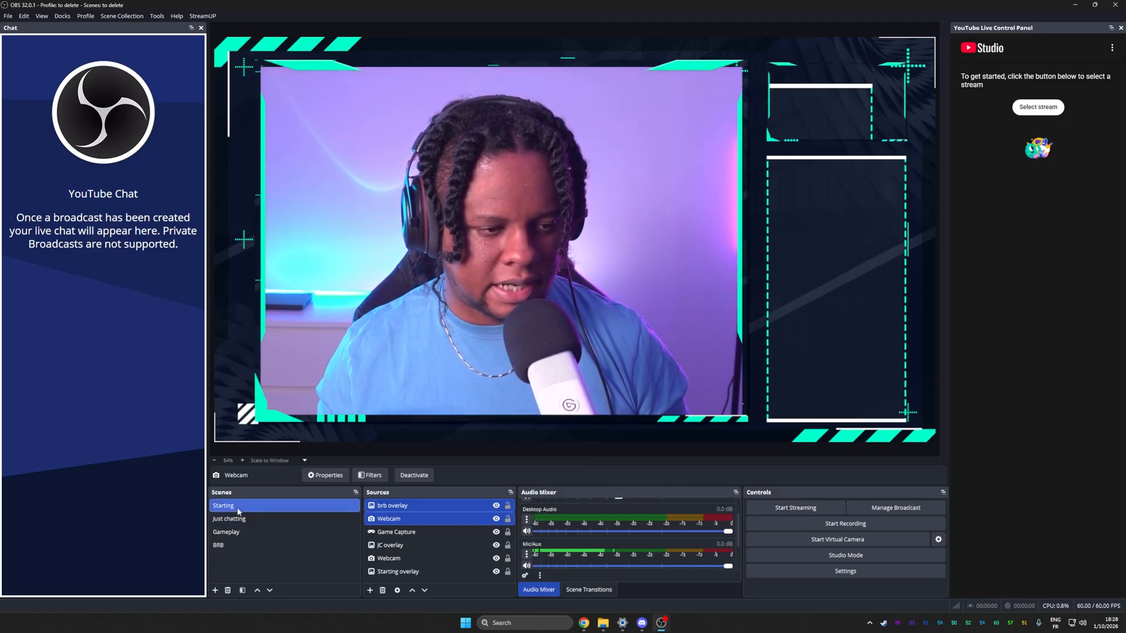
click(218, 545)
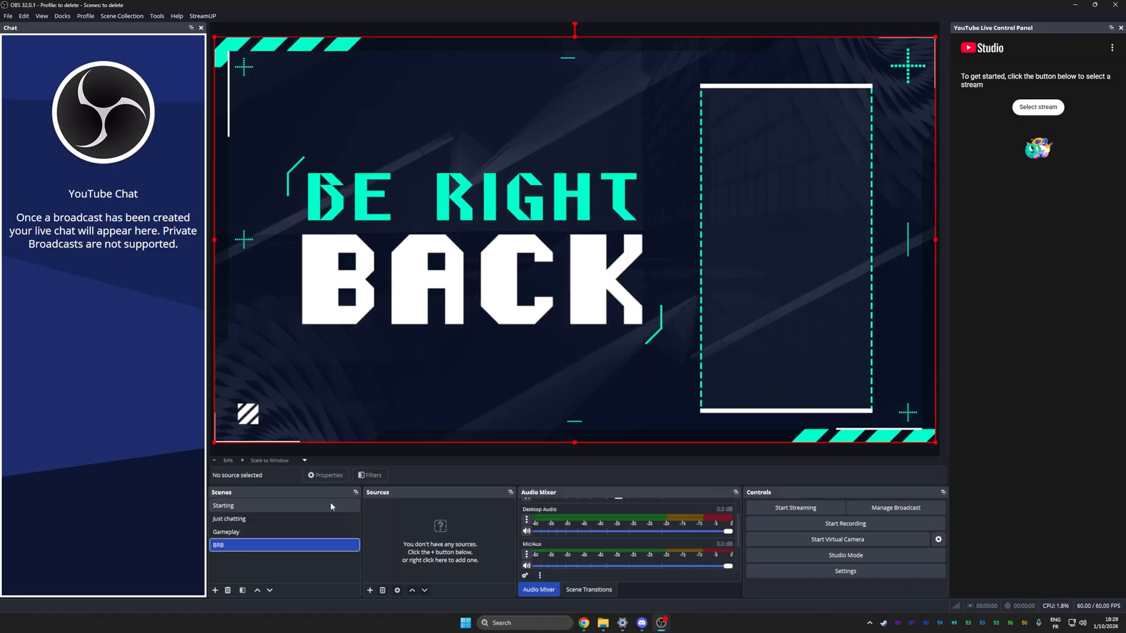
click(228, 518)
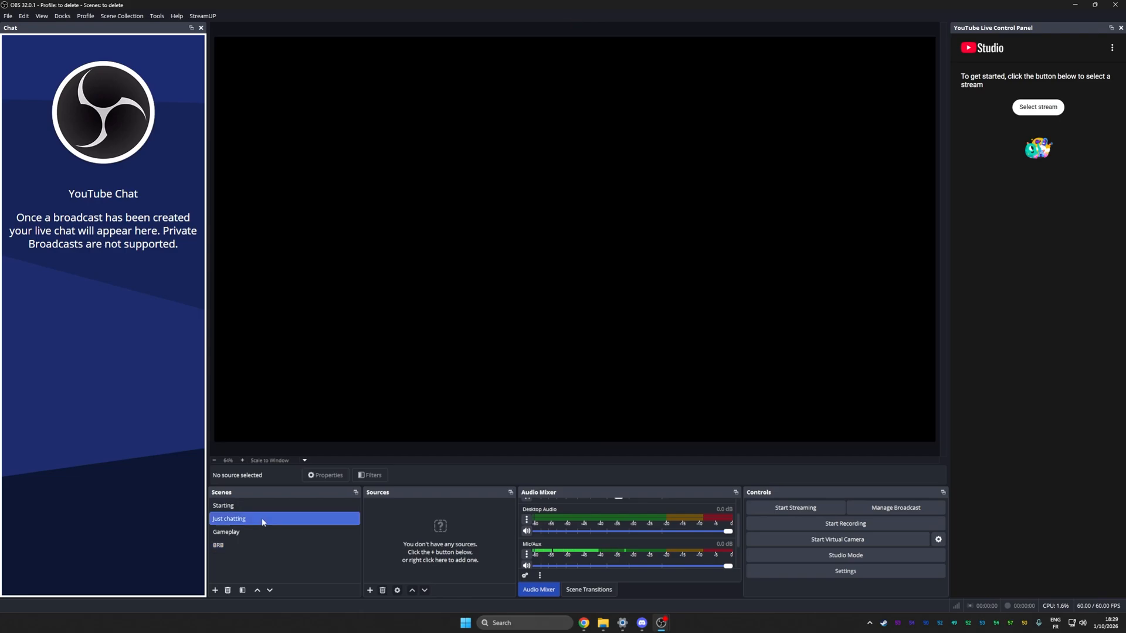
click(226, 531)
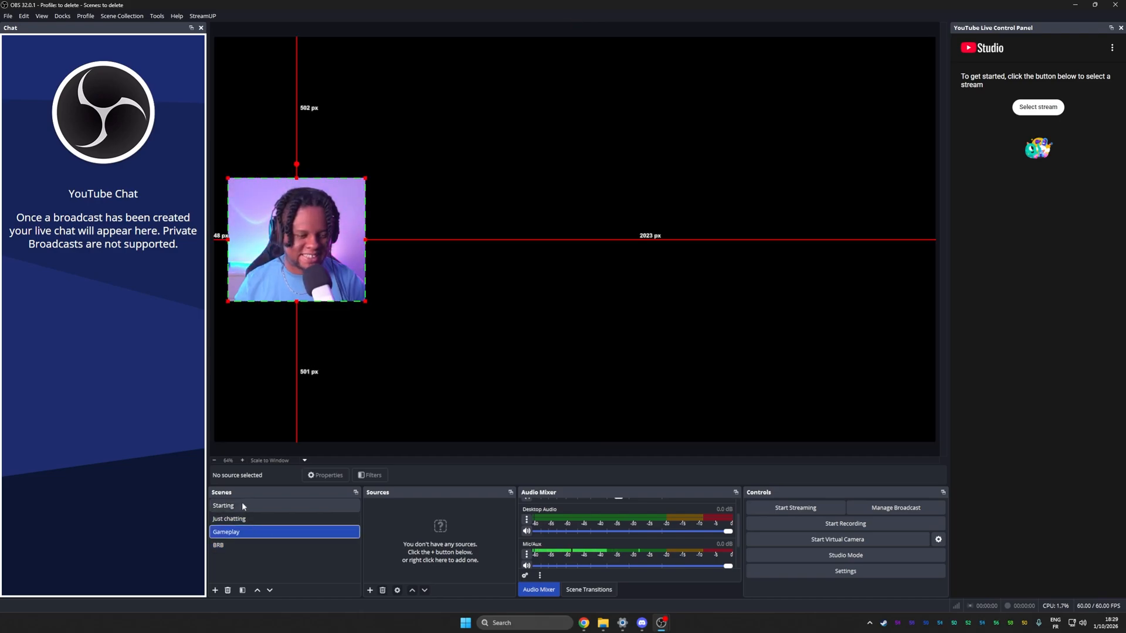
click(223, 504)
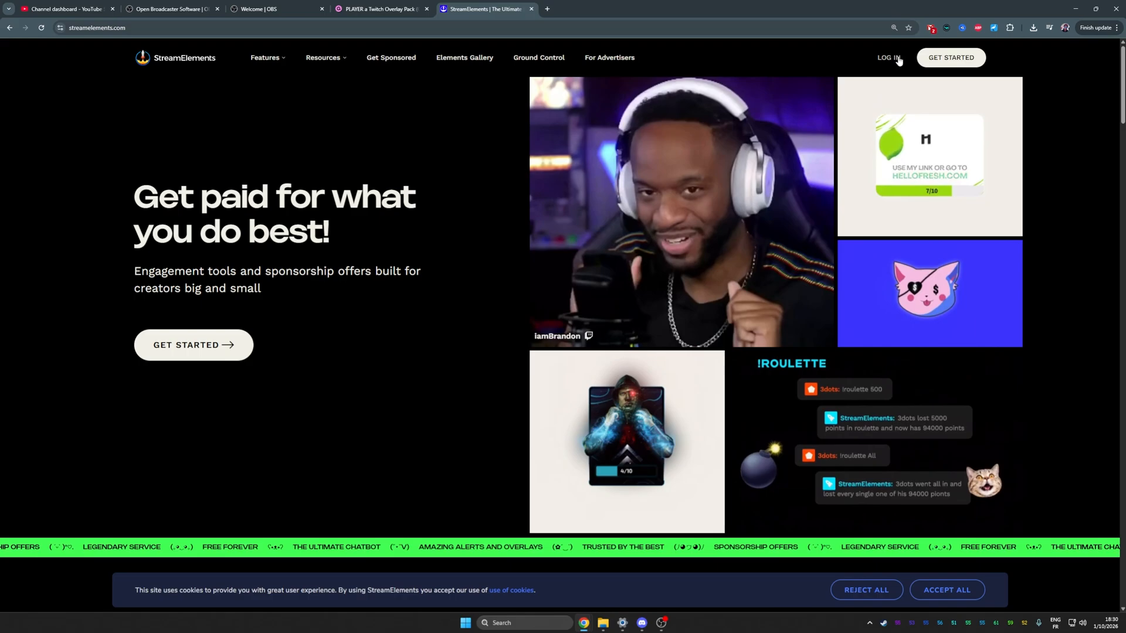
Step: Log in to StreamElements with the Google account and go to the Dashboard from the profile menu
click(887, 58)
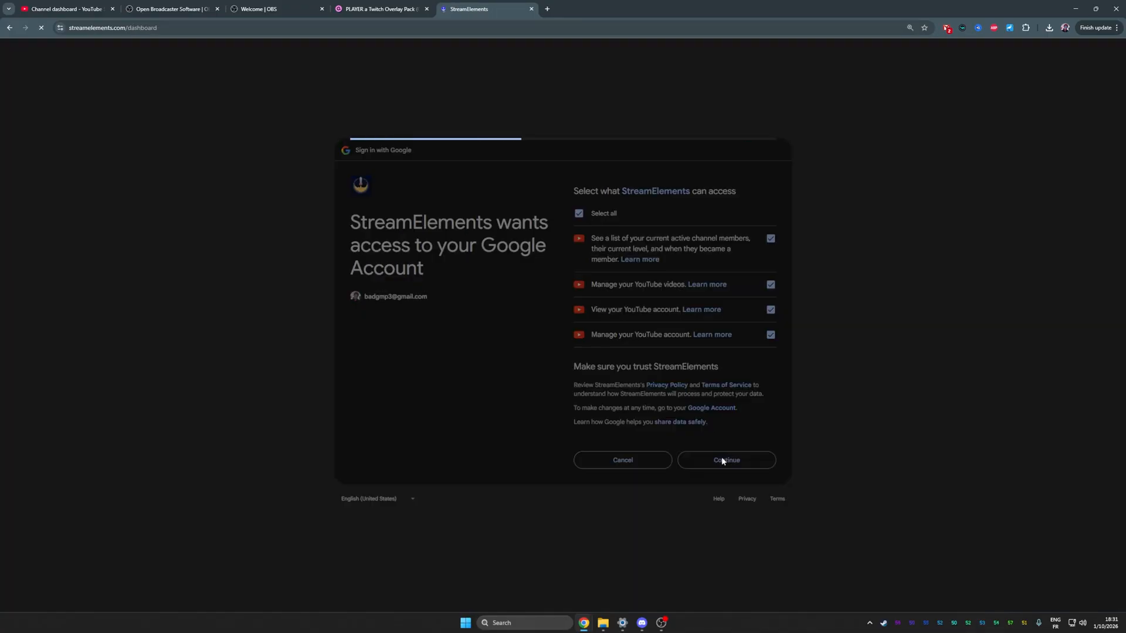
click(725, 460)
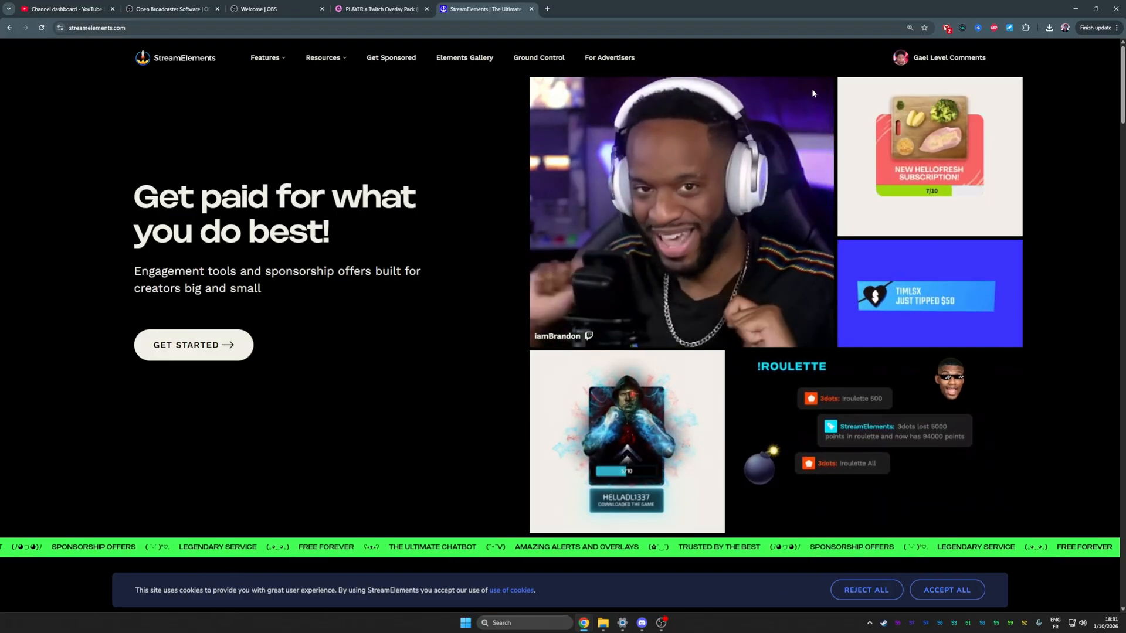
click(948, 57)
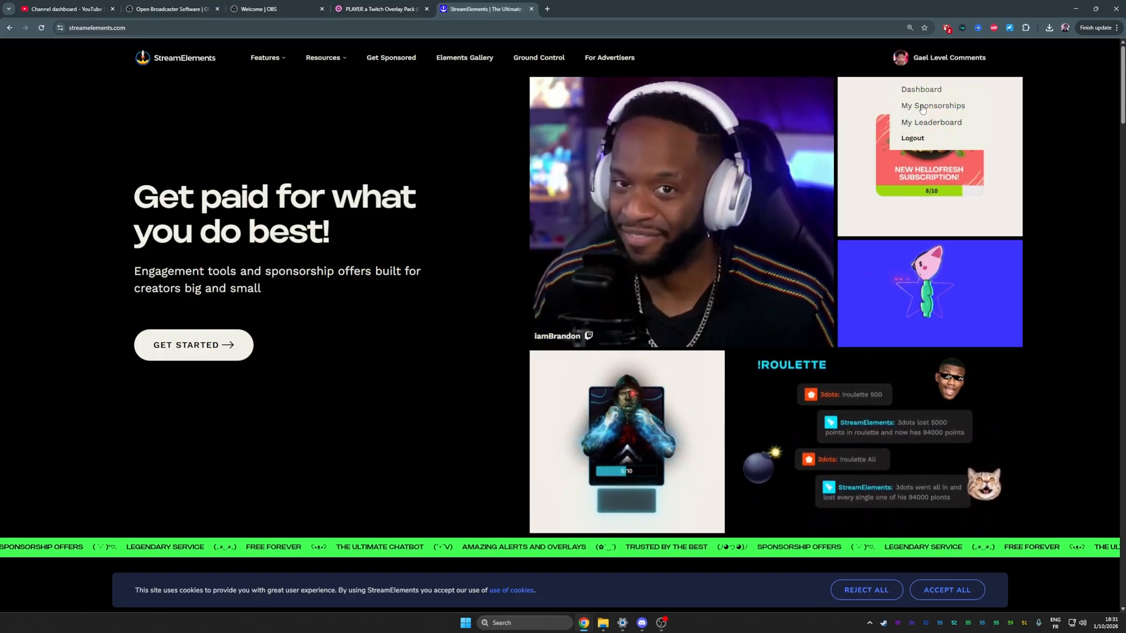
click(922, 90)
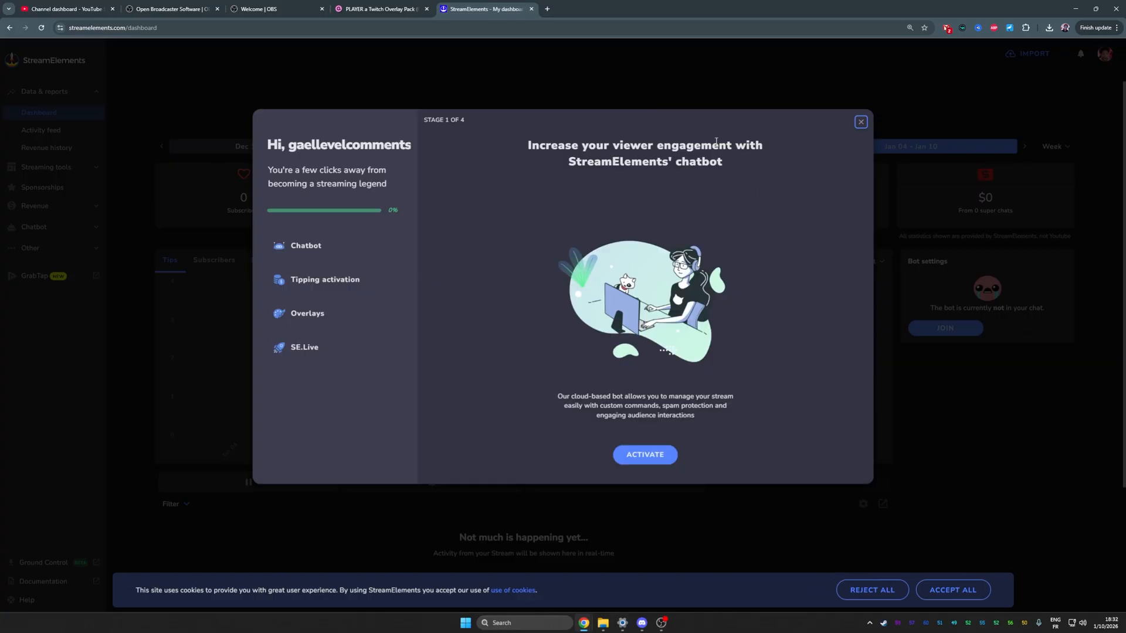
Step: Dismiss the welcome tour, go to Streaming tools > Overlays and start a new overlay
click(860, 122)
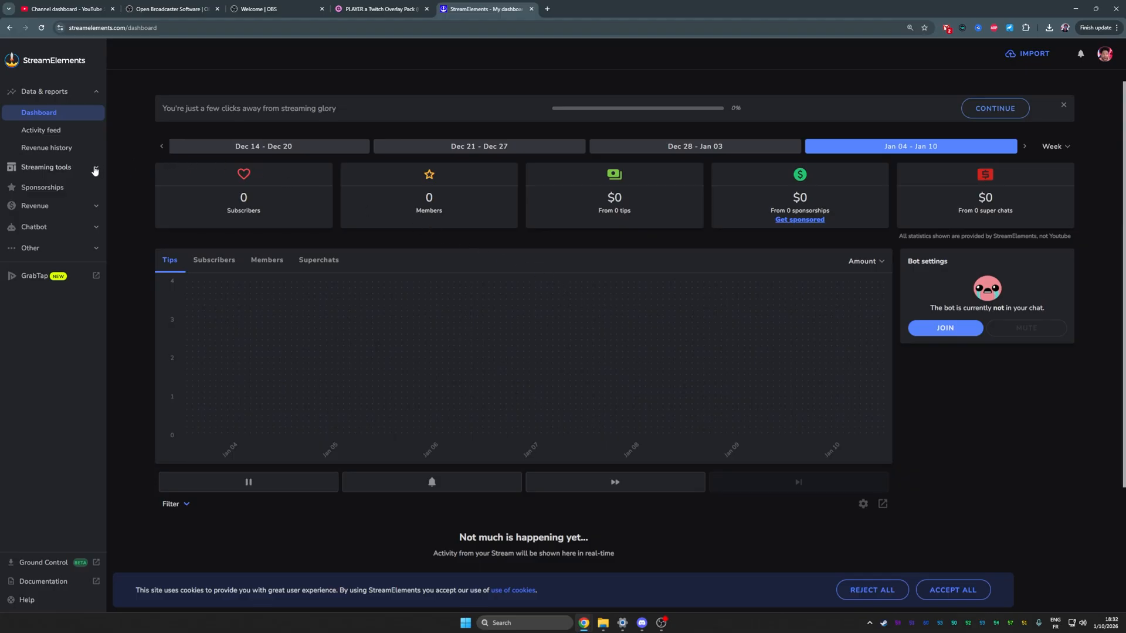
click(46, 167)
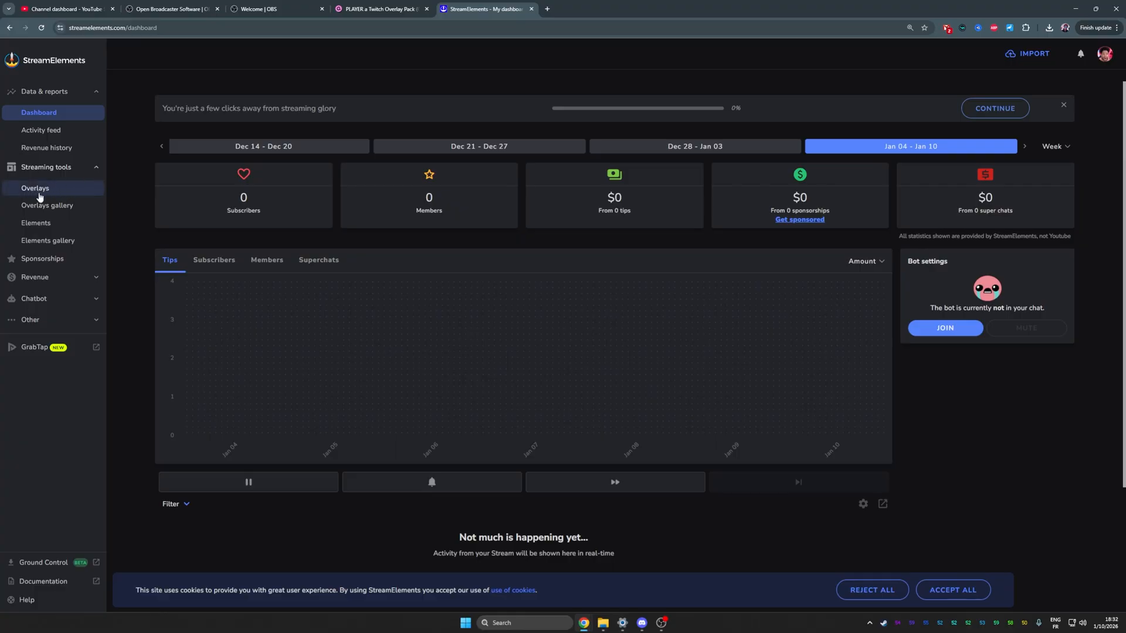
click(35, 188)
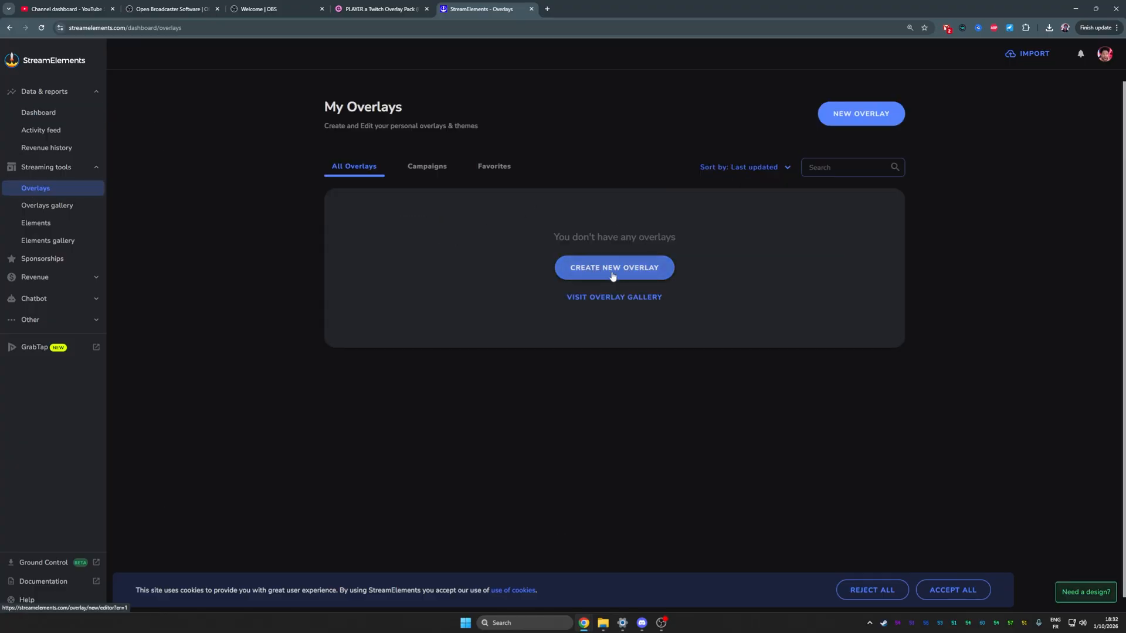
click(613, 267)
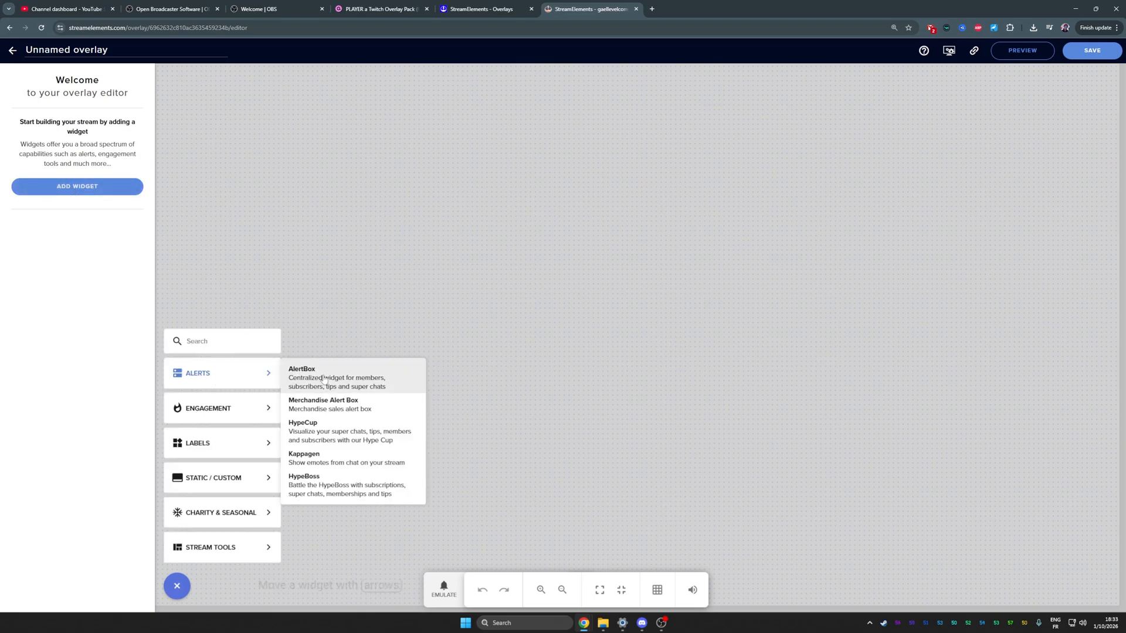
Step: Add an AlertBox widget and emulate a Subscriber event to test it
click(302, 377)
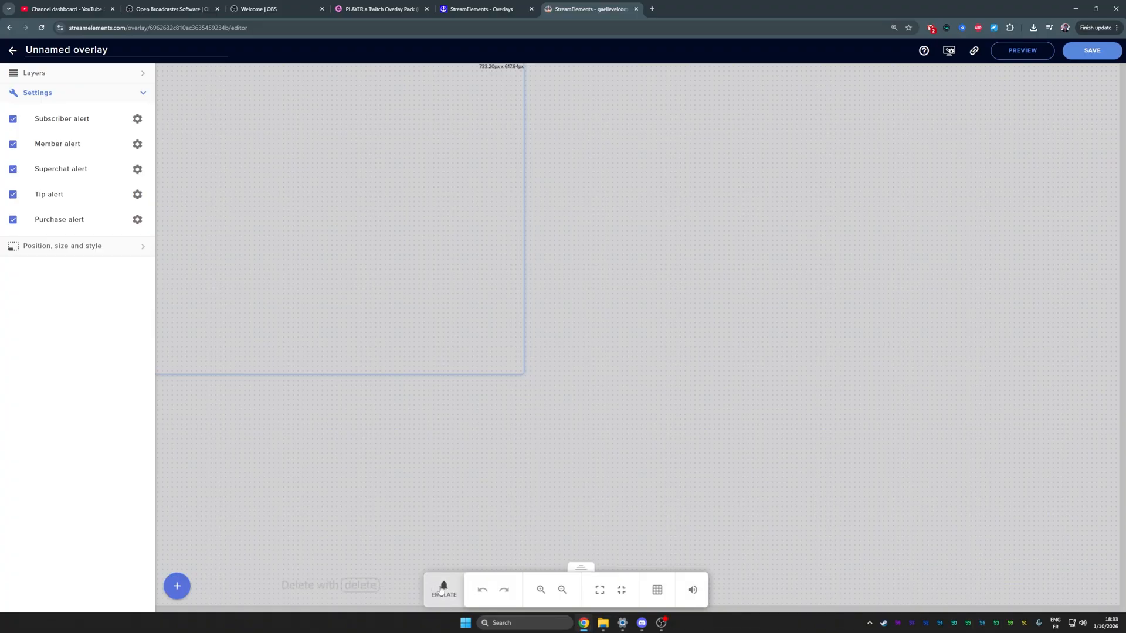
click(443, 590)
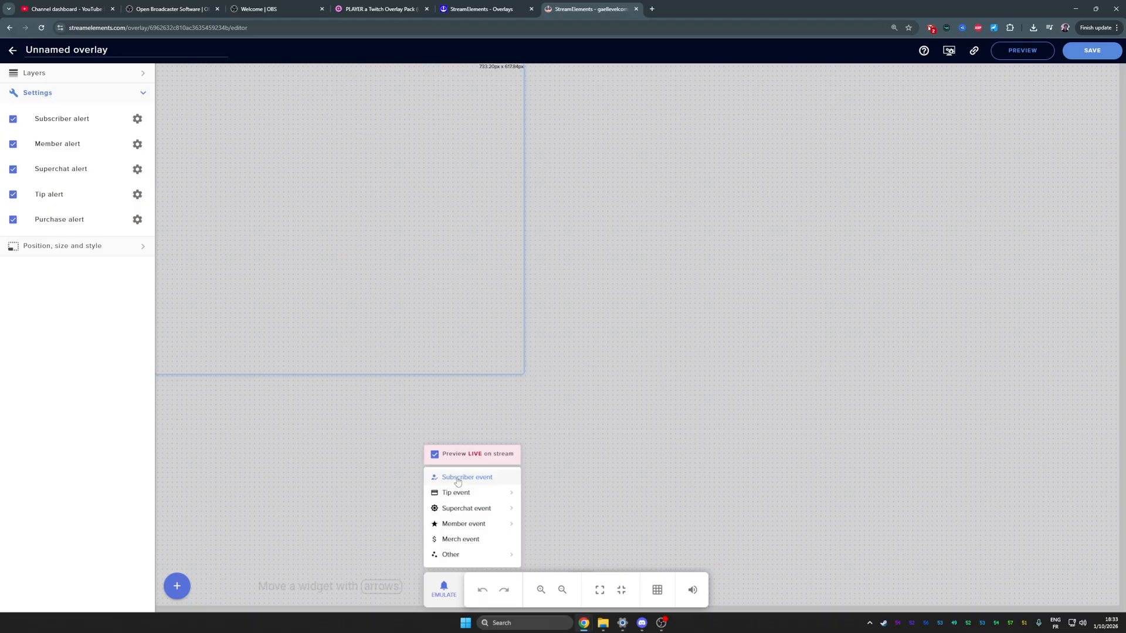
click(467, 477)
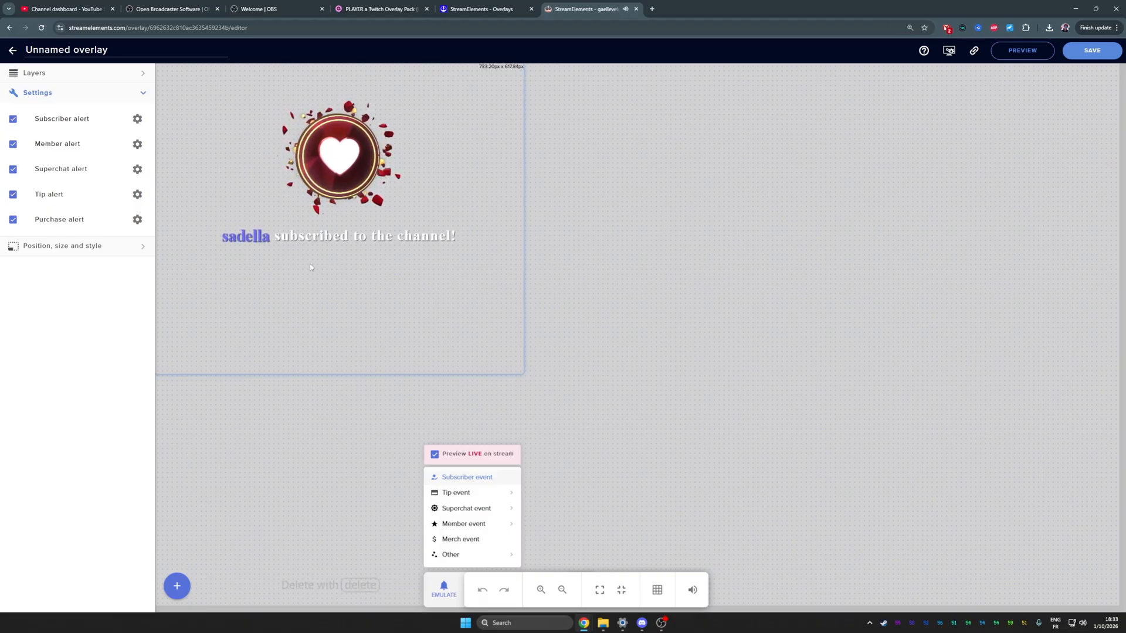
Step: Rename the overlay to Youtube Alertbox and save it
click(67, 49)
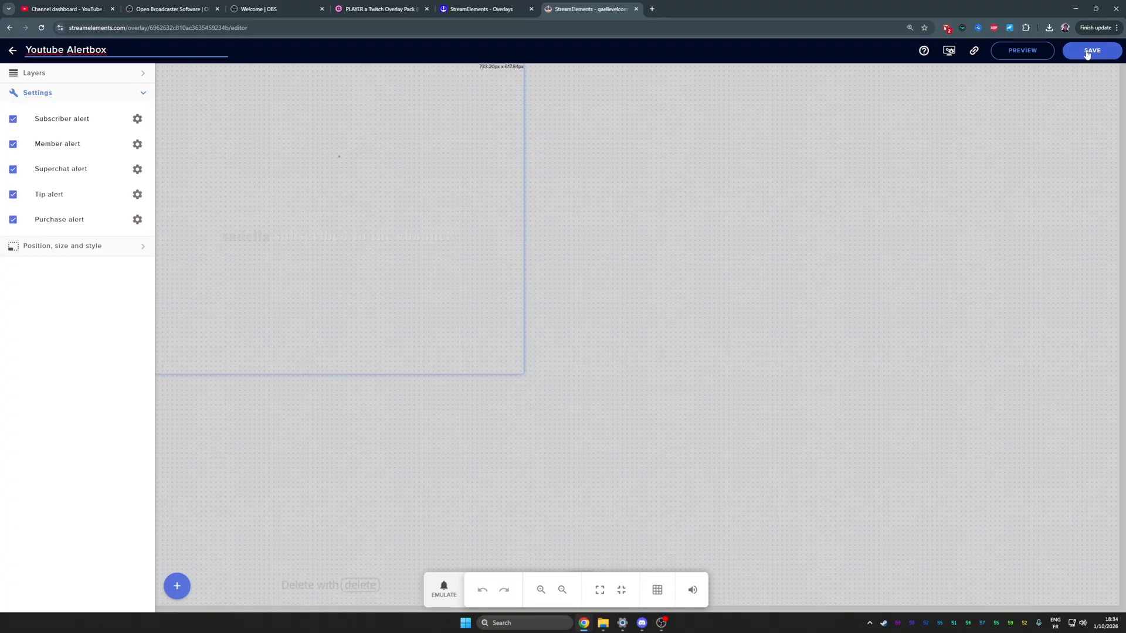
click(1091, 50)
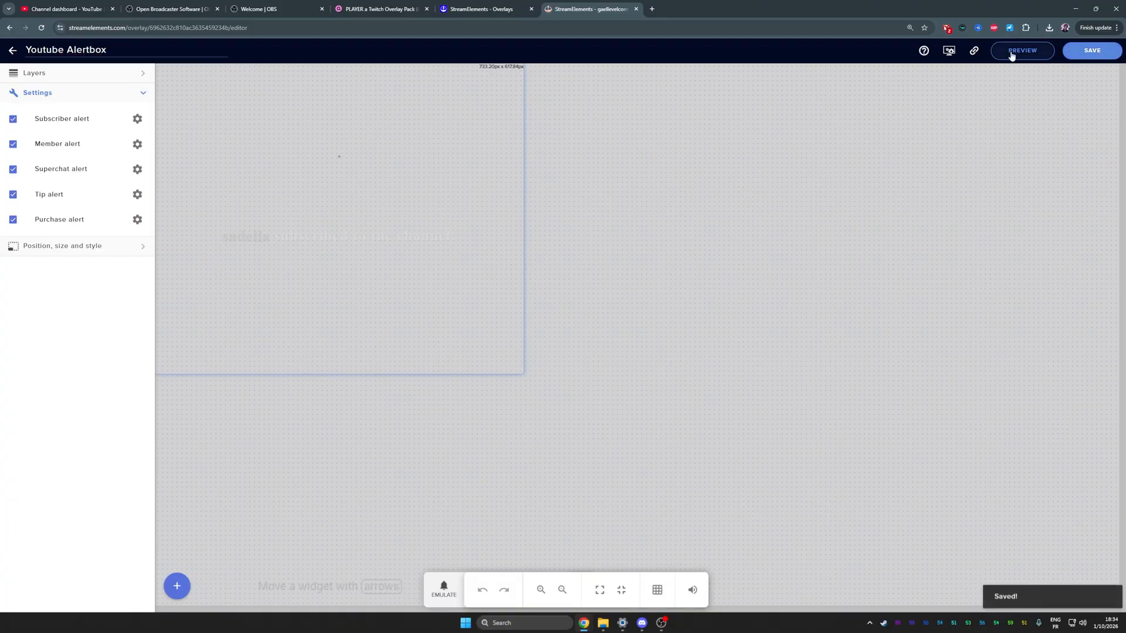
mouse_move(973, 50)
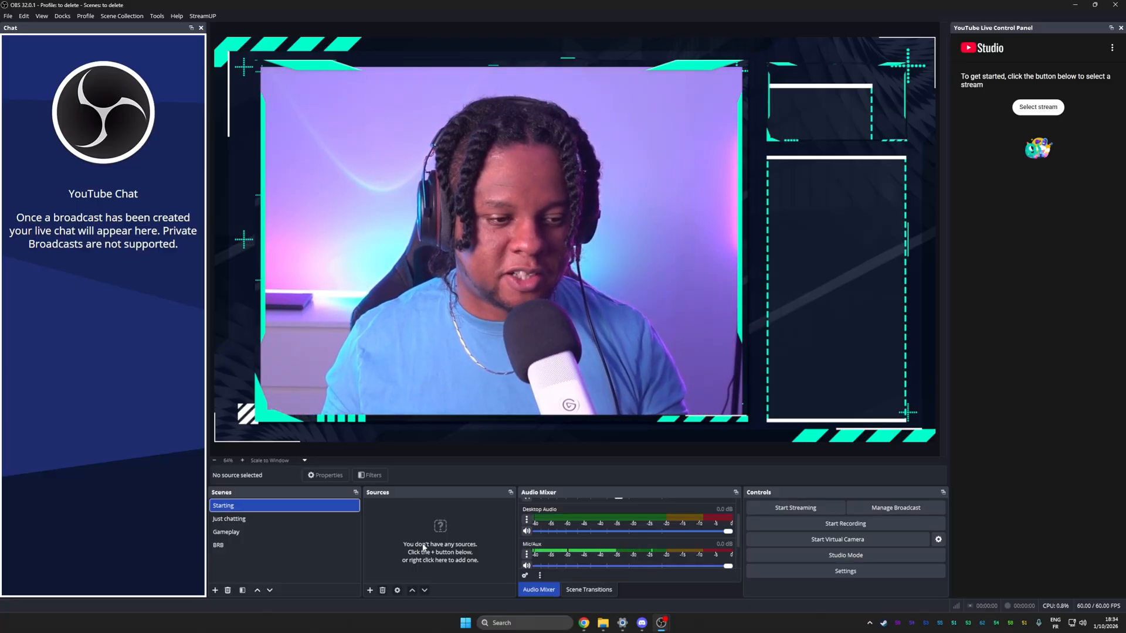
Step: Add a new Browser source named 'Alertbox youtube' to the Starting scene
click(369, 590)
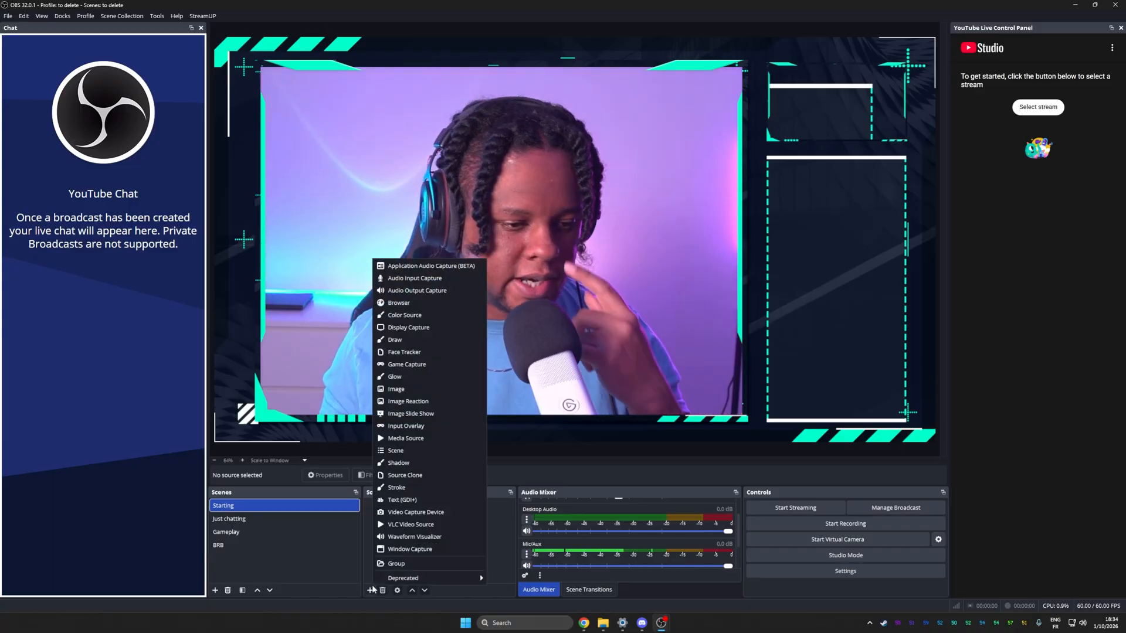
mouse_move(402, 578)
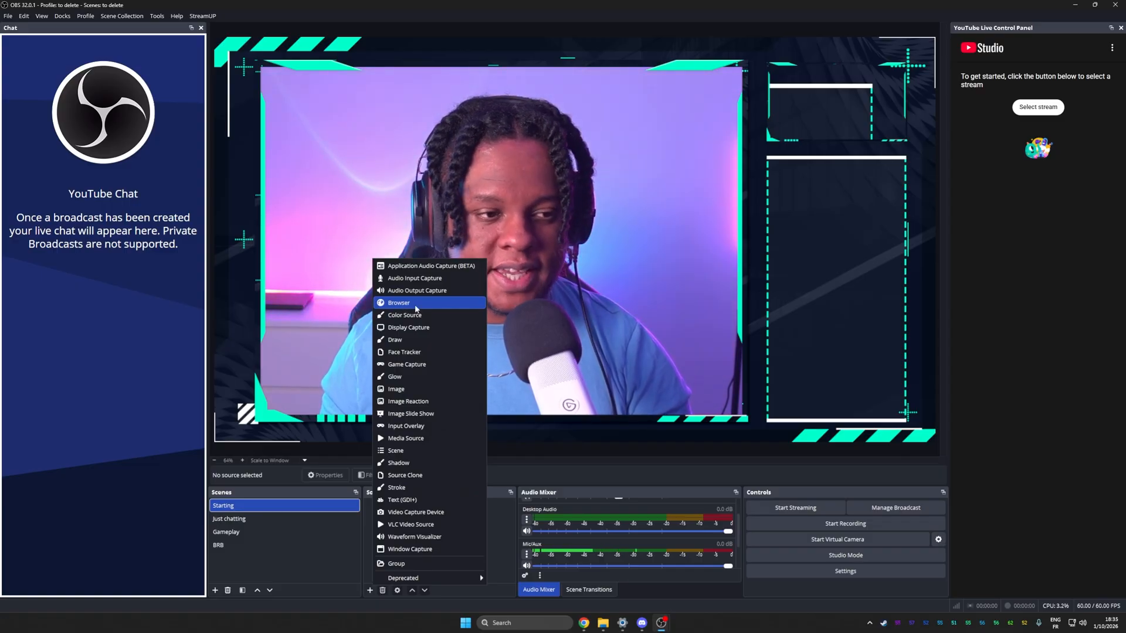
click(399, 303)
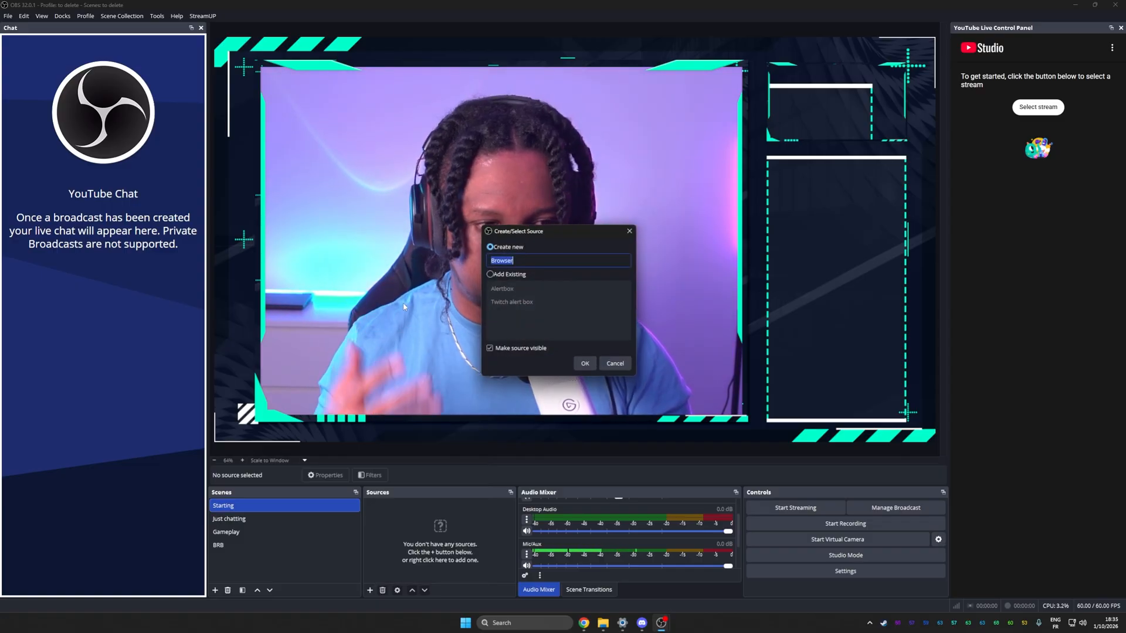
text(Ale)
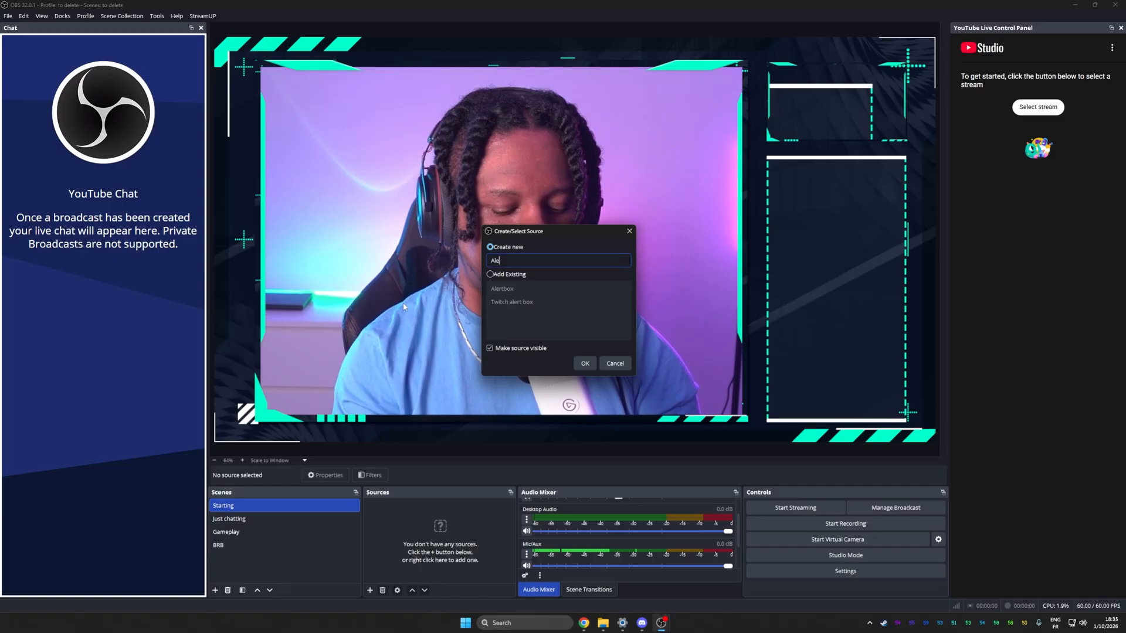
click(584, 364)
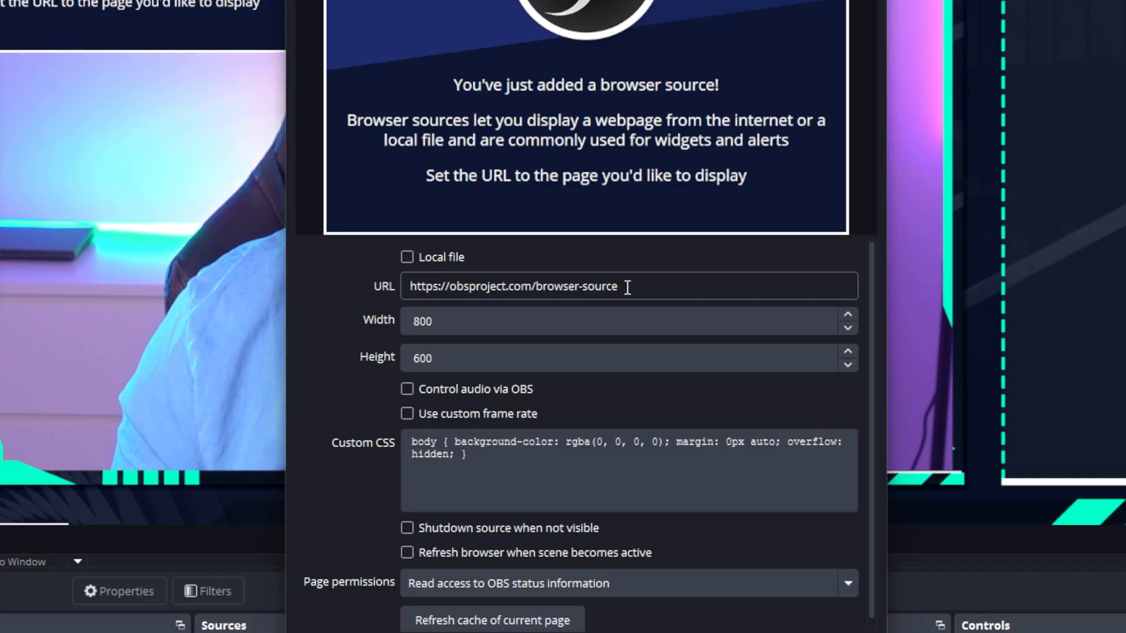
Step: Point the source at the StreamElements alert box URL and enable Control audio via OBS
triple_click(514, 286)
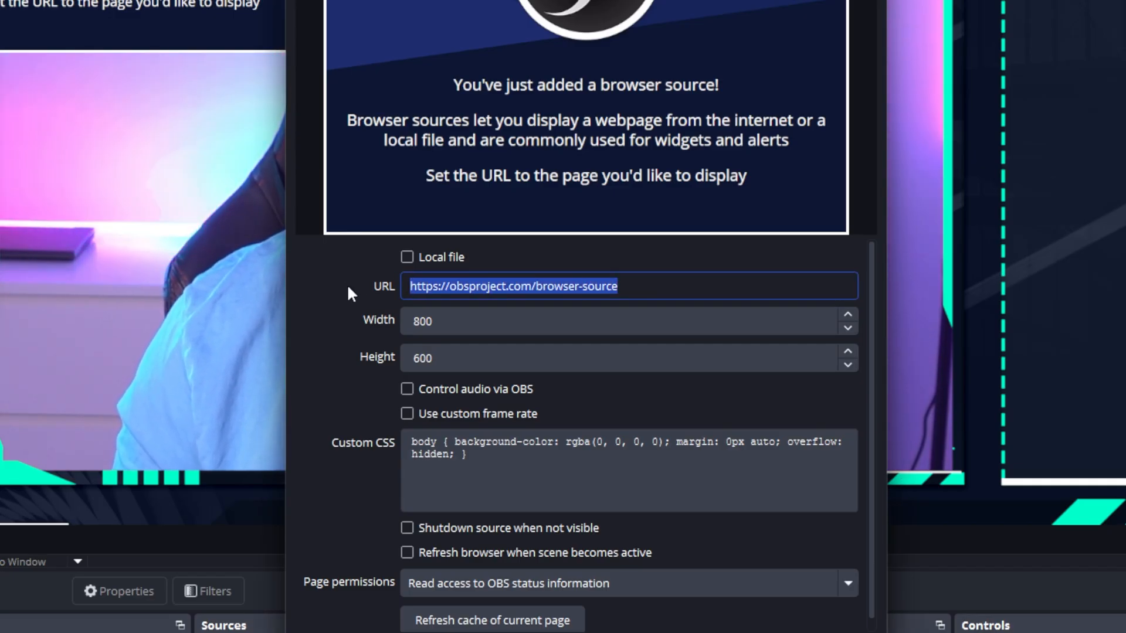
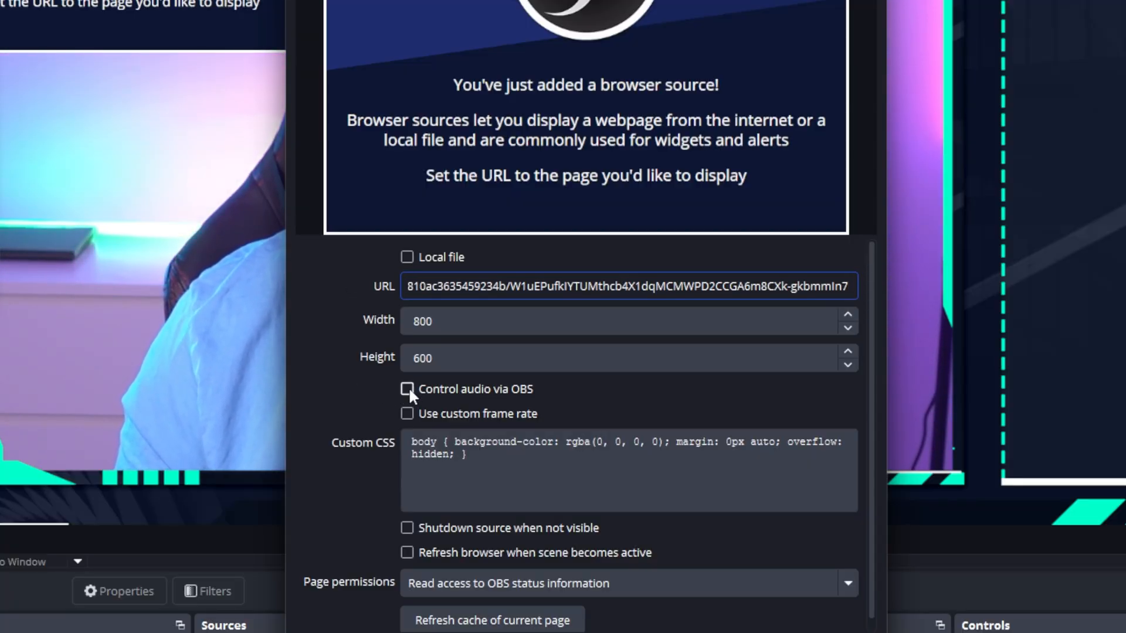
click(407, 388)
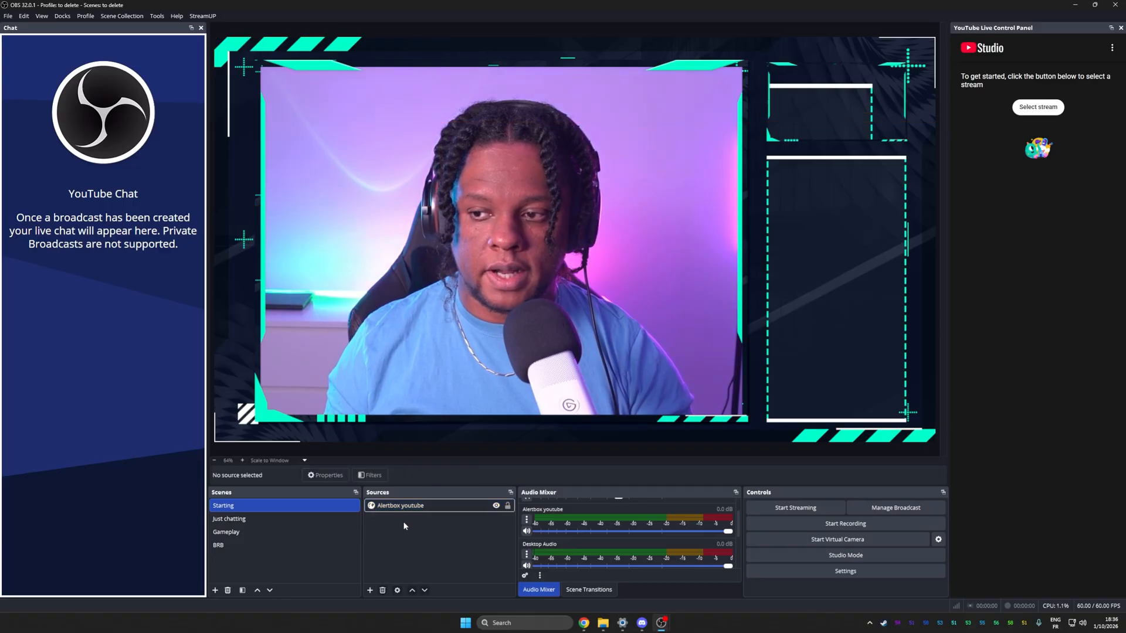
Step: Move the Alertbox youtube source toward the upper left of the preview
click(400, 506)
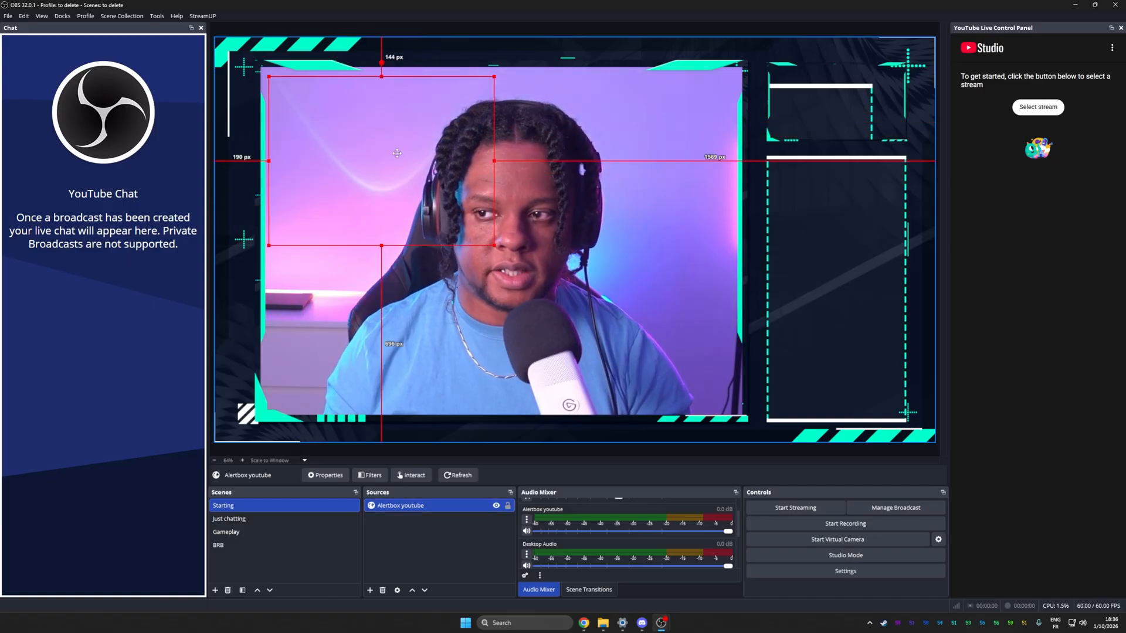
drag(397, 153, 691, 142)
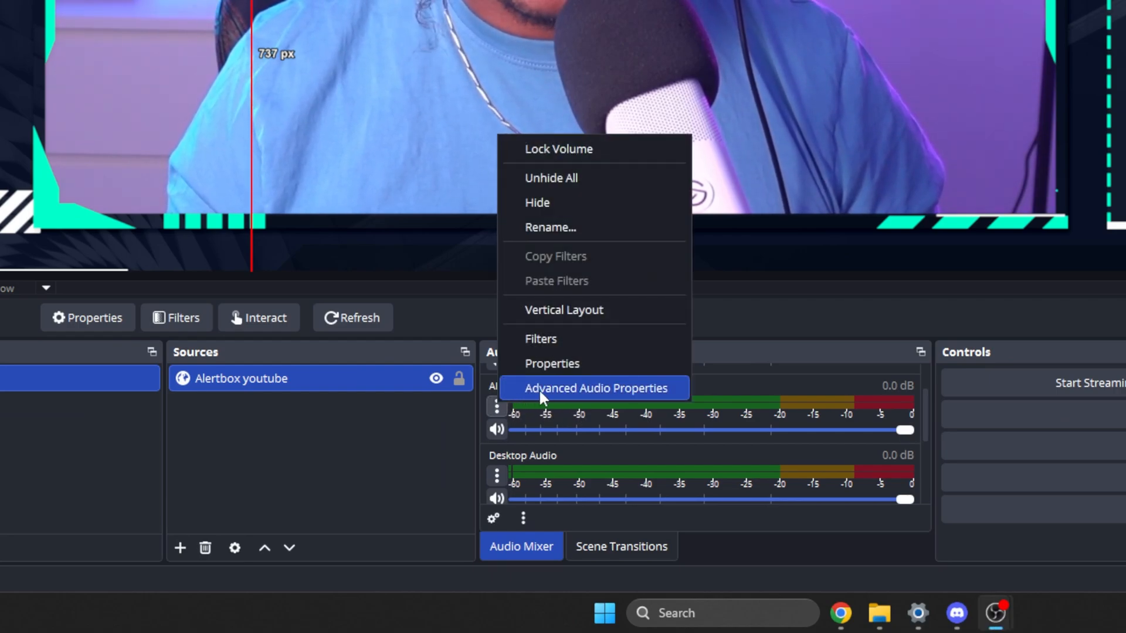
Step: Set Alertbox youtube's audio monitoring to Monitor Only (mute output) in Advanced Audio Properties
click(596, 388)
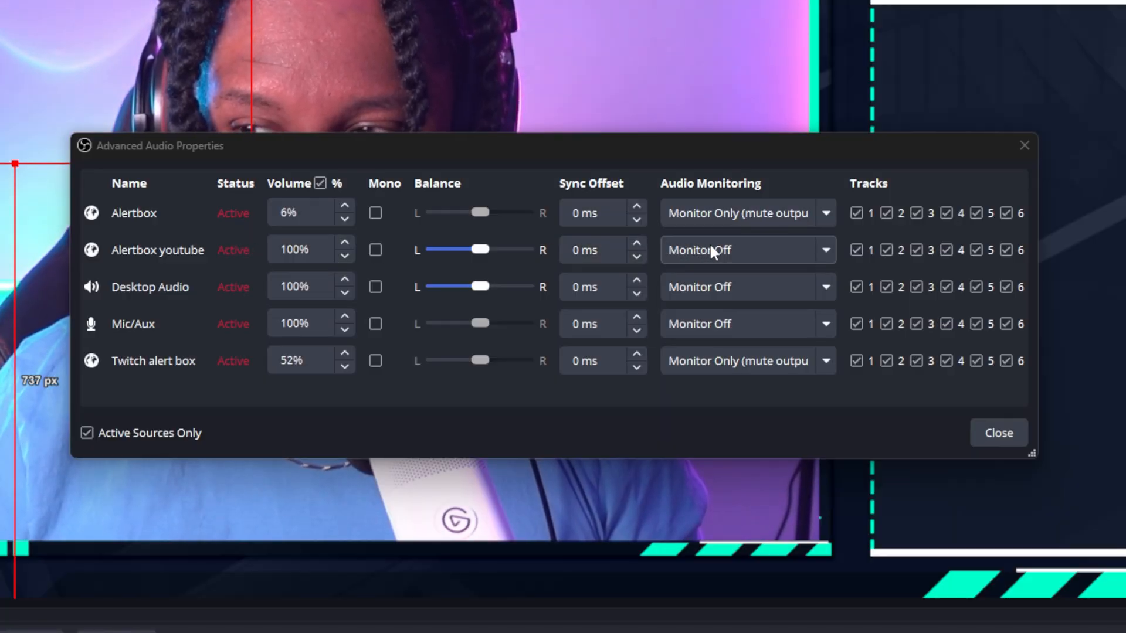
click(747, 249)
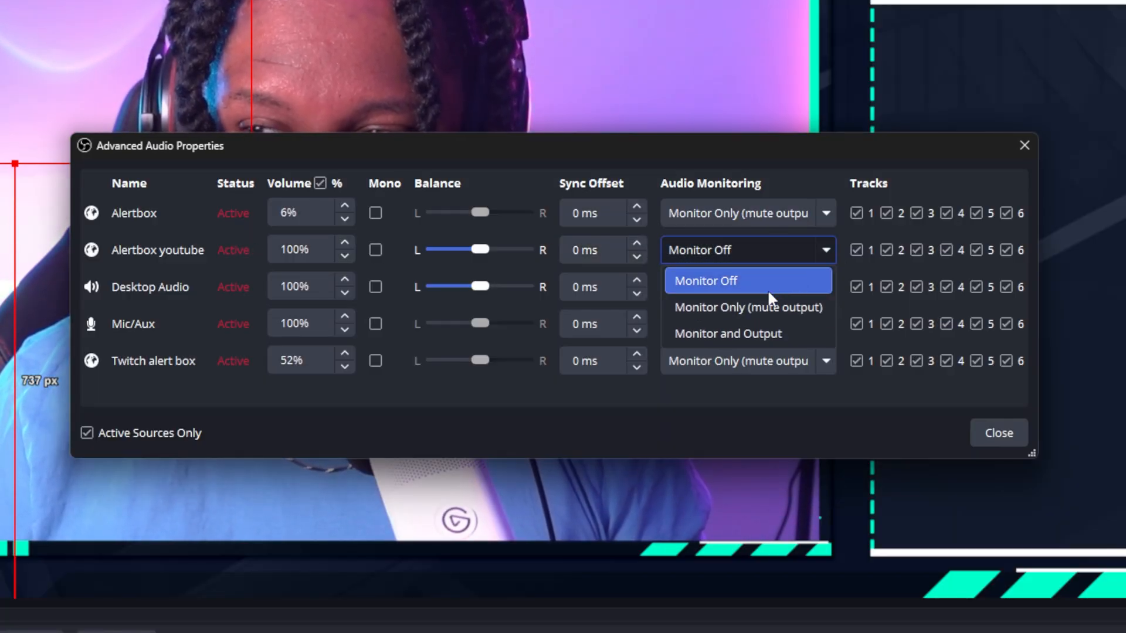
mouse_move(747, 306)
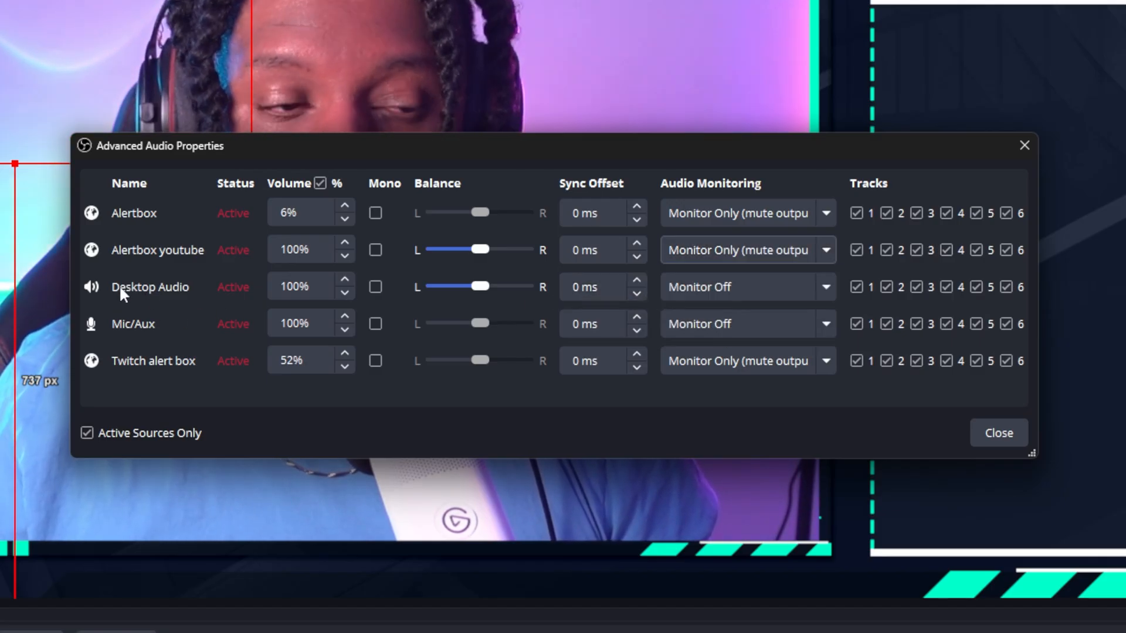
click(996, 433)
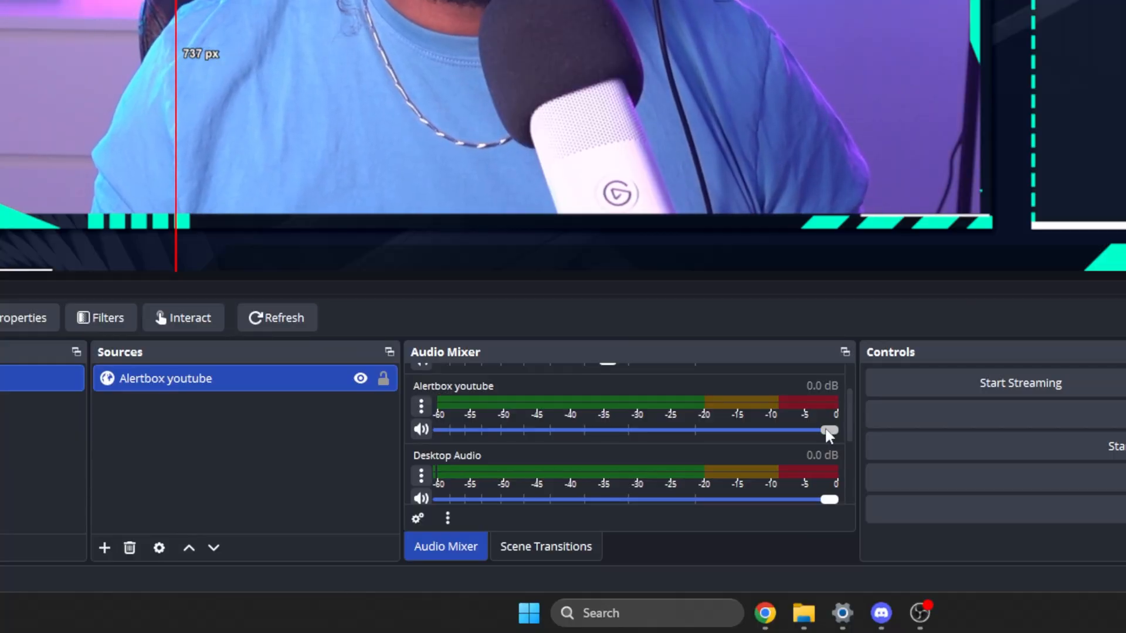
drag(829, 431, 710, 431)
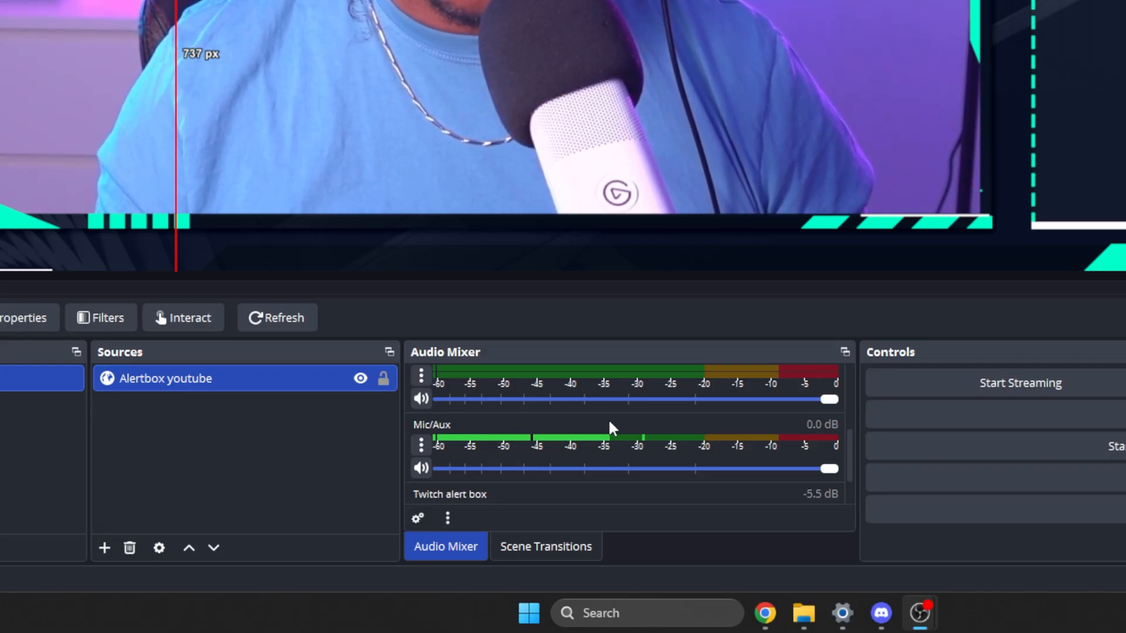
mouse_move(570, 456)
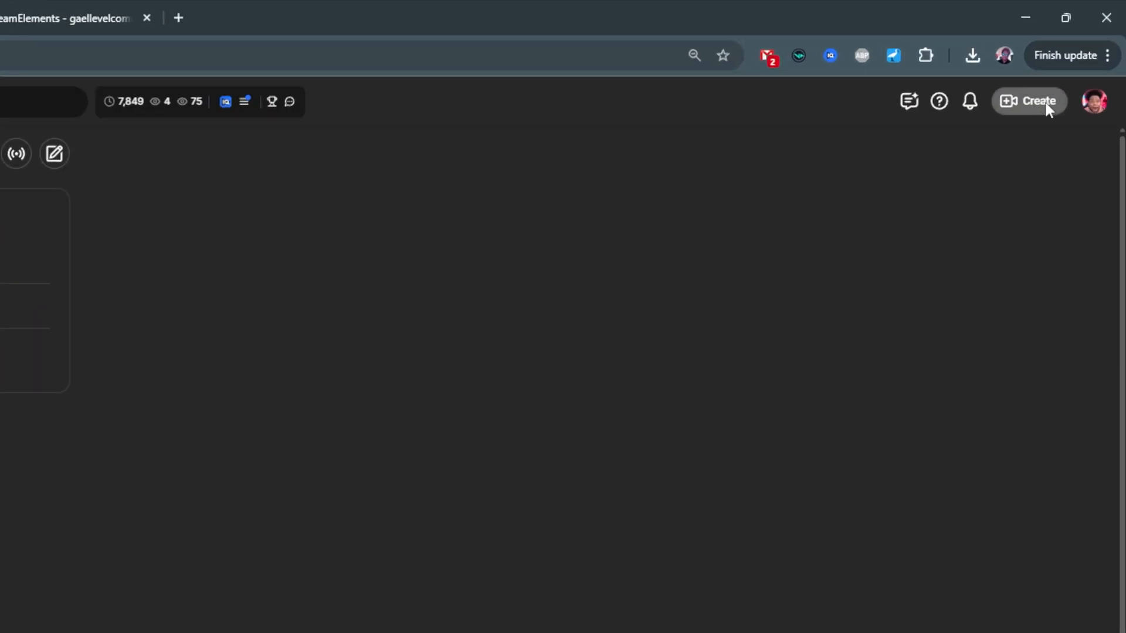
Step: Start a YouTube Studio live stream for streaming software and edit its details
click(1029, 101)
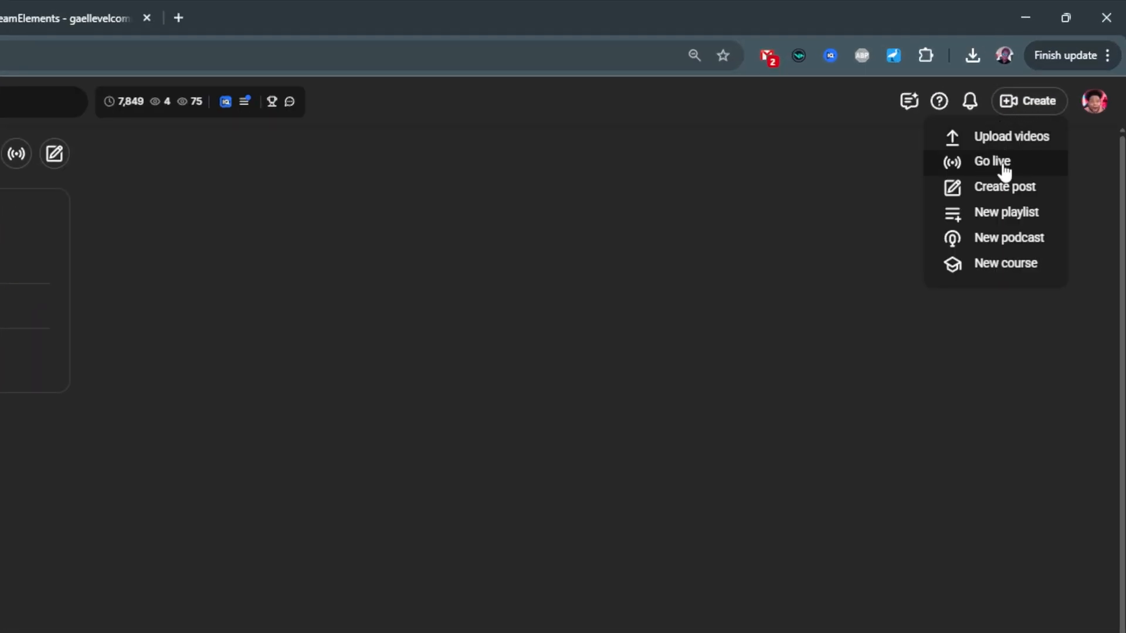
click(991, 161)
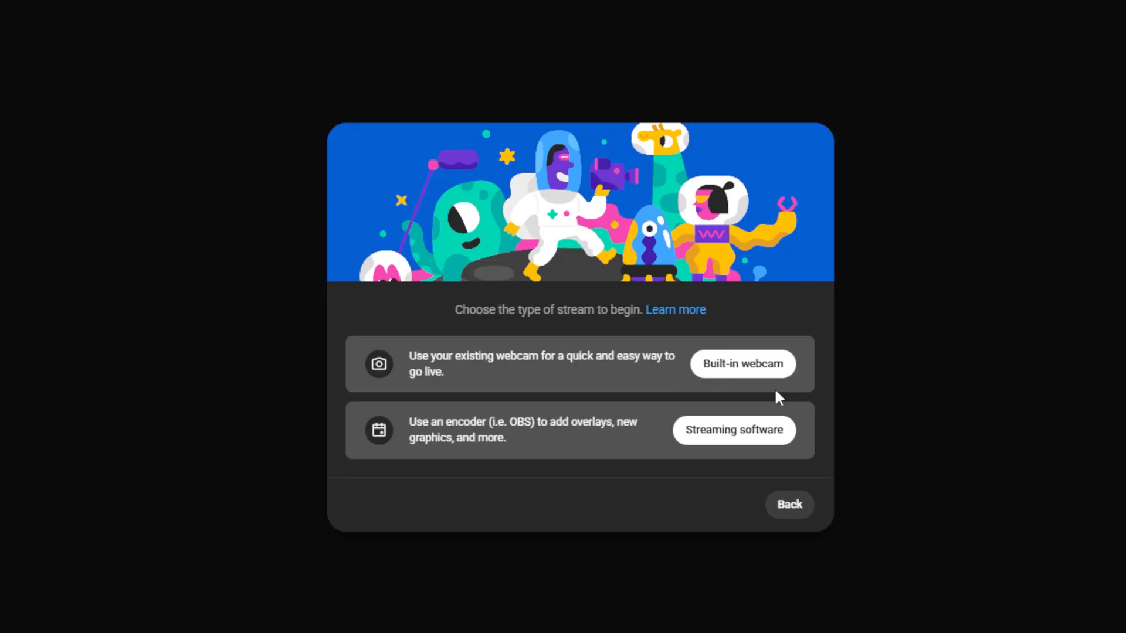
click(733, 429)
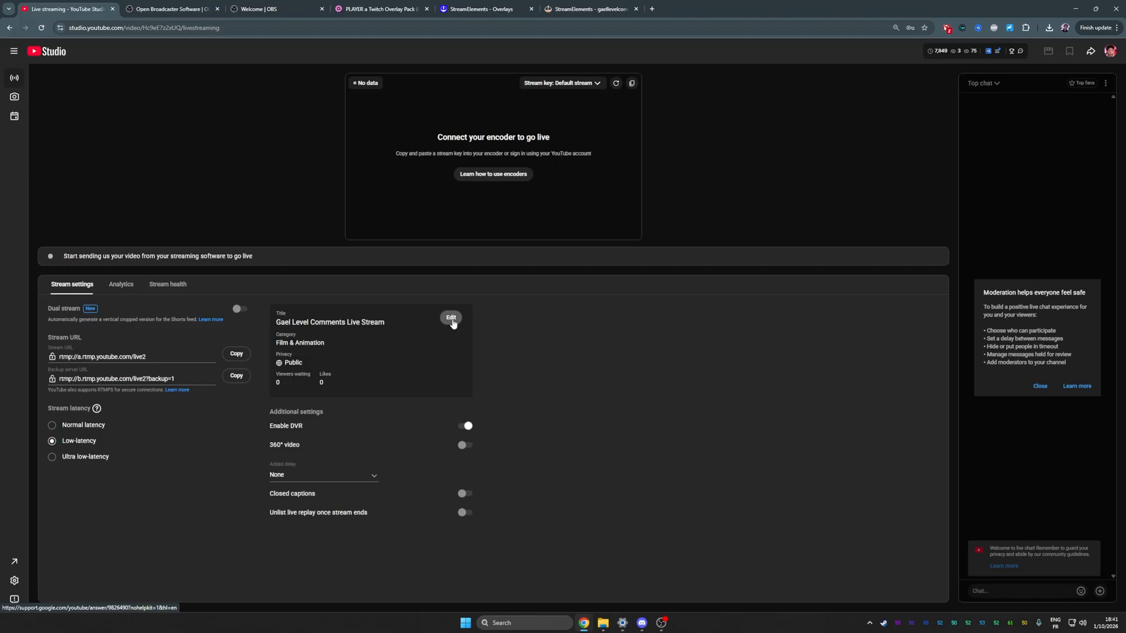
click(450, 317)
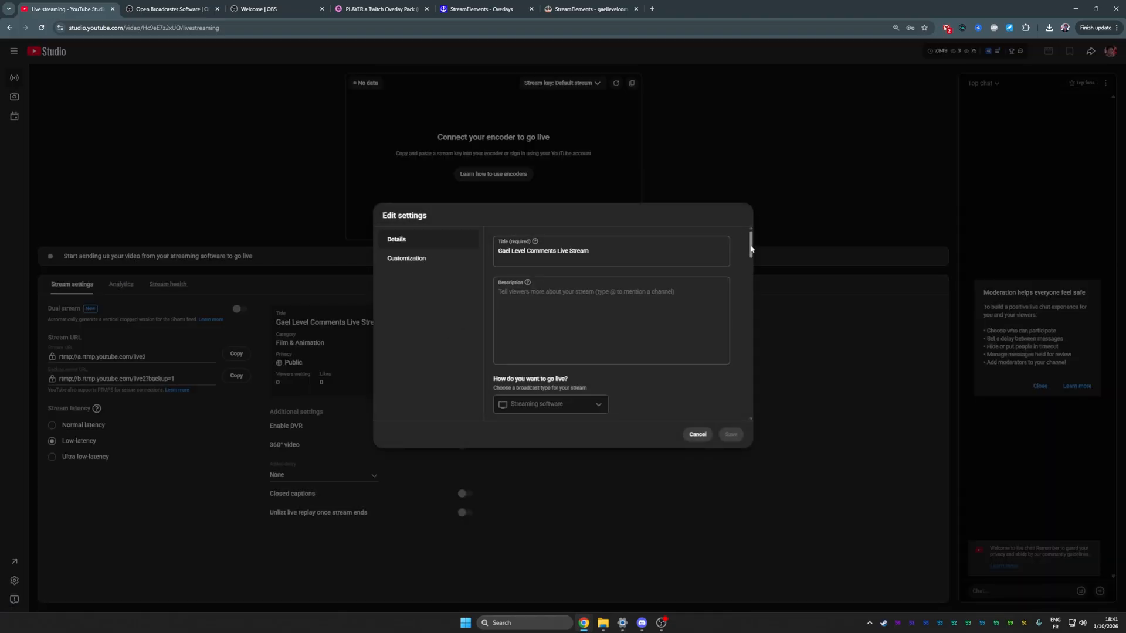
scroll(down, 3)
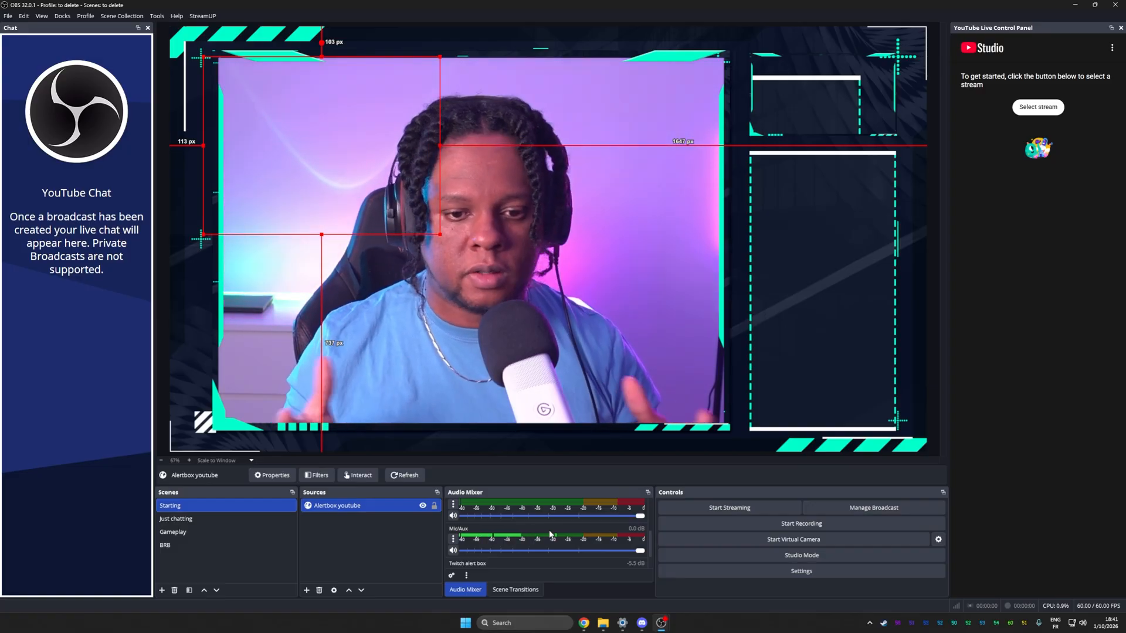
Step: Bring up the Add Source list under the Starting scene's sources
click(306, 590)
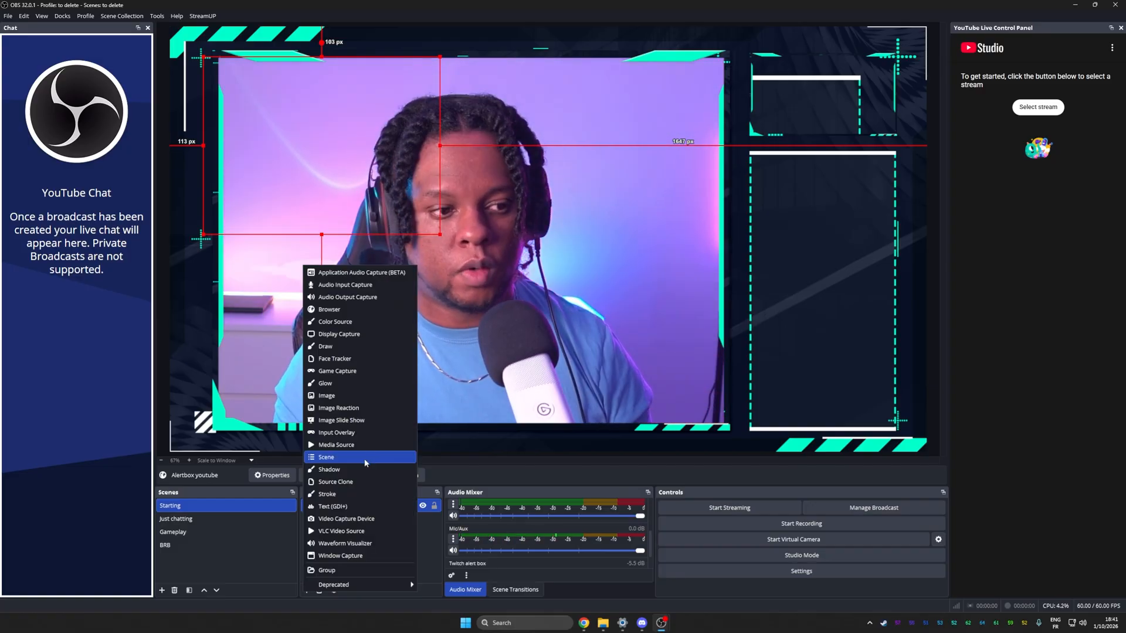
mouse_move(336, 321)
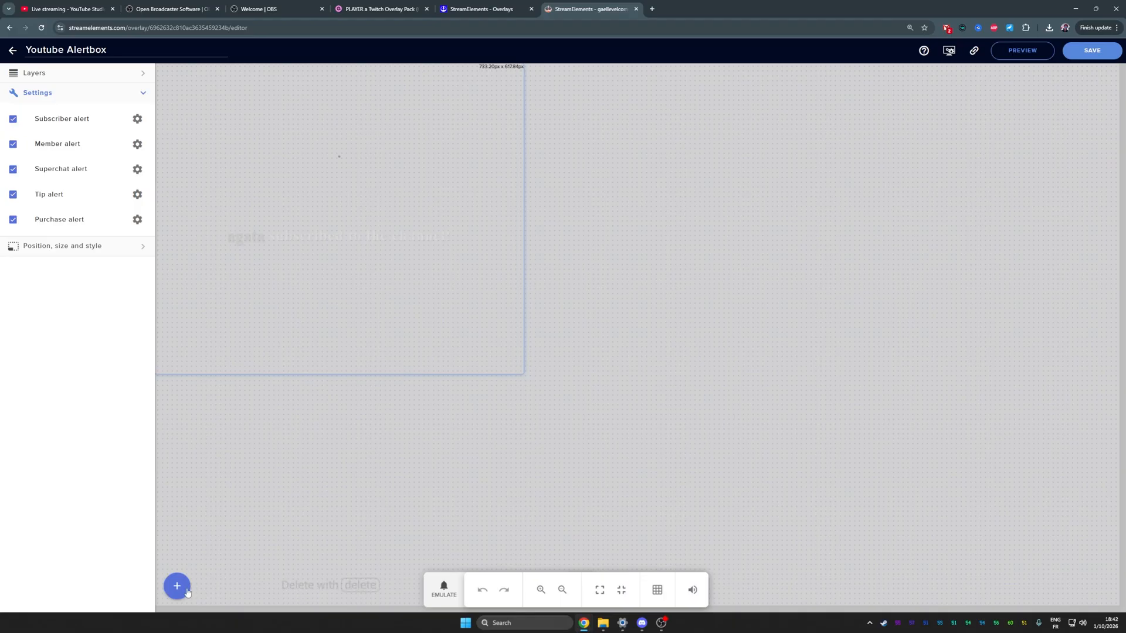
Step: Browse the StreamElements overlays gallery themes, then return to OBS Studio
click(177, 587)
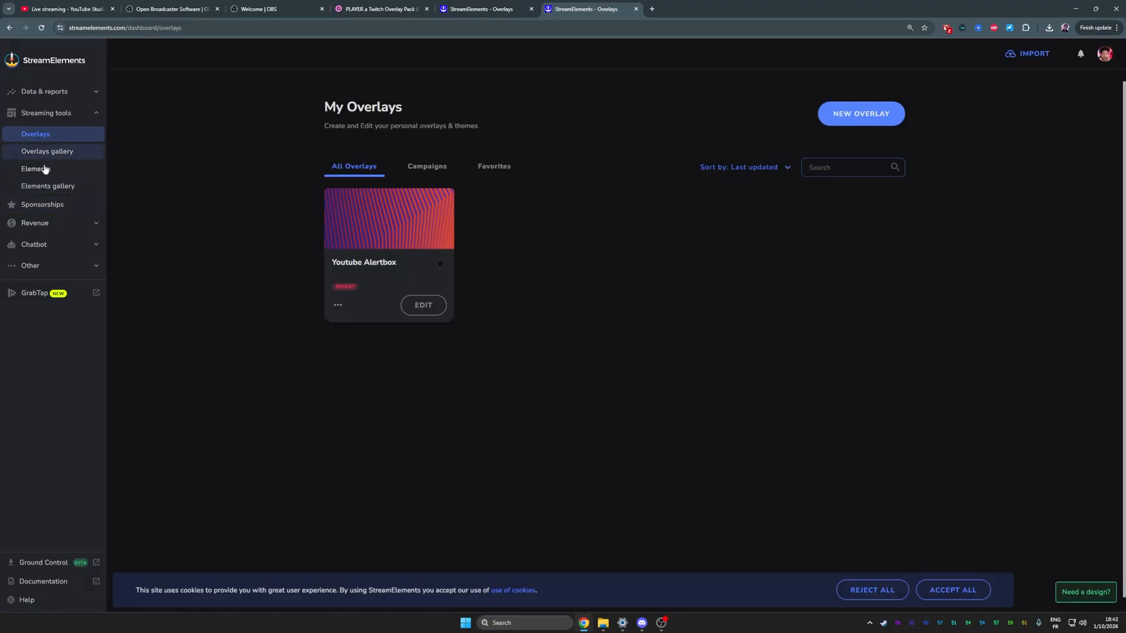
click(47, 151)
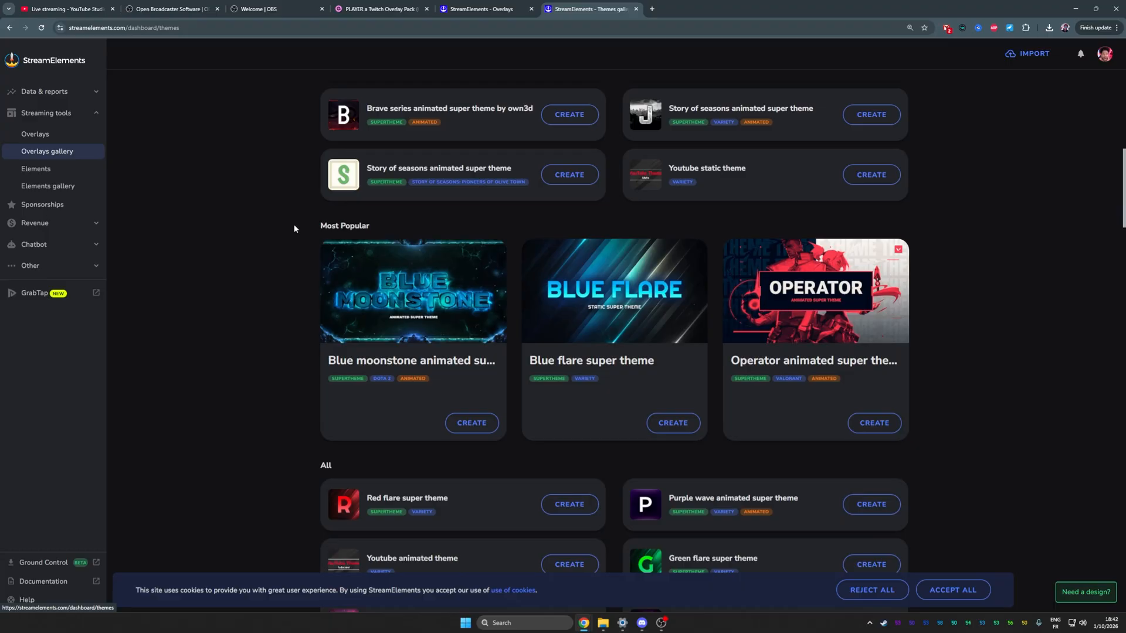
scroll(down, 3)
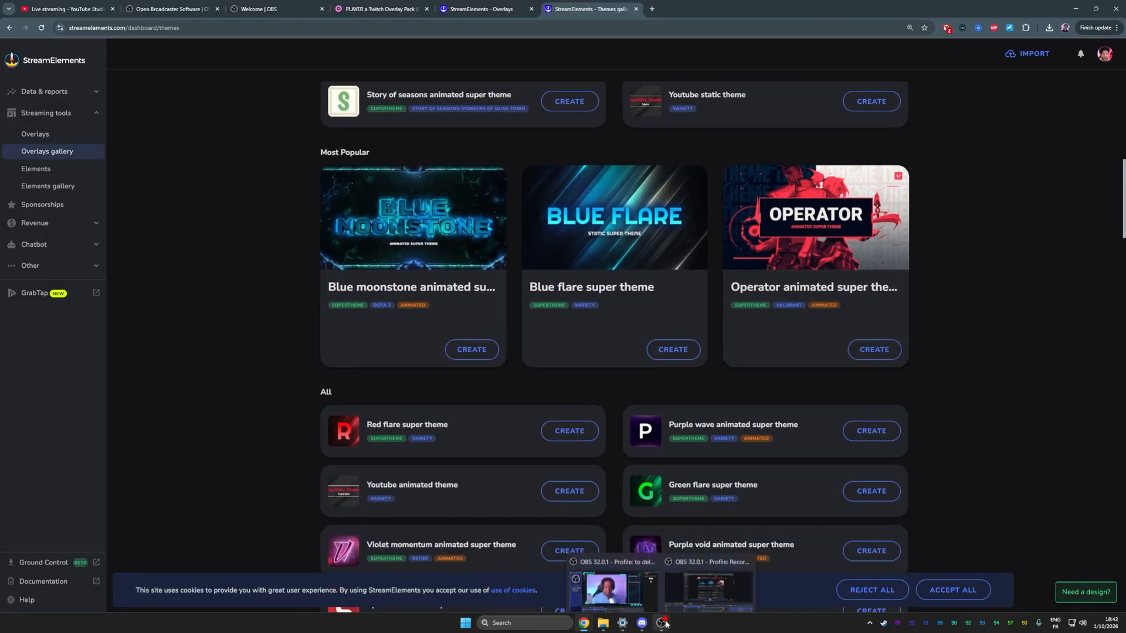
click(642, 623)
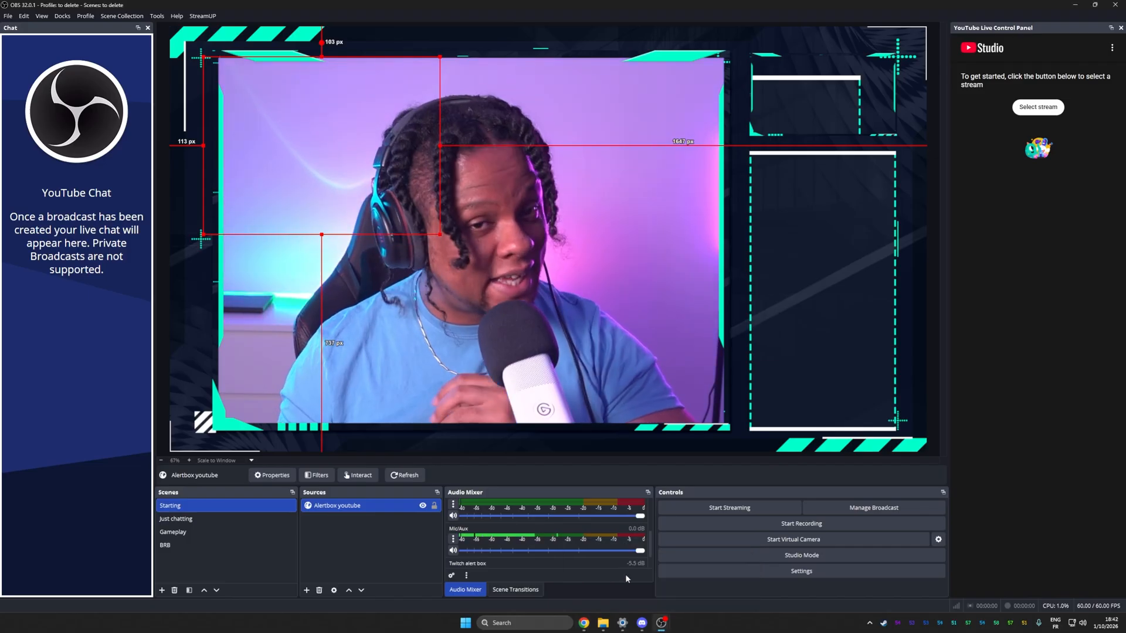